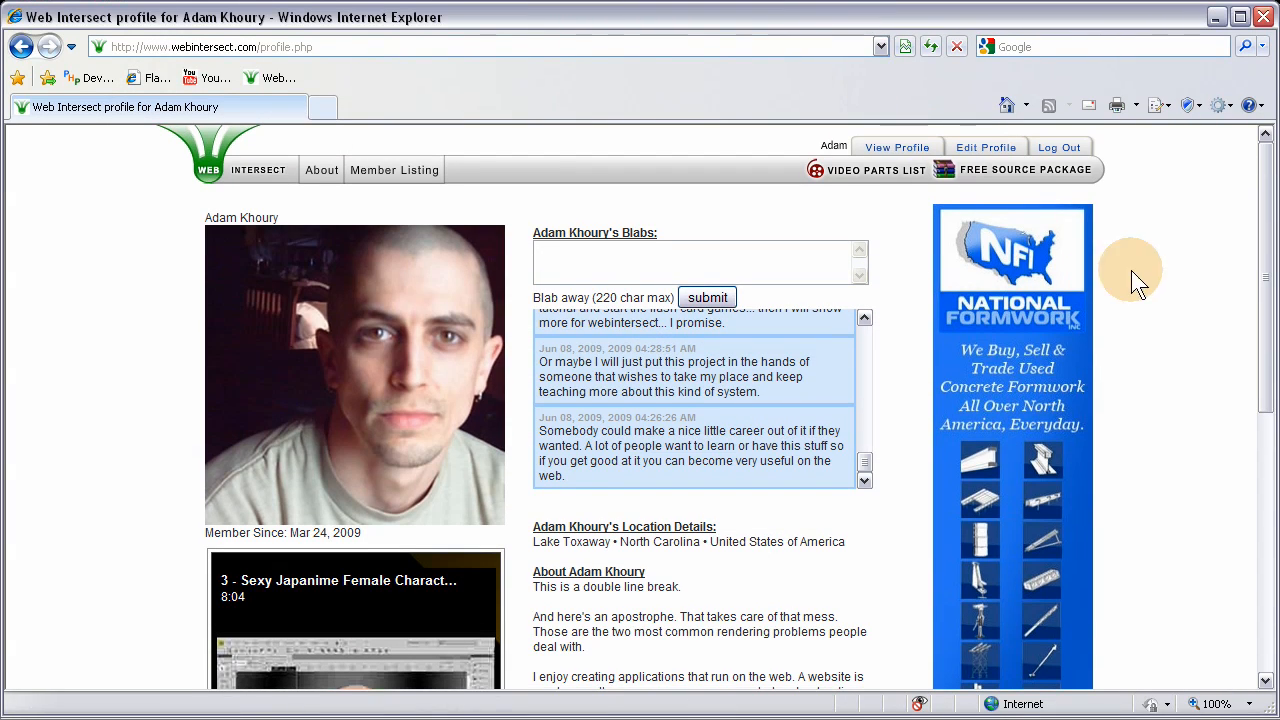
pyautogui.moveTo(1156, 276)
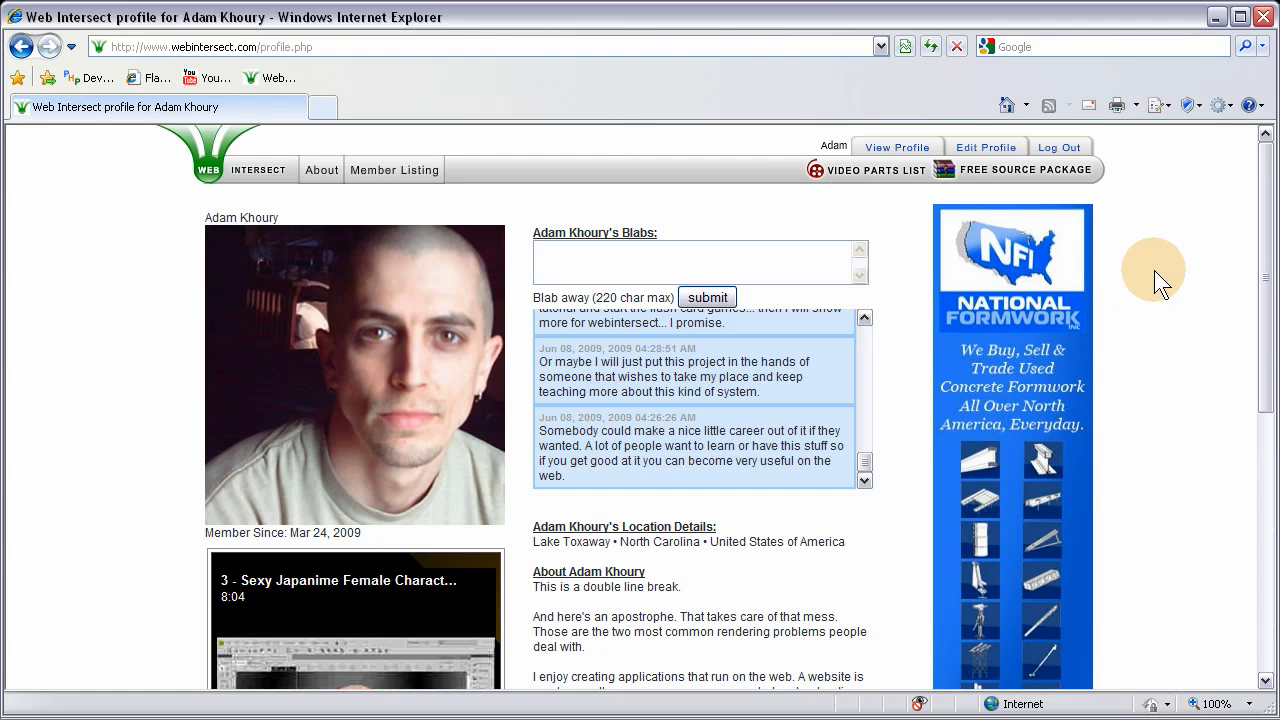
pyautogui.moveTo(1144, 218)
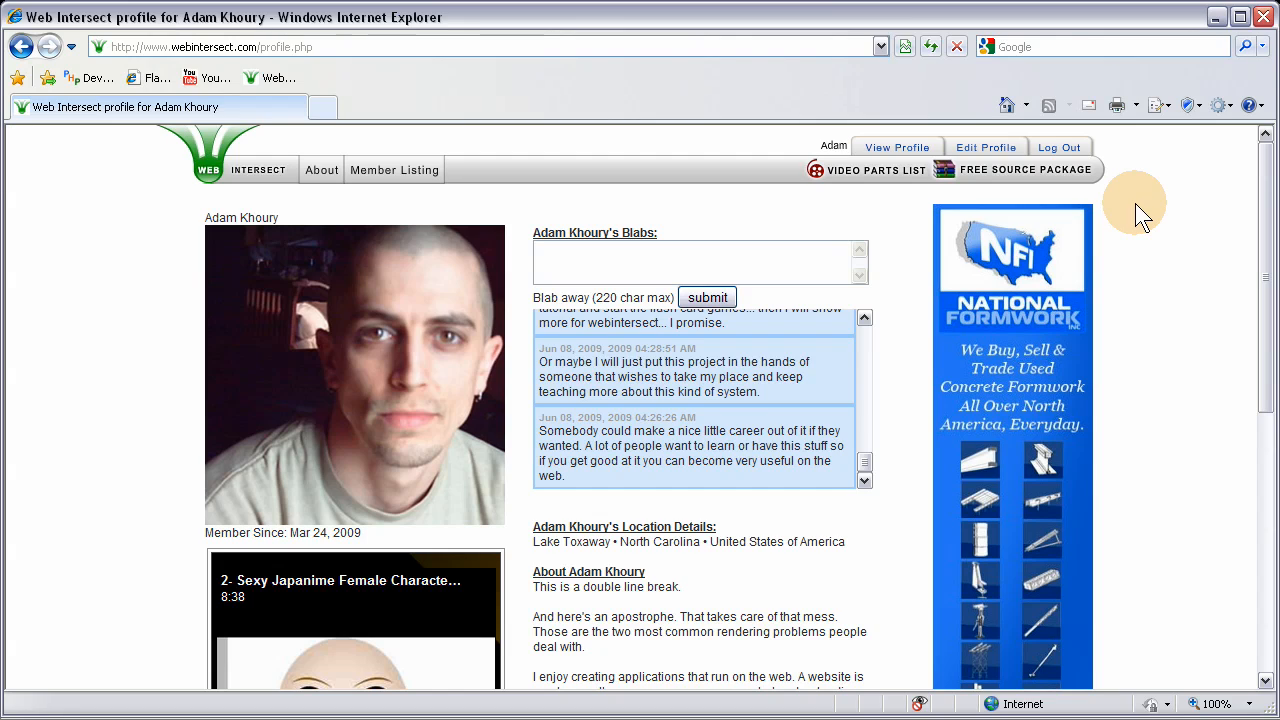
pyautogui.moveTo(710, 140)
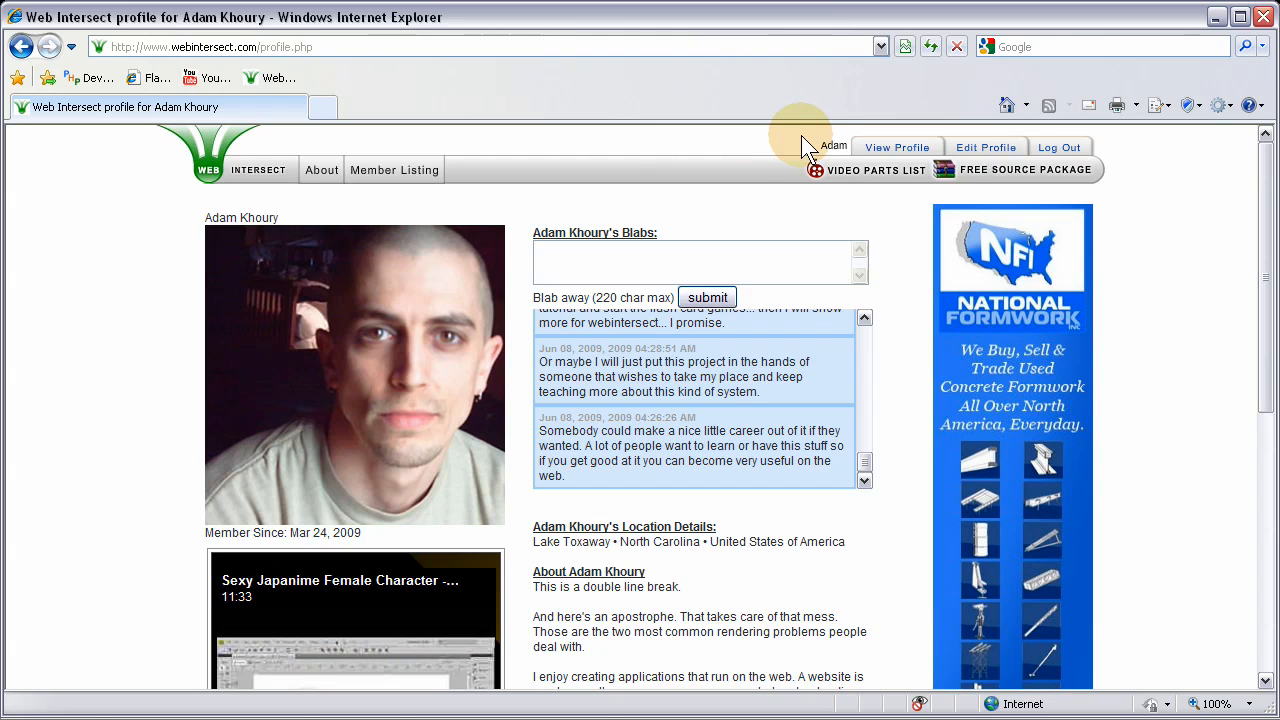
pyautogui.moveTo(1170, 344)
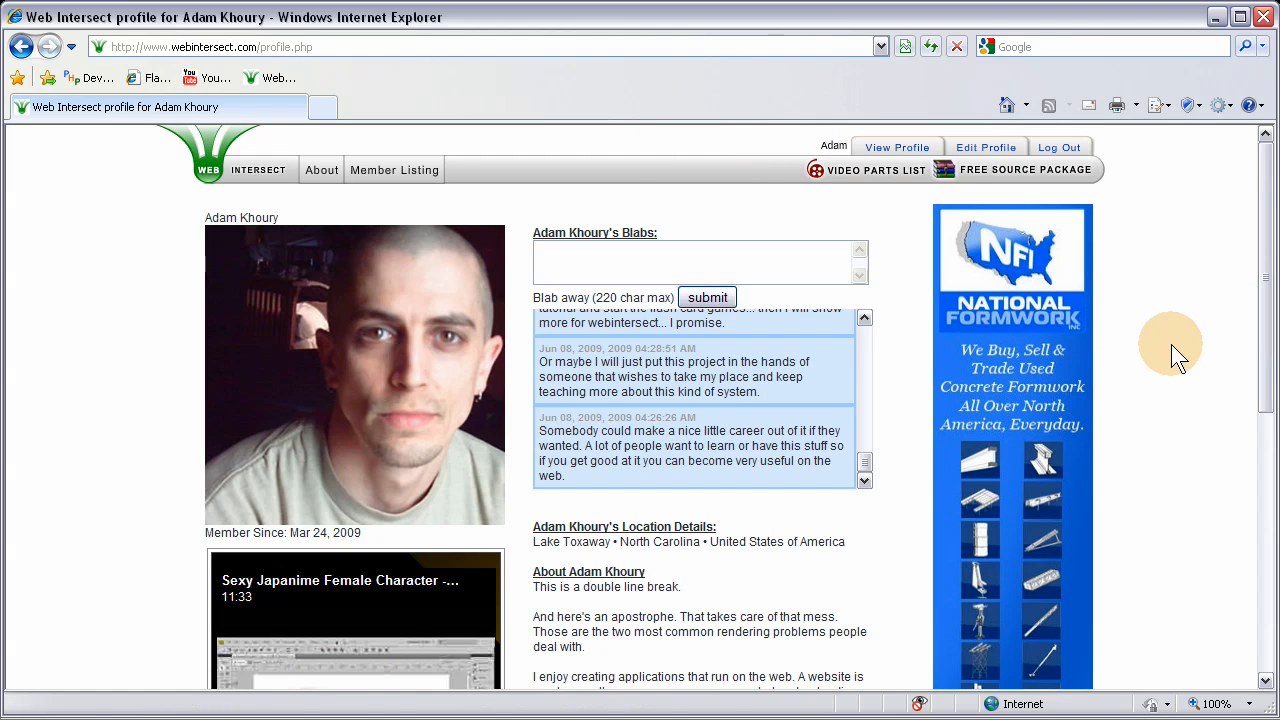
# - Leave the start screen and open root/profile.php in the code editor
pyautogui.click(864, 452)
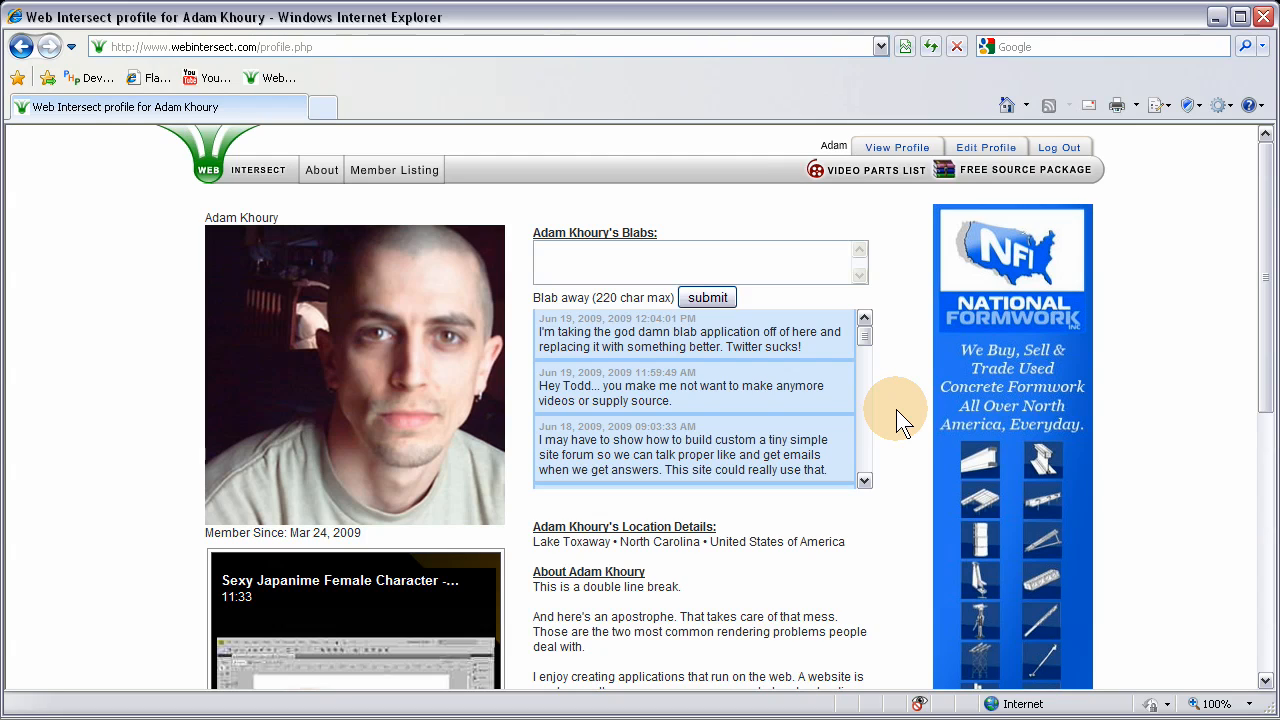
pyautogui.moveTo(1150, 556)
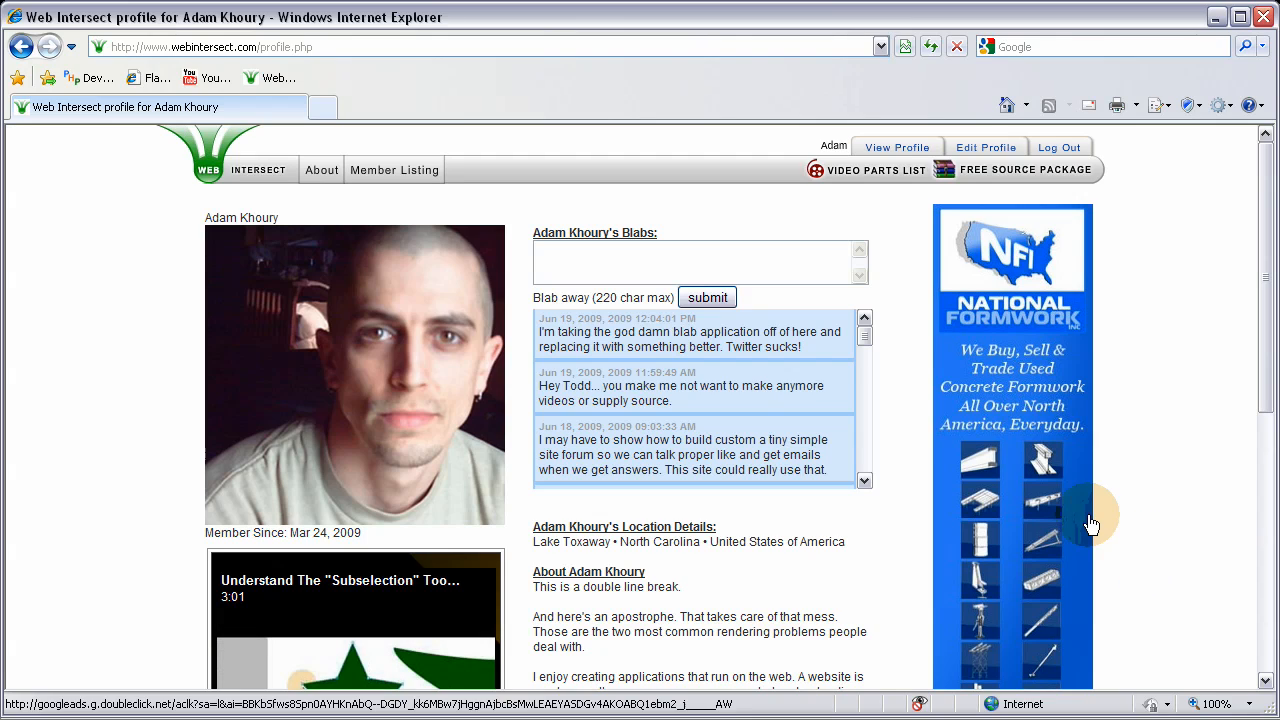
pyautogui.moveTo(890, 356)
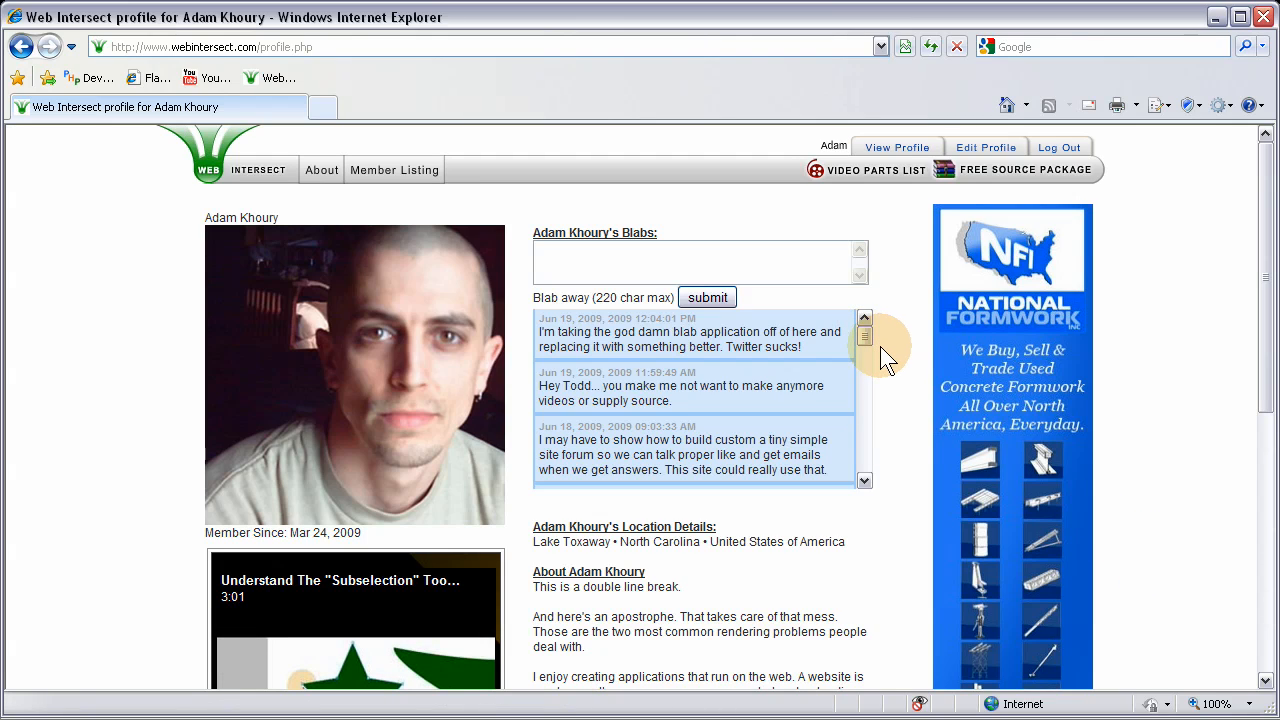
pyautogui.click(620, 262)
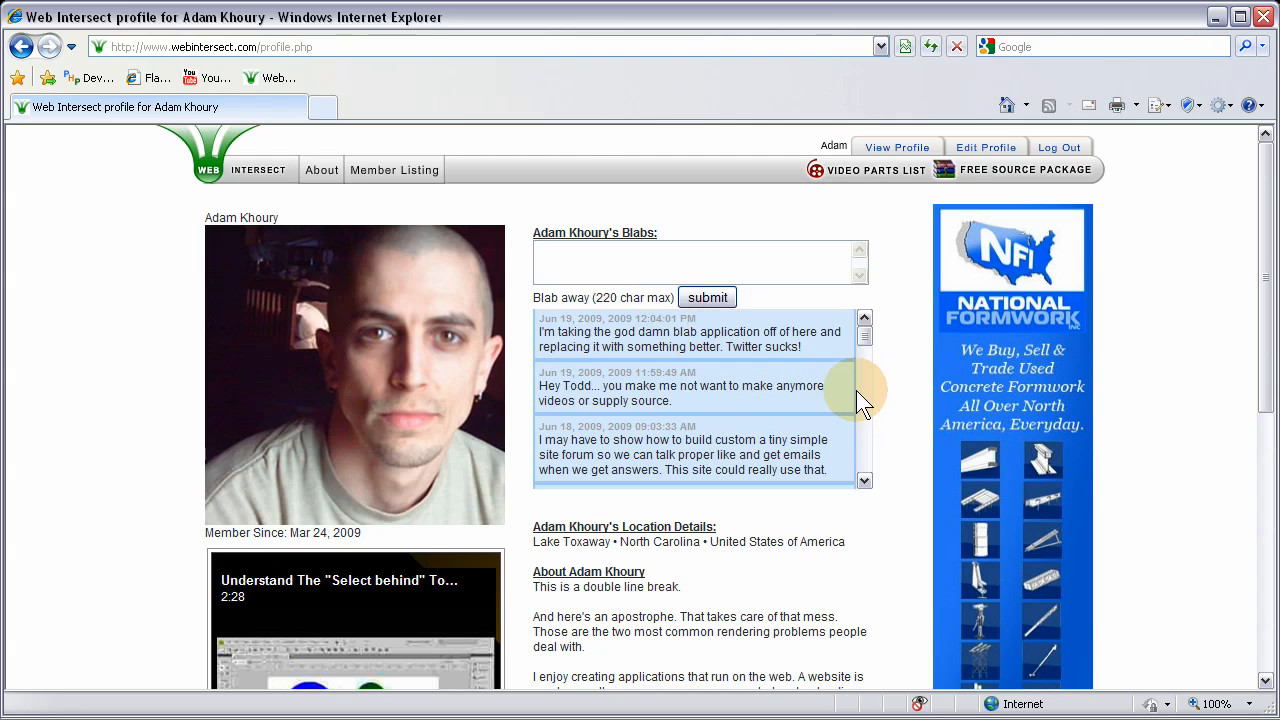
pyautogui.moveTo(896, 390)
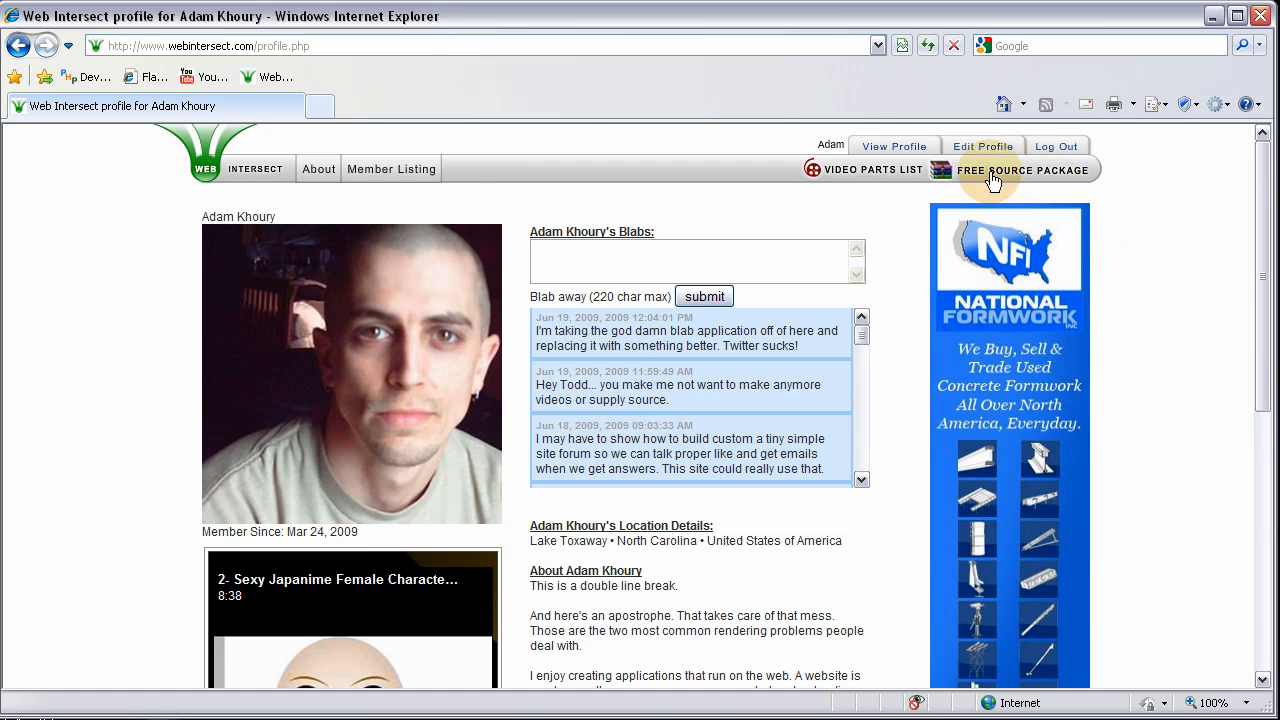
pyautogui.moveTo(1120, 224)
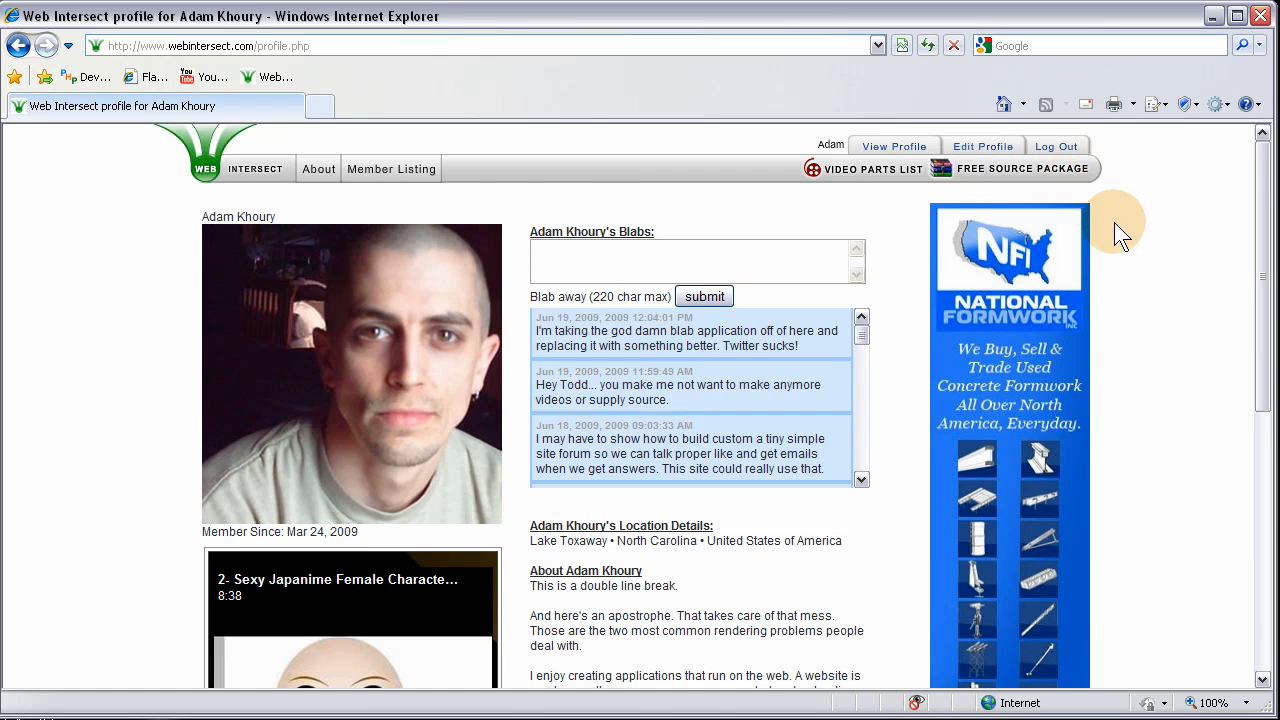
pyautogui.click(696, 260)
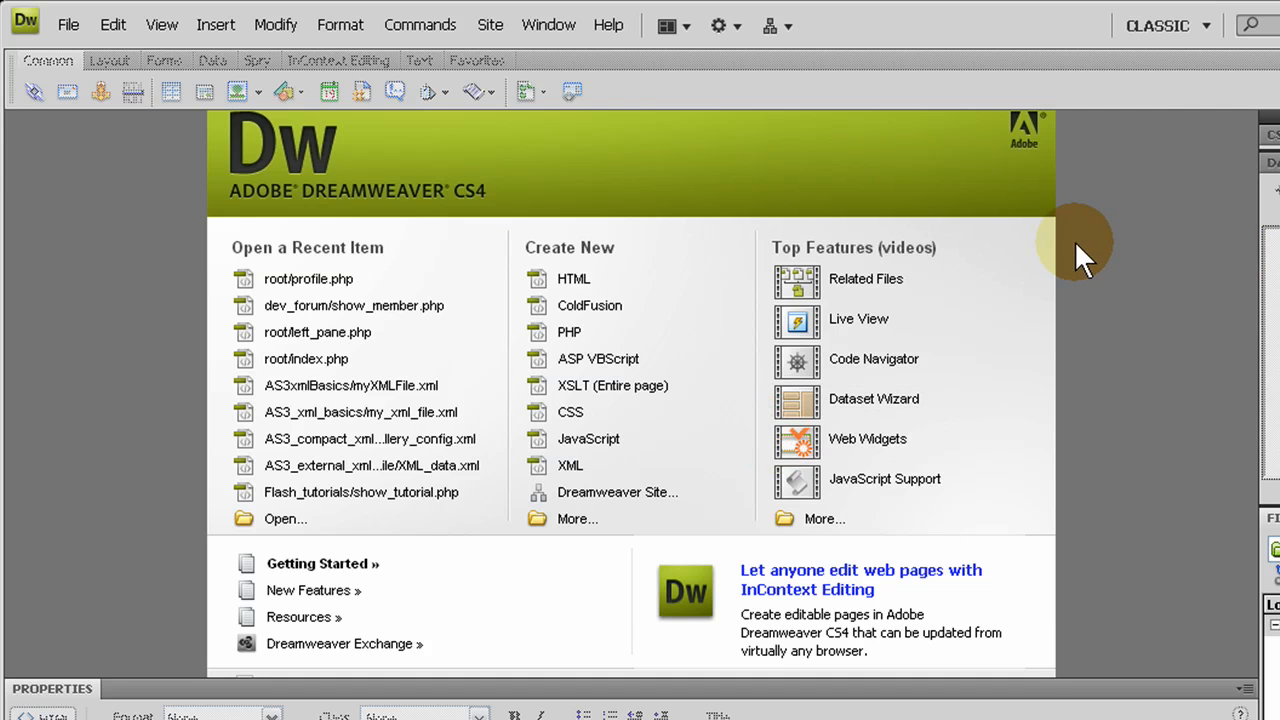
pyautogui.moveTo(930, 170)
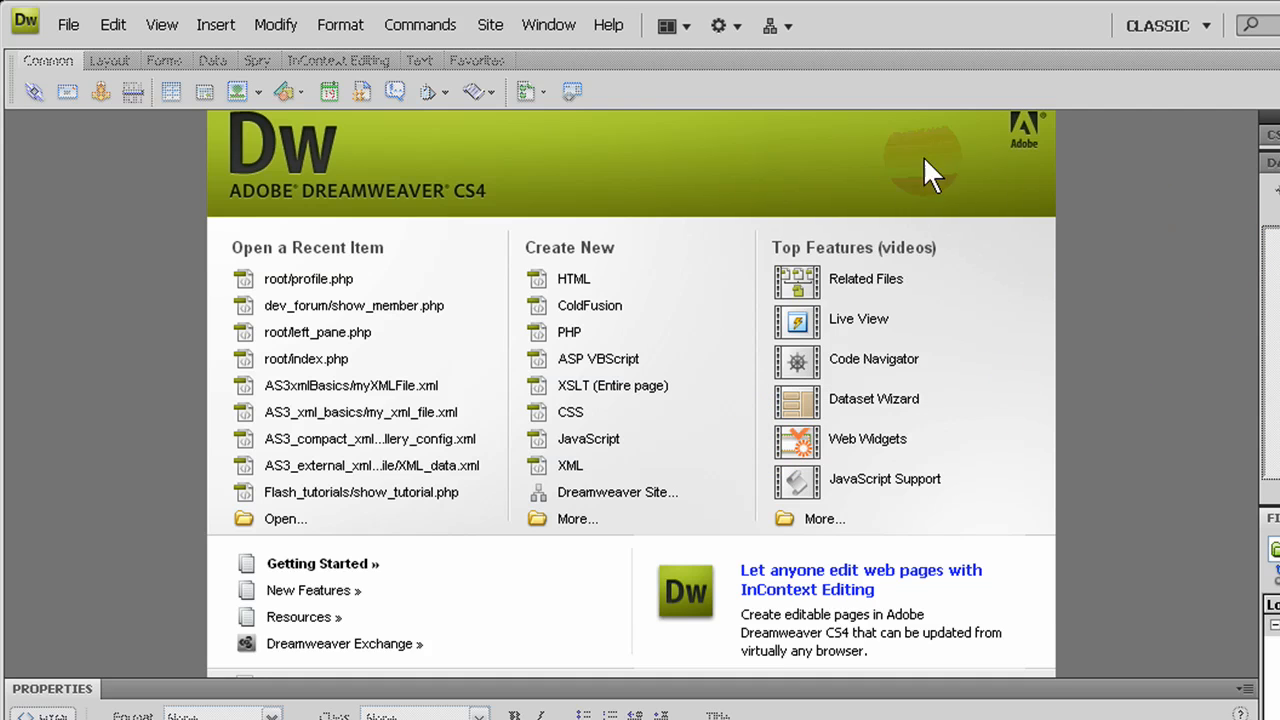
pyautogui.moveTo(68, 24)
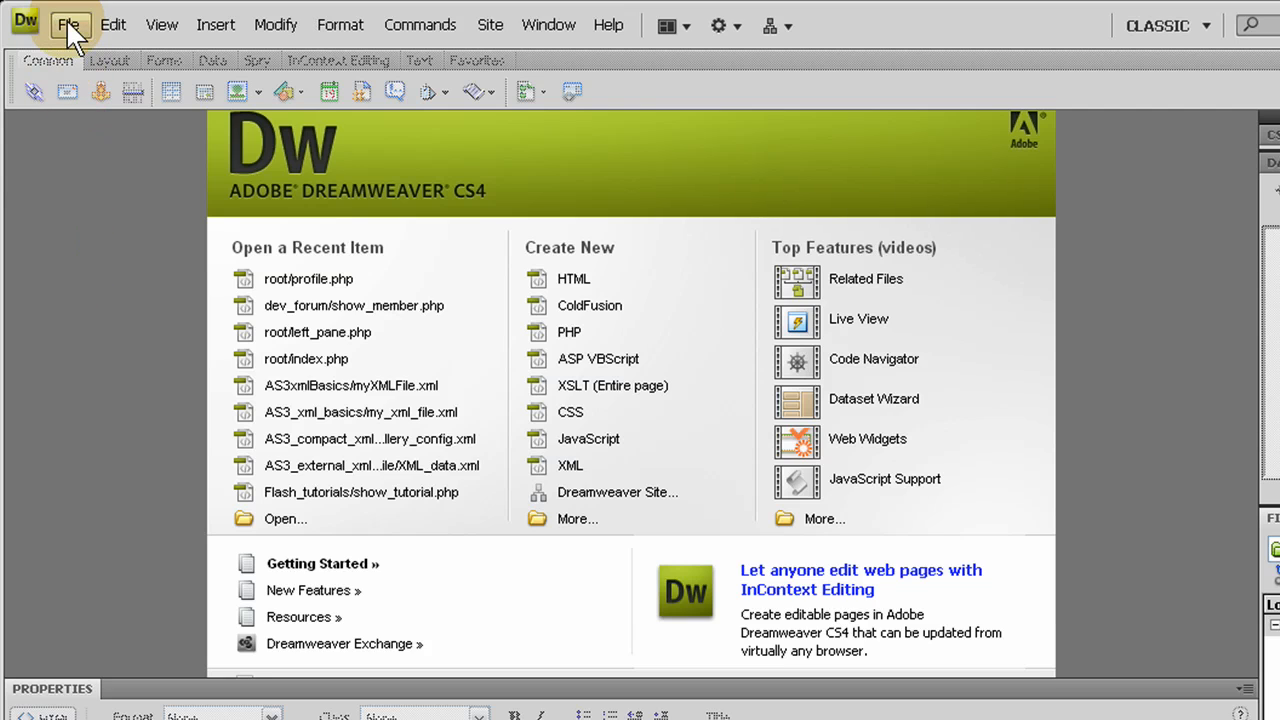
pyautogui.click(68, 24)
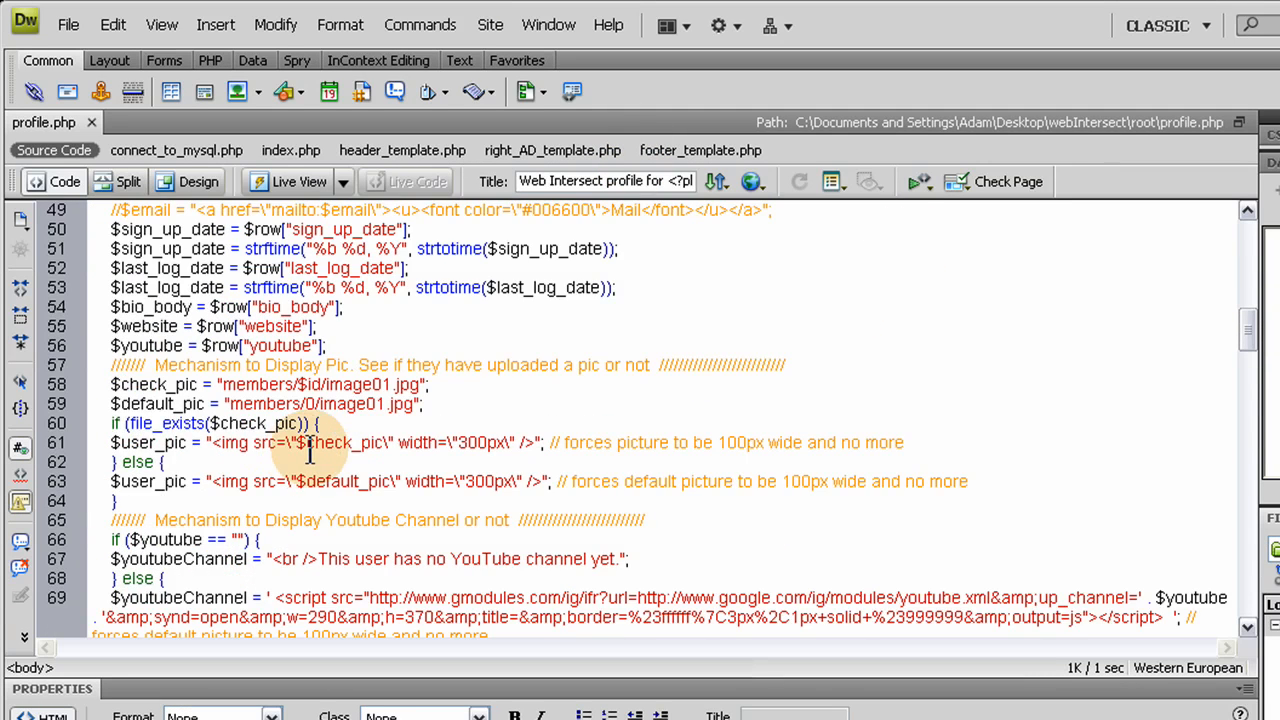
# - Inside the blab_field POST block add the comment // Delete any blabs over 20 for this member
pyautogui.scroll(-3)
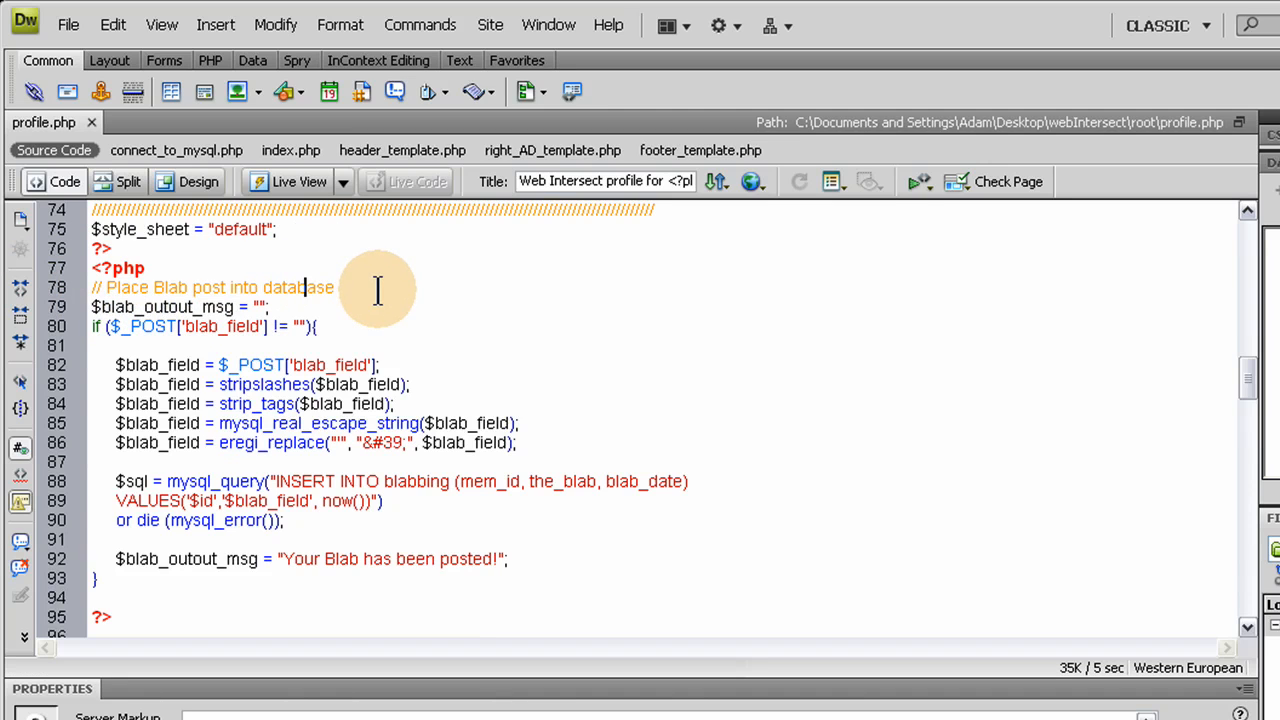
pyautogui.scroll(-3)
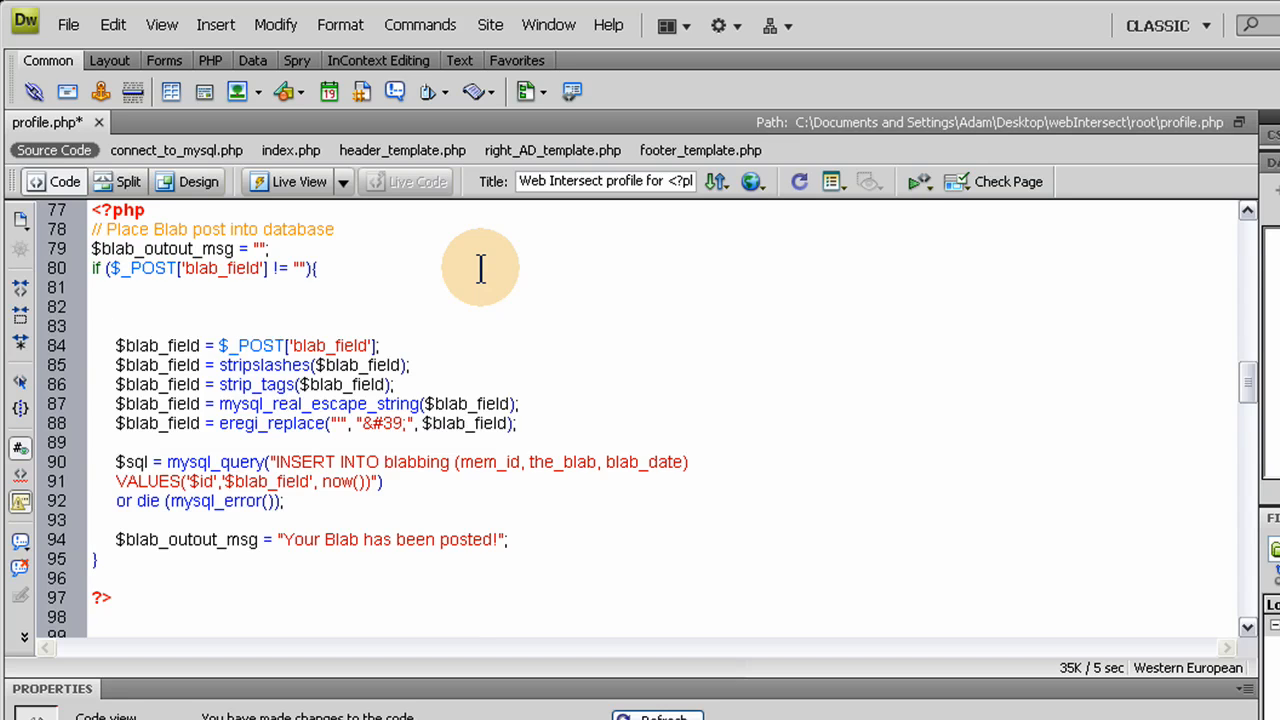
pyautogui.write('//')
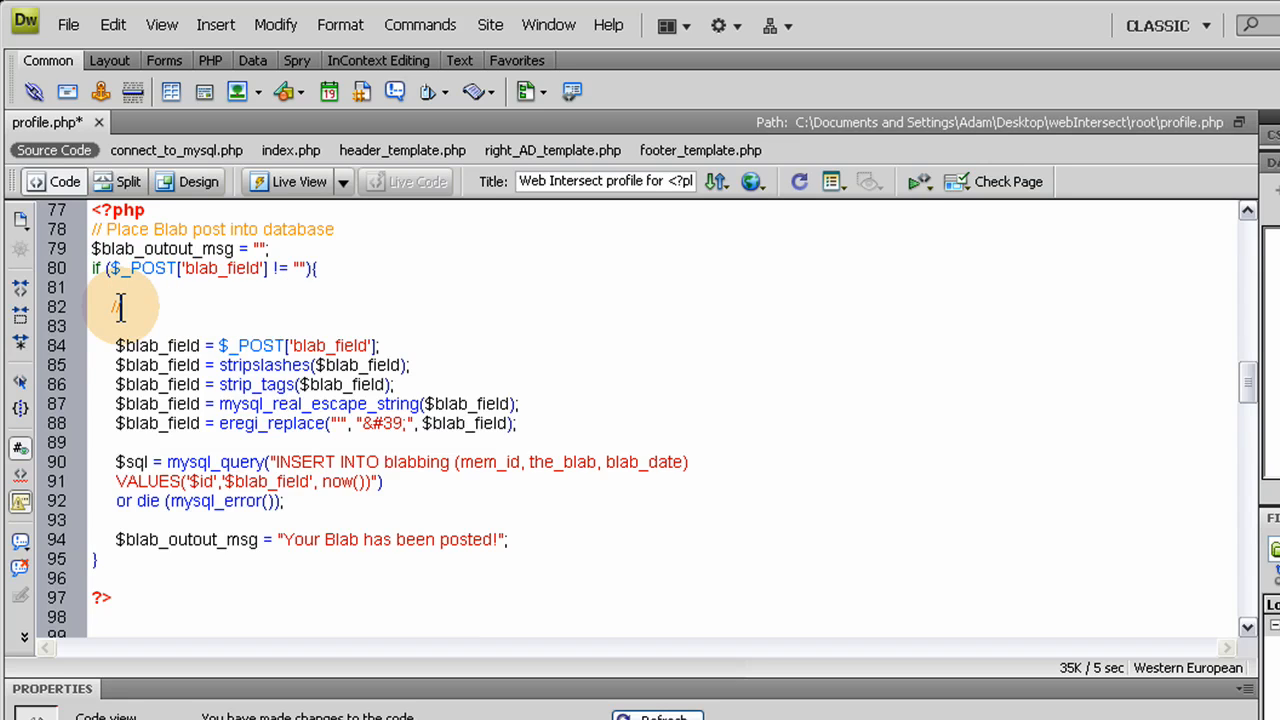
pyautogui.write('/')
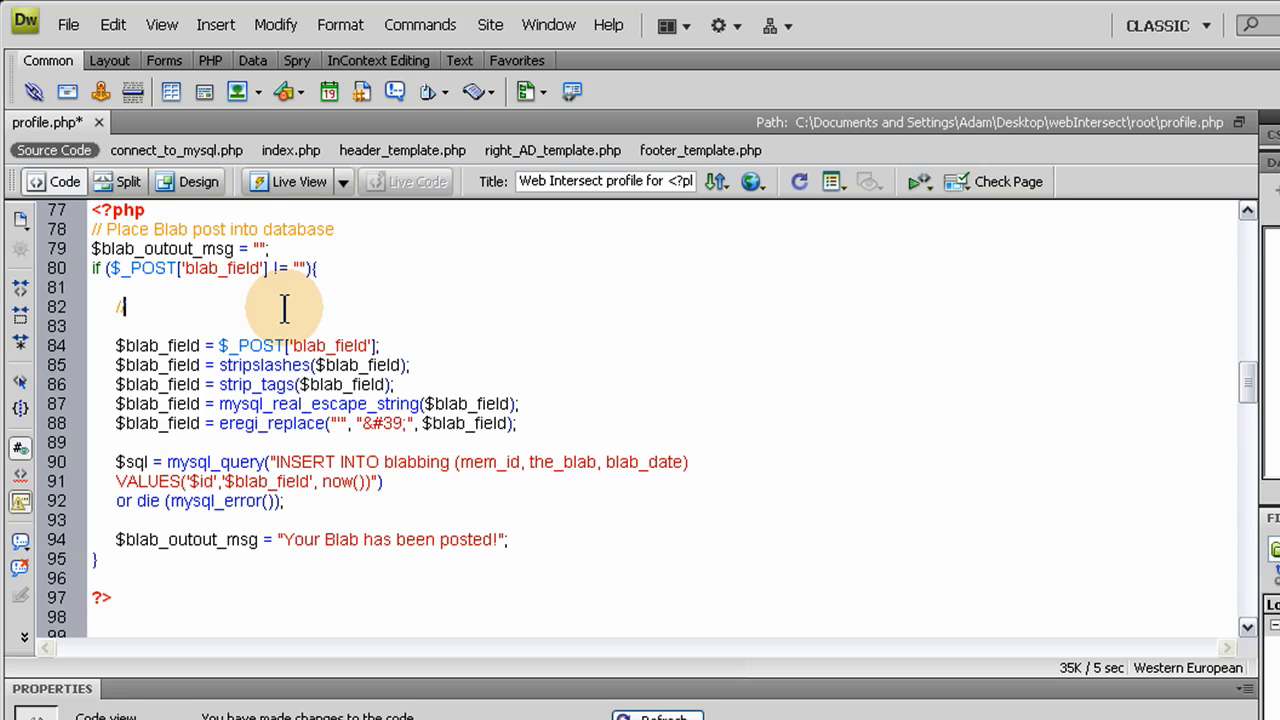
pyautogui.write('/')
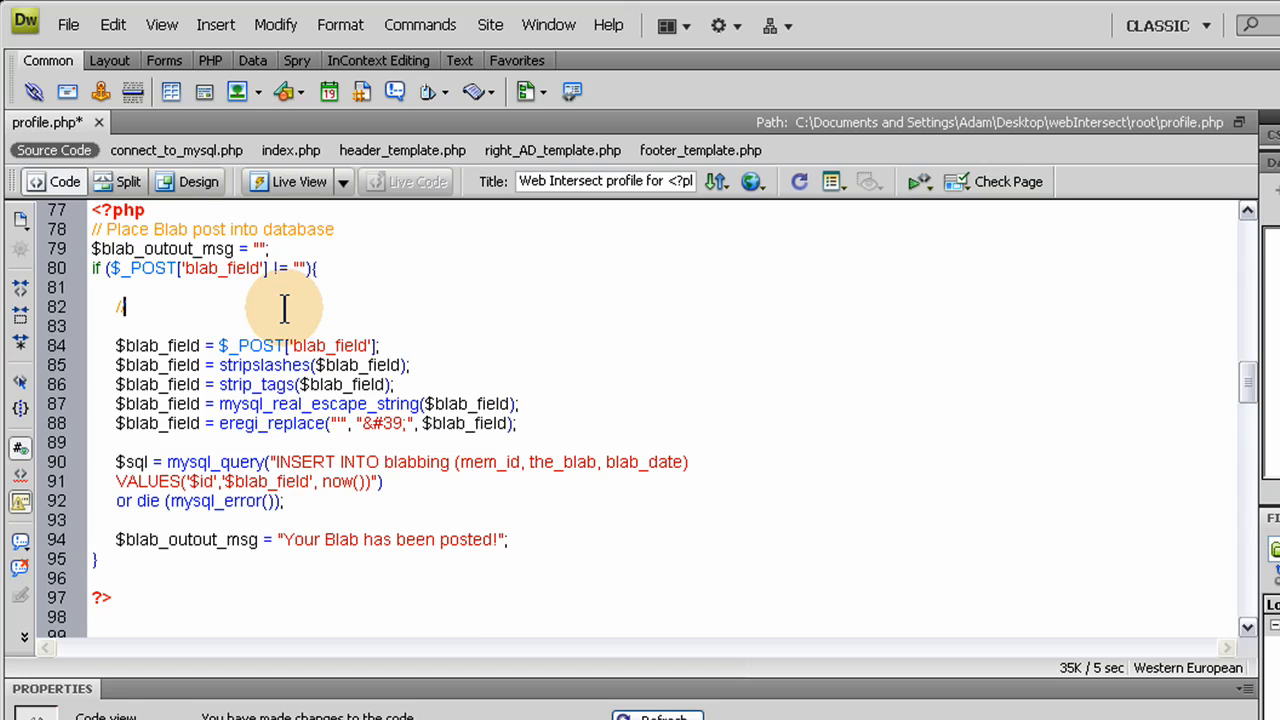
pyautogui.write('/')
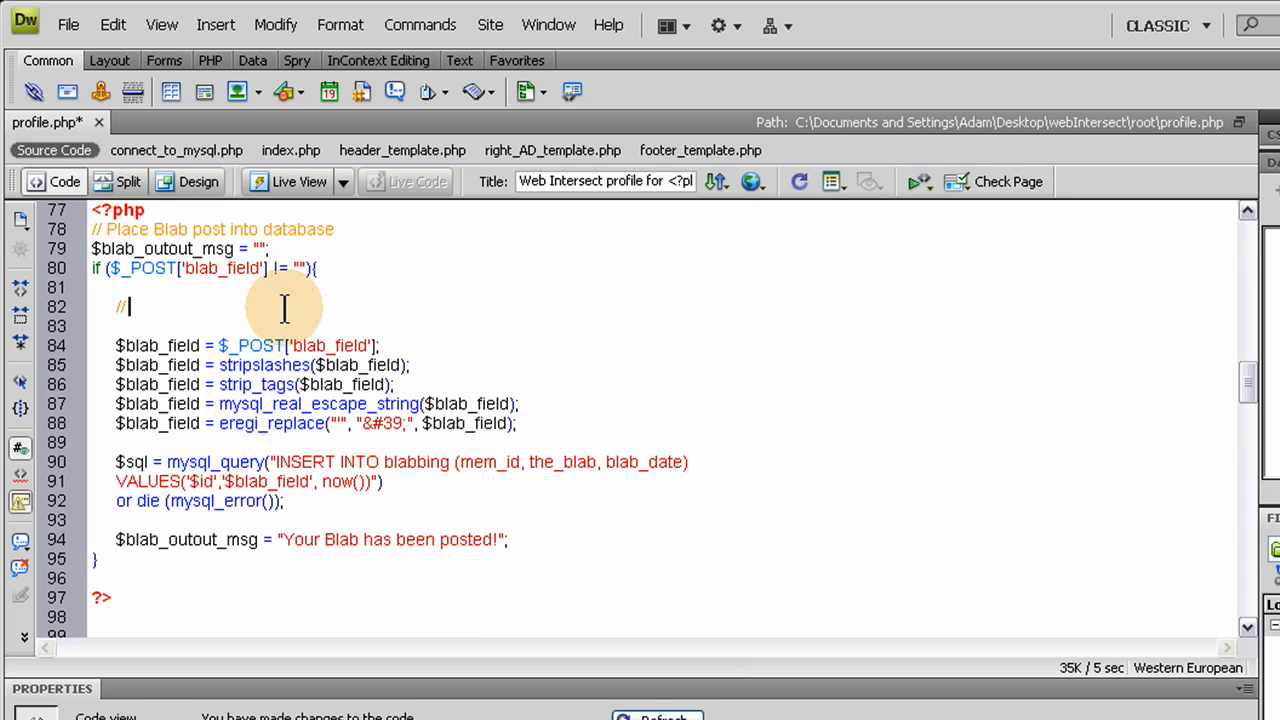
pyautogui.write('Dele')
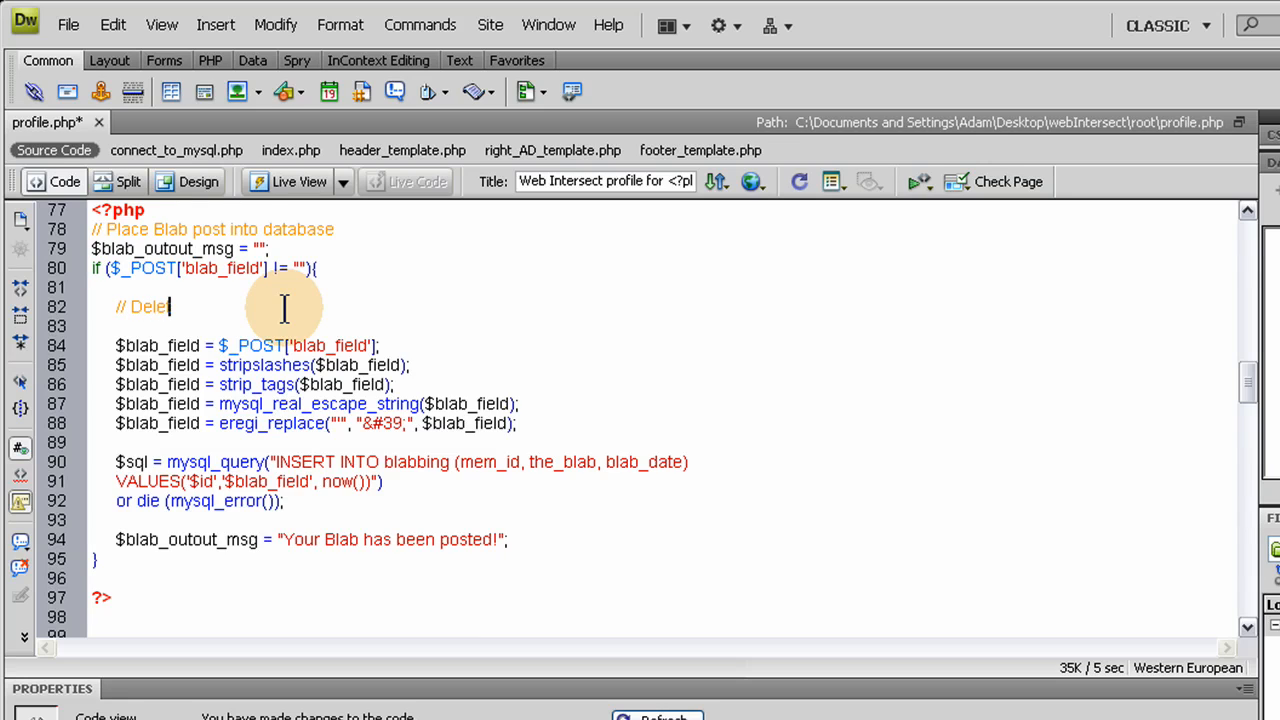
pyautogui.write('te any b')
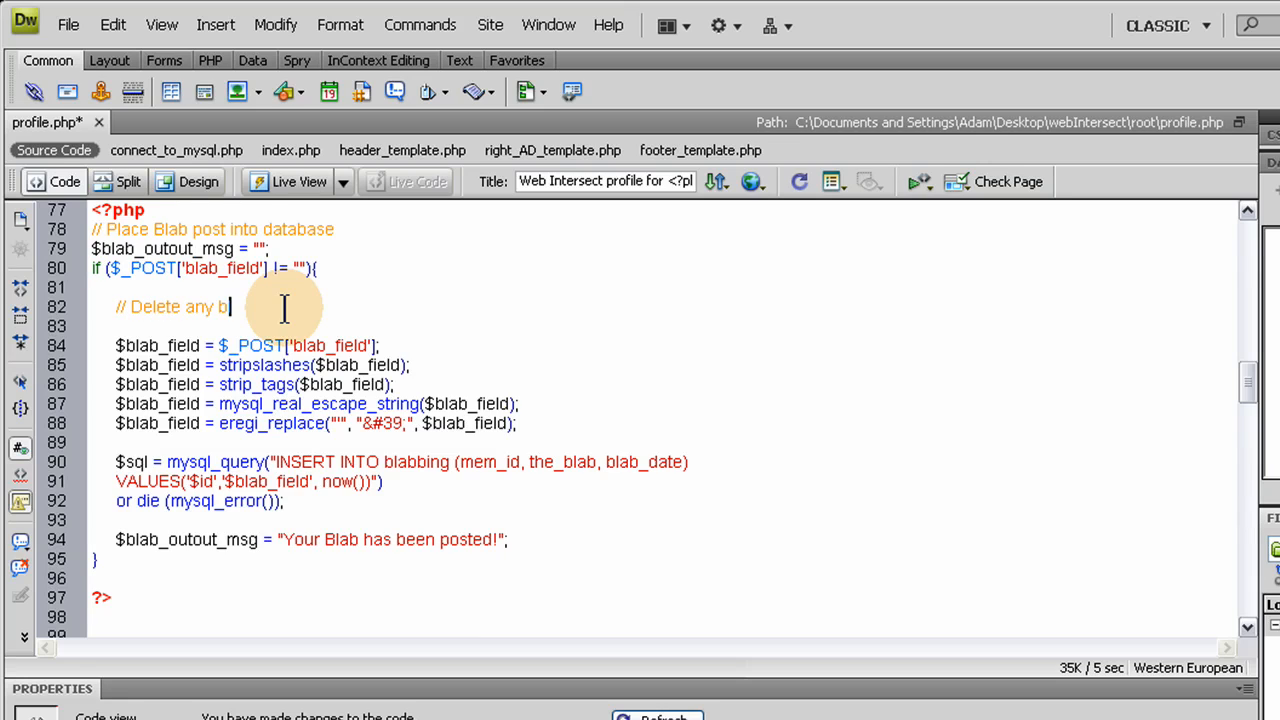
pyautogui.write('abs over 20 fr')
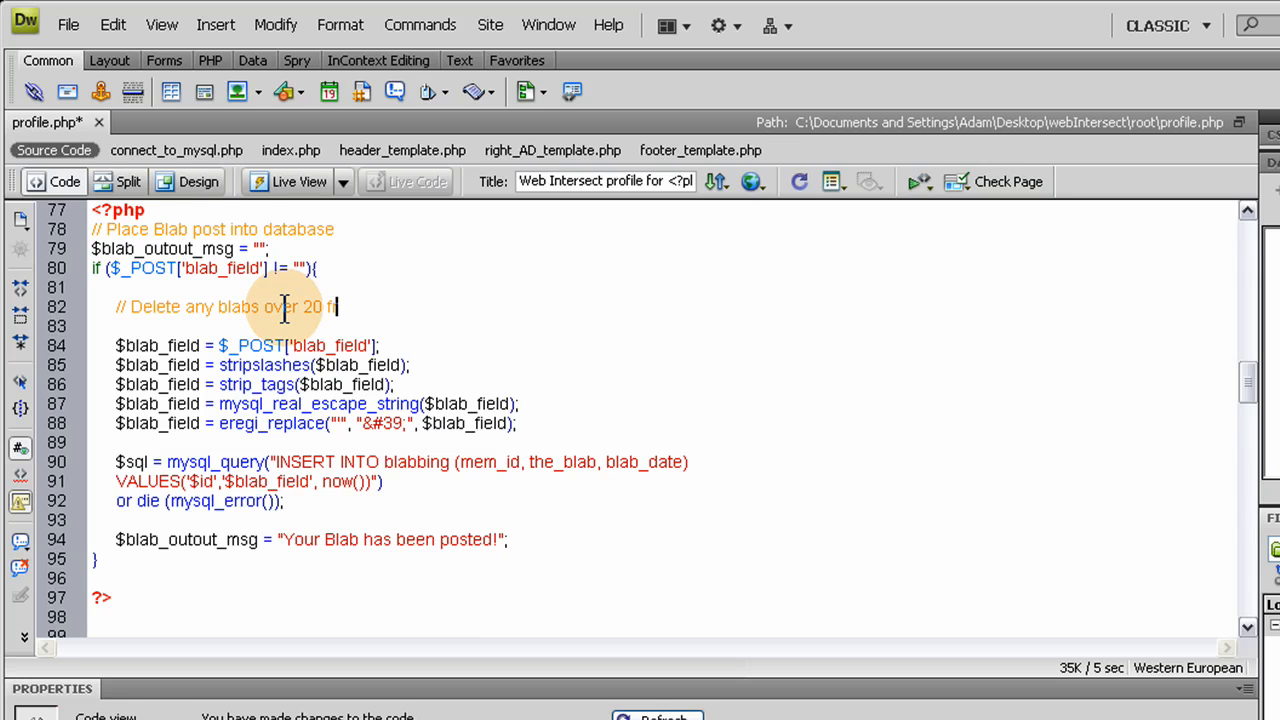
pyautogui.press('Backspace')
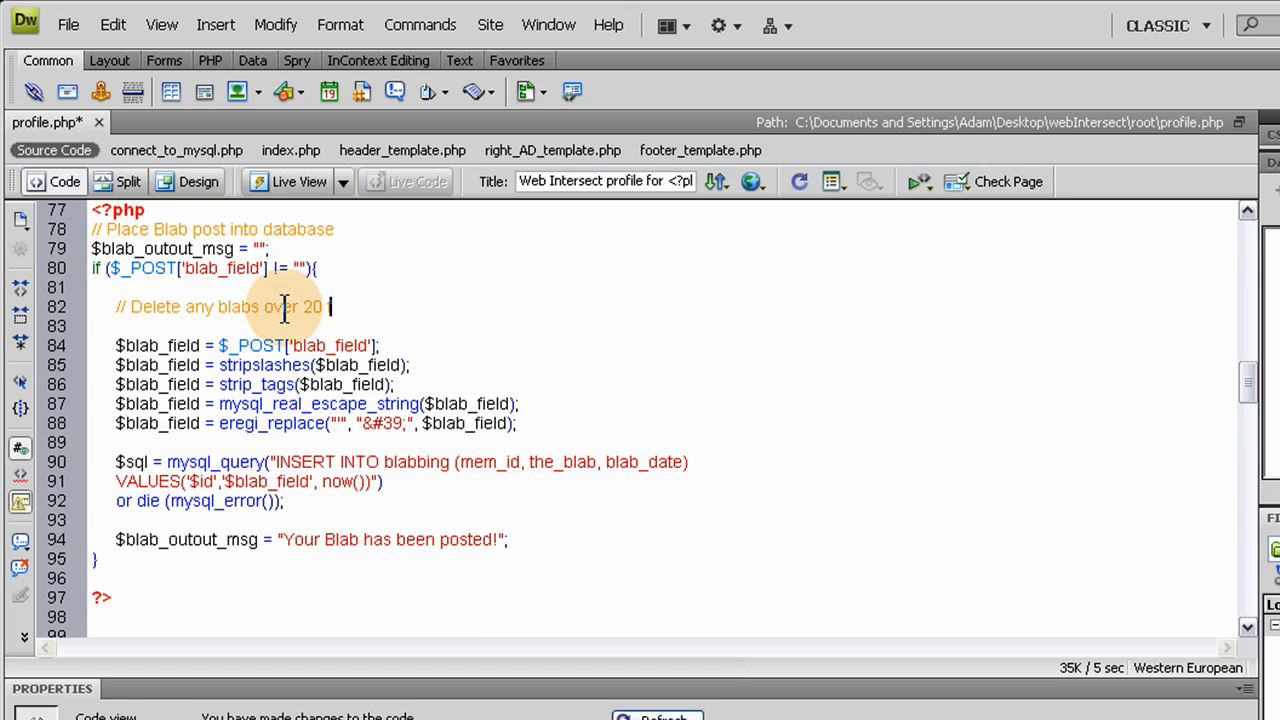
pyautogui.write('for this')
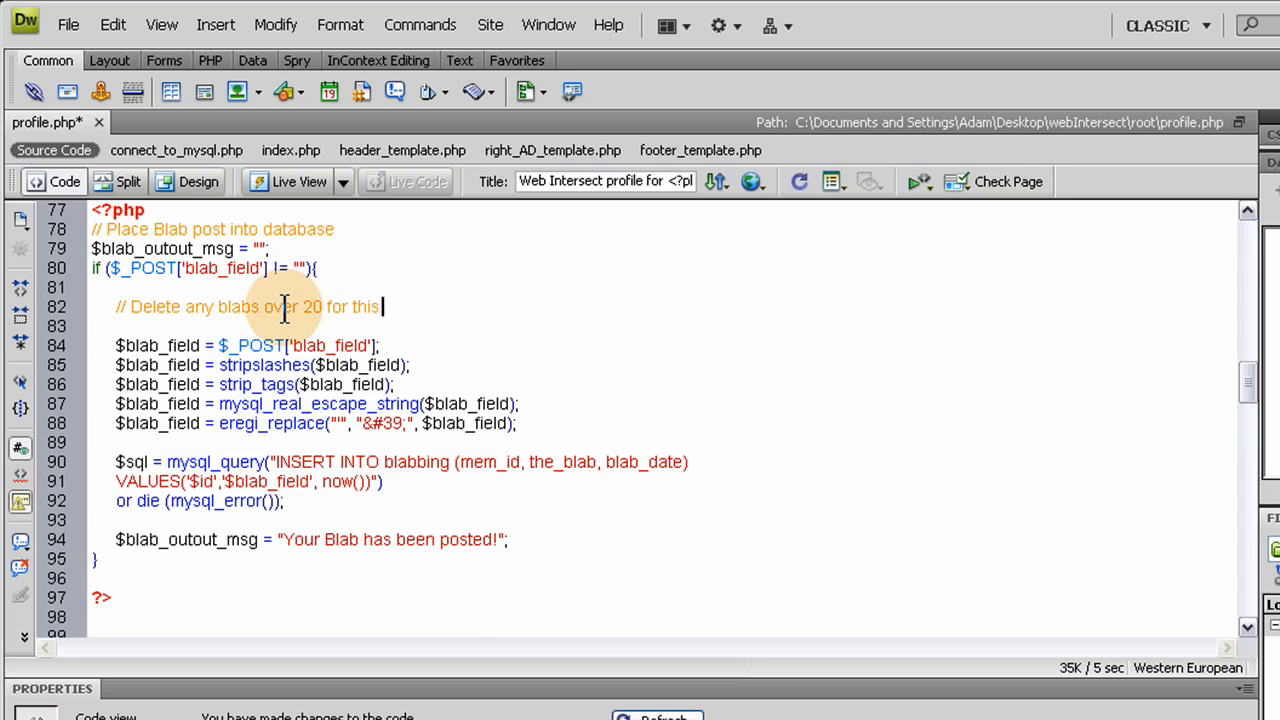
pyautogui.write('member')
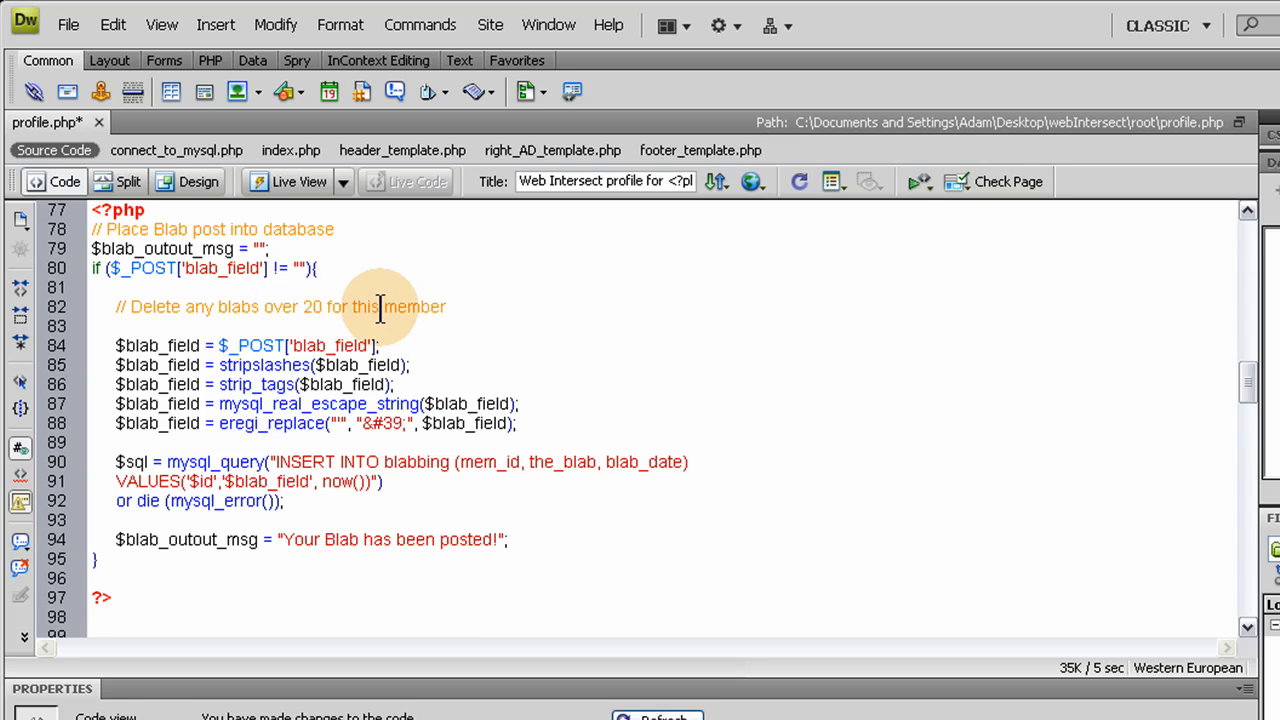
# - Add the matching // End comment, reusing the delete-comment wording
pyautogui.write('//')
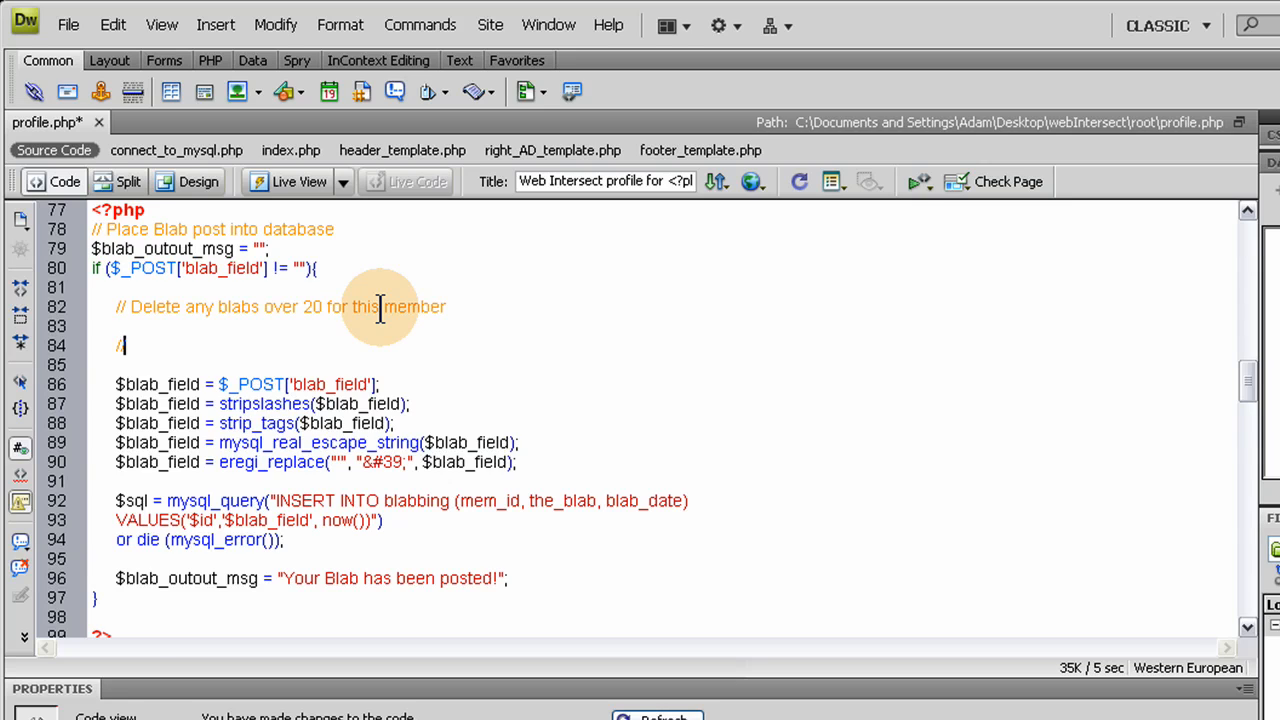
pyautogui.write('End')
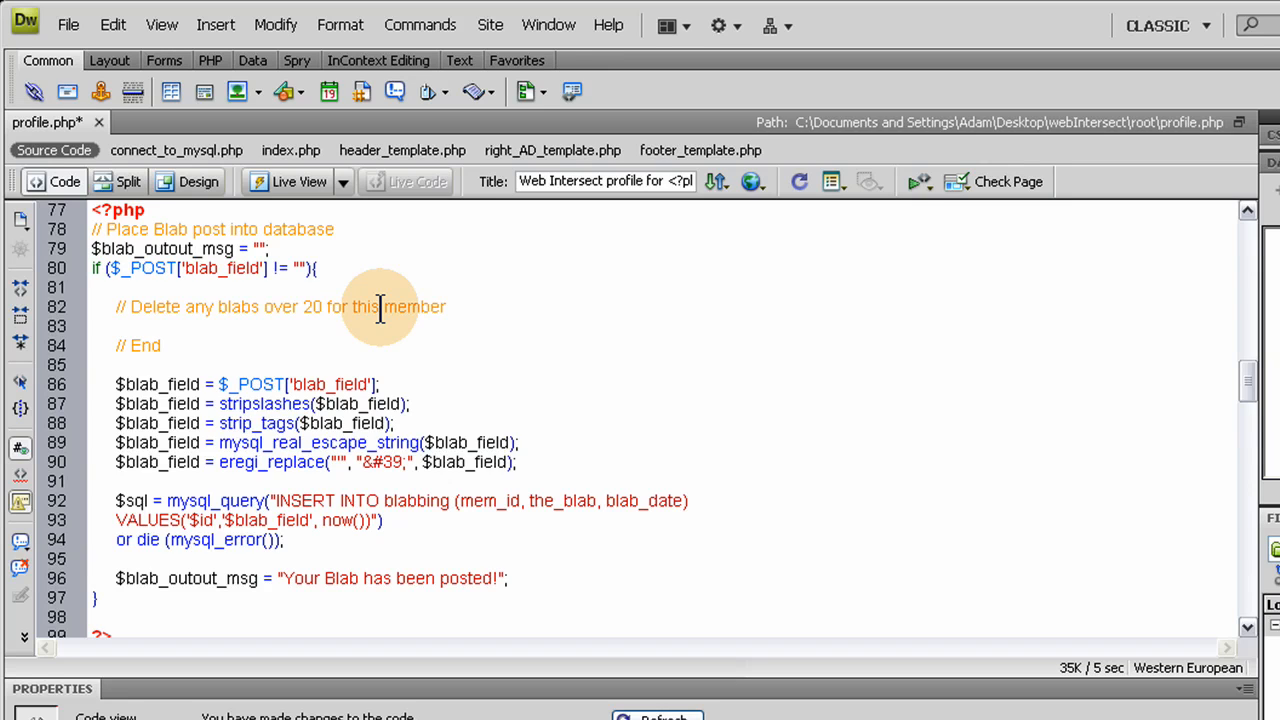
pyautogui.moveTo(264, 308); pyautogui.dragTo(446, 308)
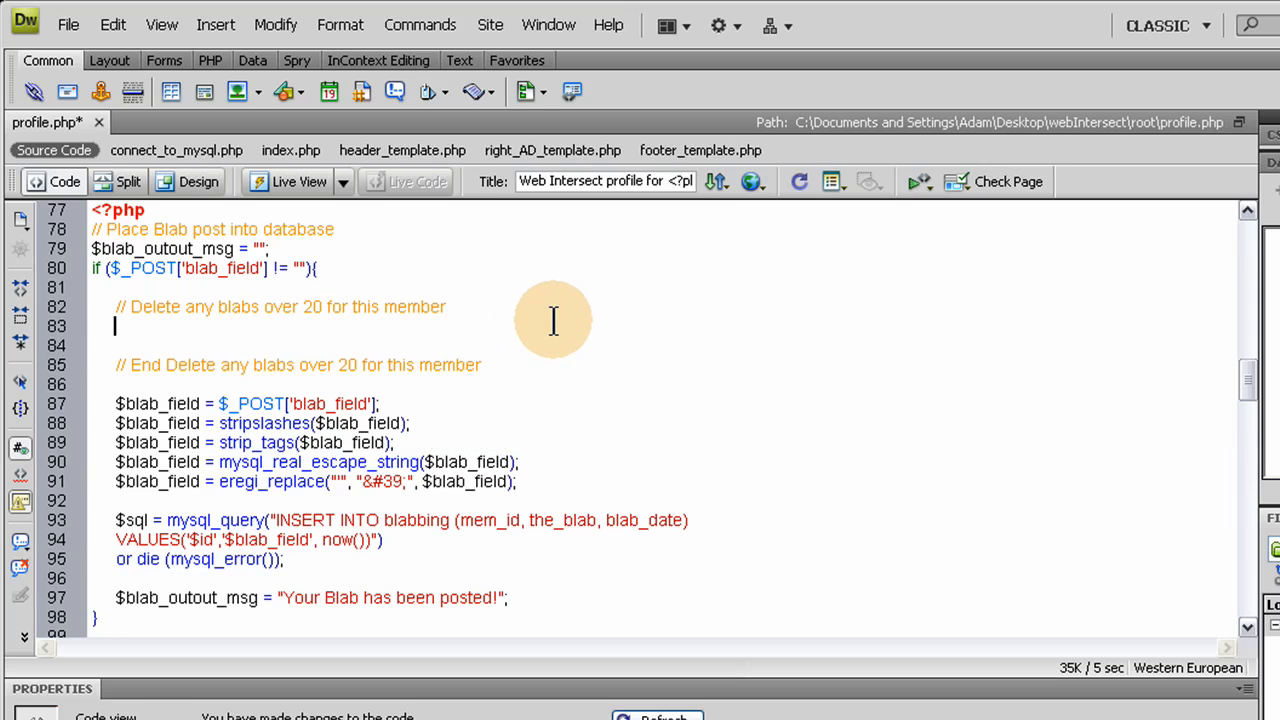
pyautogui.moveTo(536, 320)
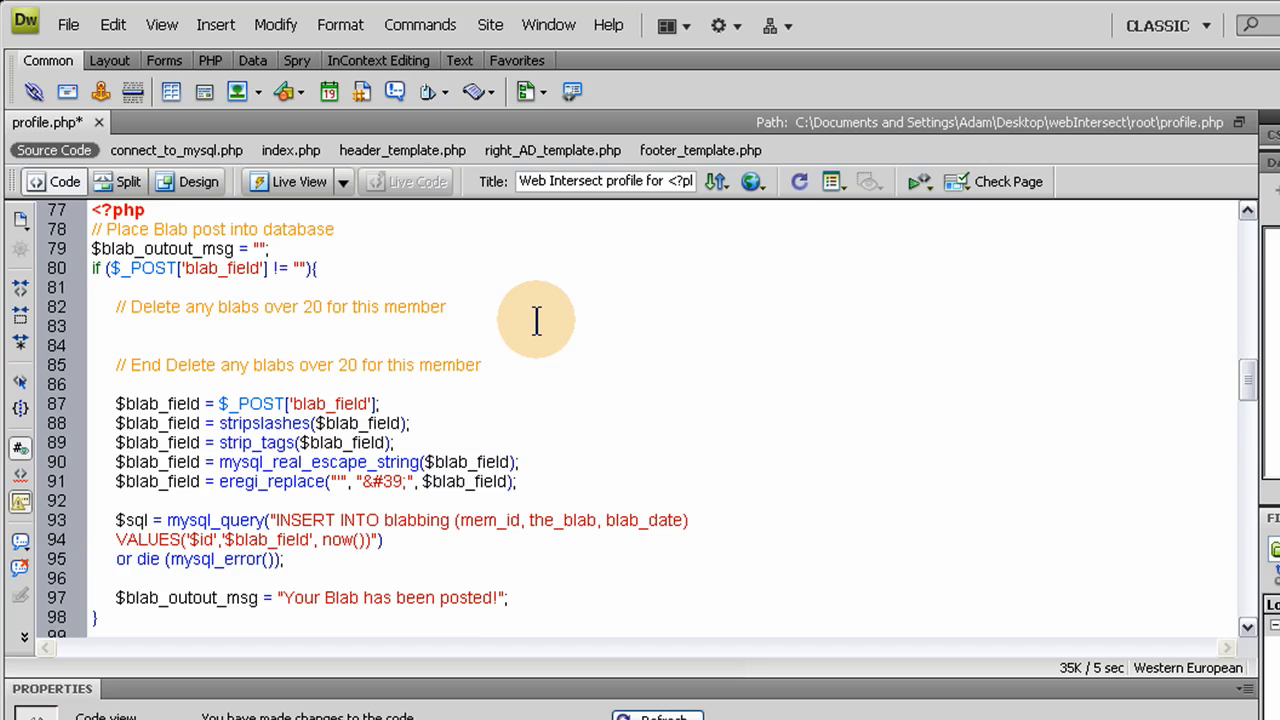
# - Start $sqlDeleteBlabs = by copying the existing myMembers mysql_query line under the delete comment
pyautogui.write('$')
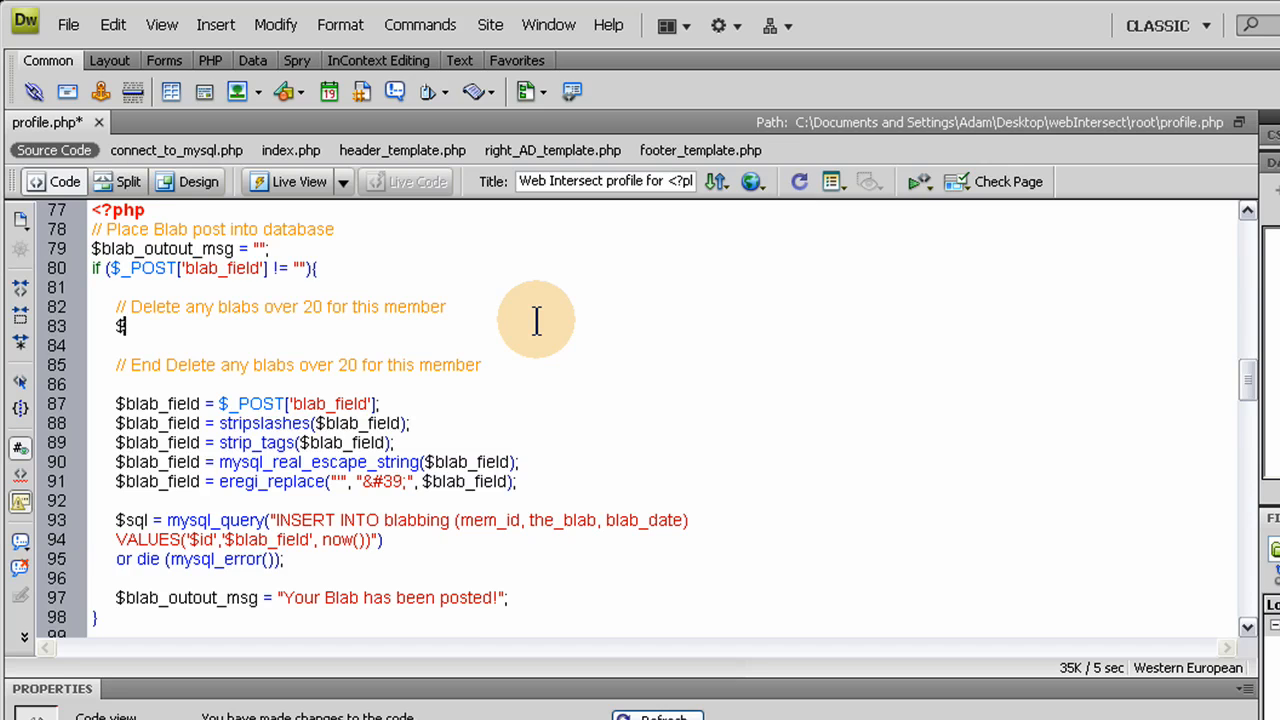
pyautogui.write('sq')
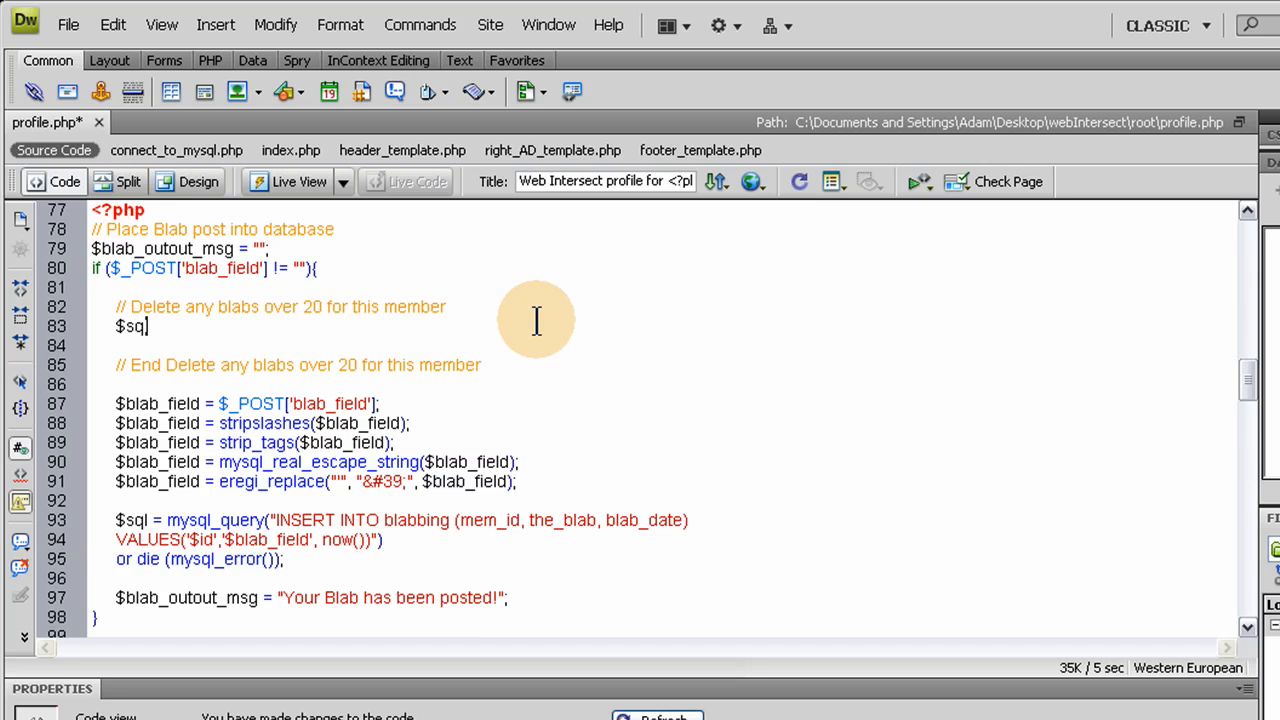
pyautogui.write('Delete')
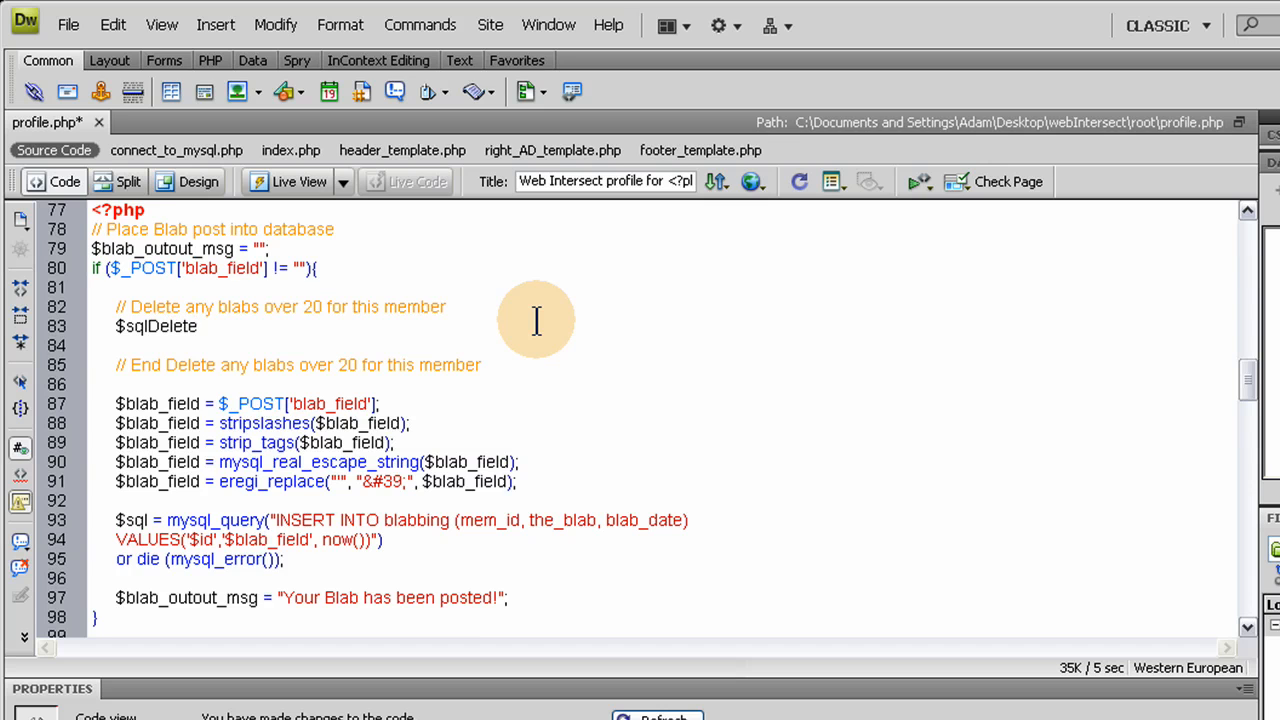
pyautogui.write('Blabs')
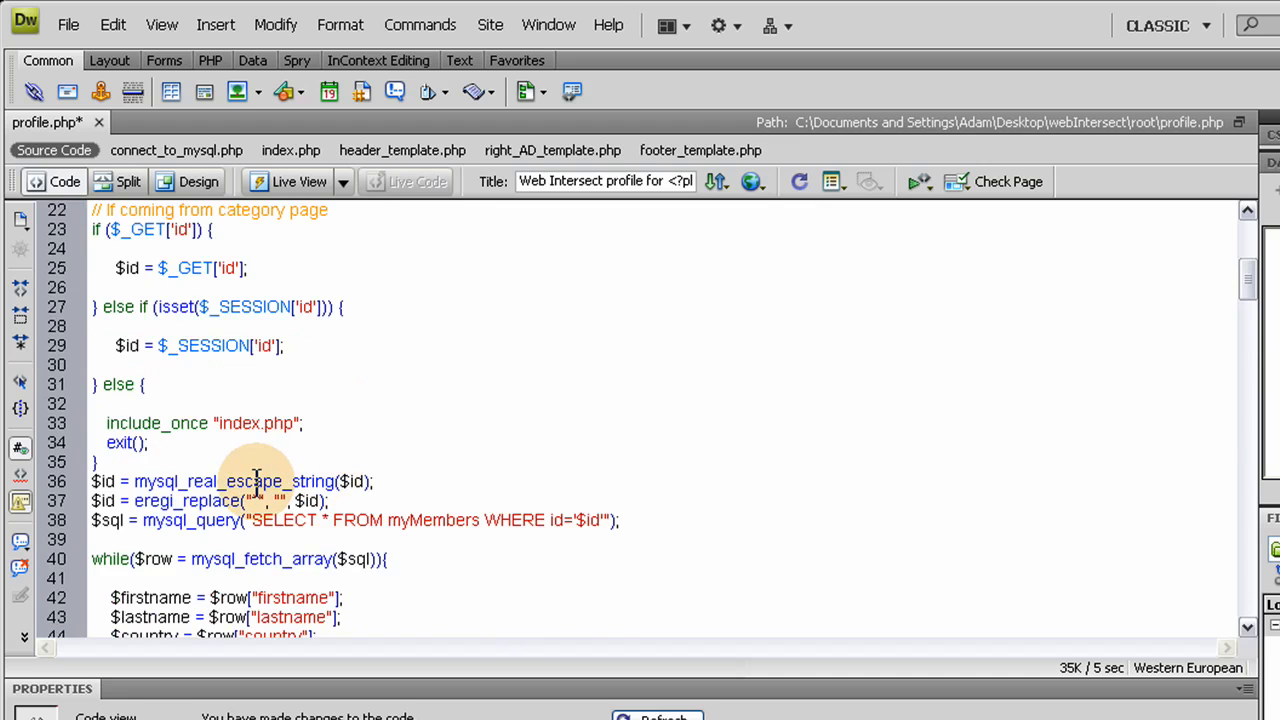
pyautogui.click(118, 520)
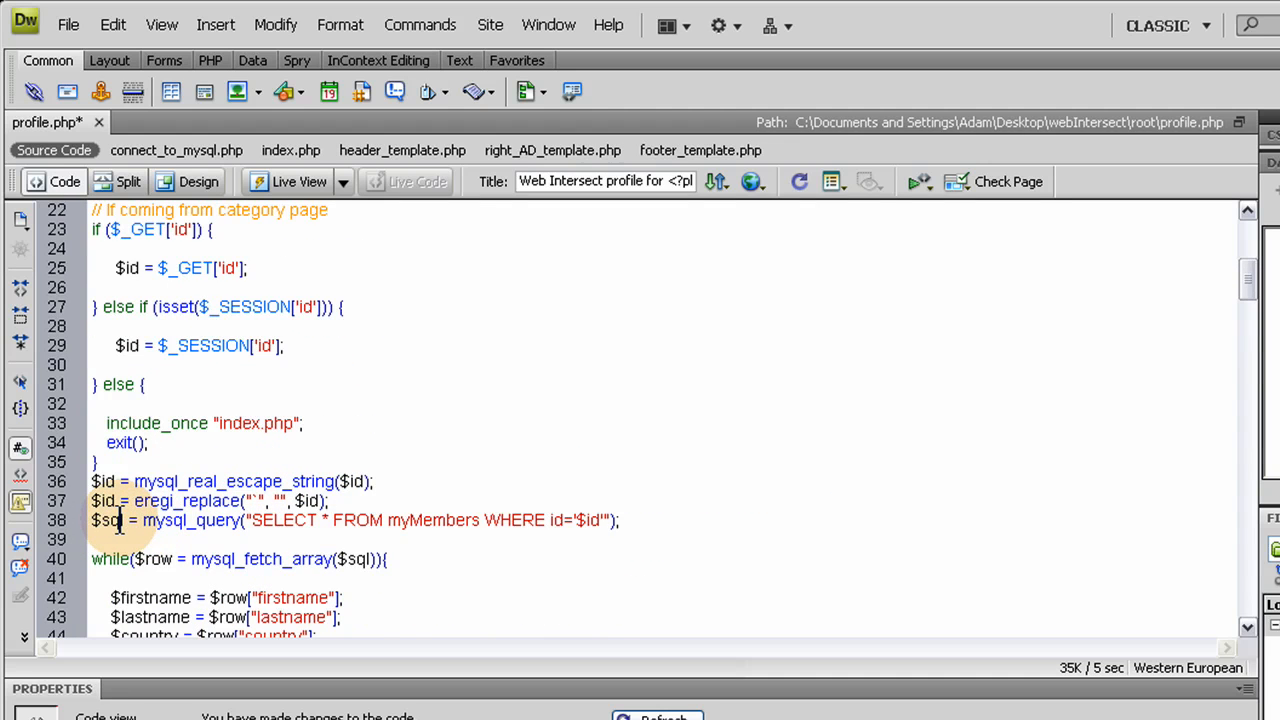
pyautogui.moveTo(144, 520); pyautogui.dragTo(618, 520)
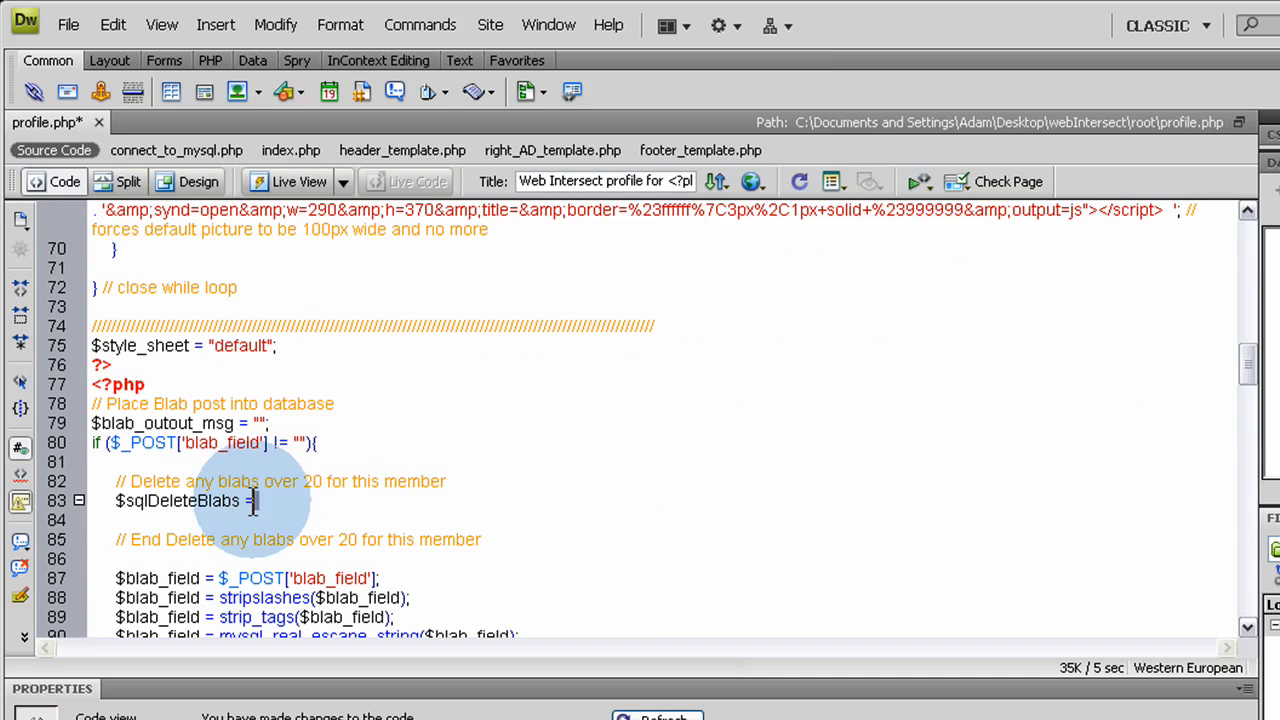
pyautogui.write('mysql_query("SELECT * FROM myMembers WHERE id=\'$id\'");')
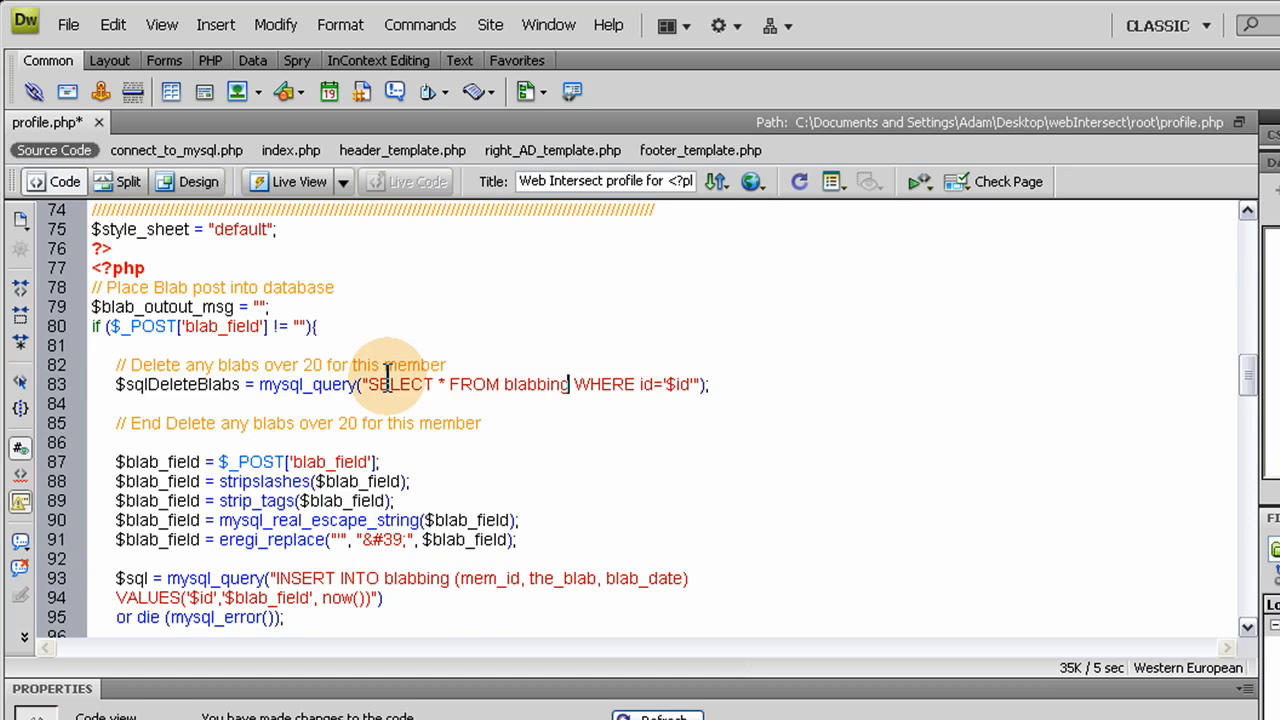
pyautogui.moveTo(448, 404)
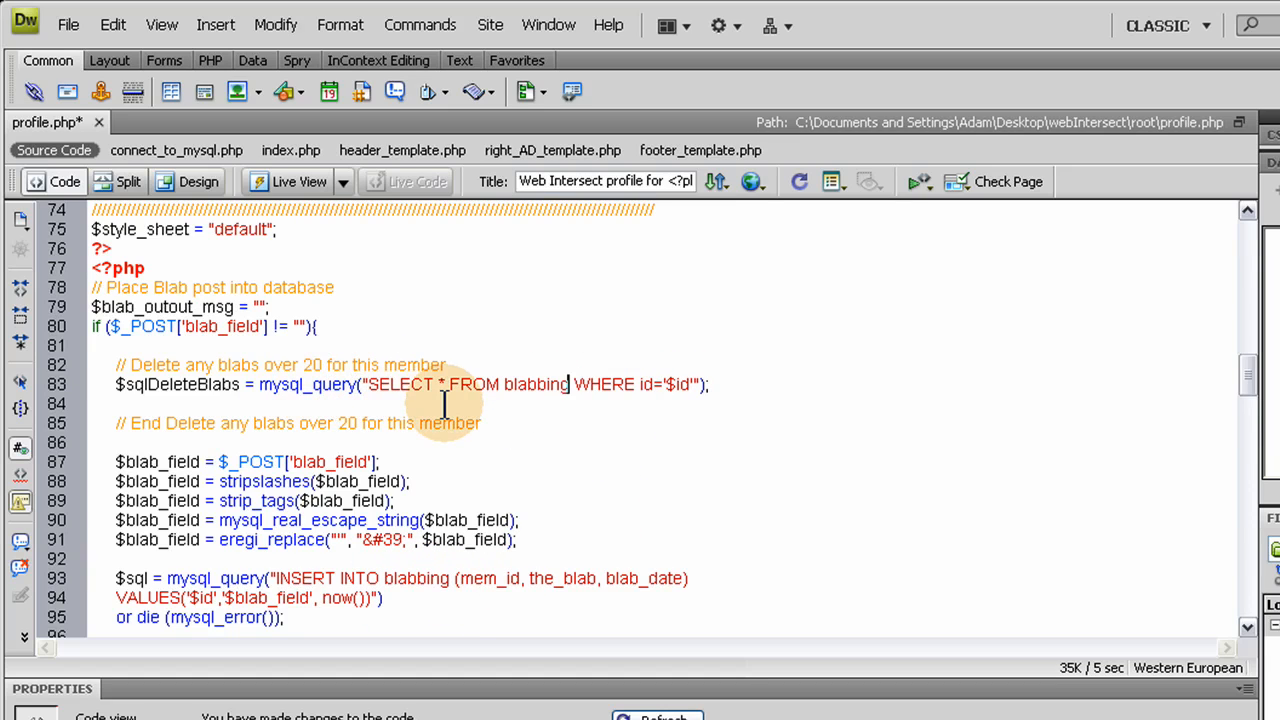
# - Point the query at the blabbing table with WHERE mem_id='$id'
pyautogui.click(648, 384)
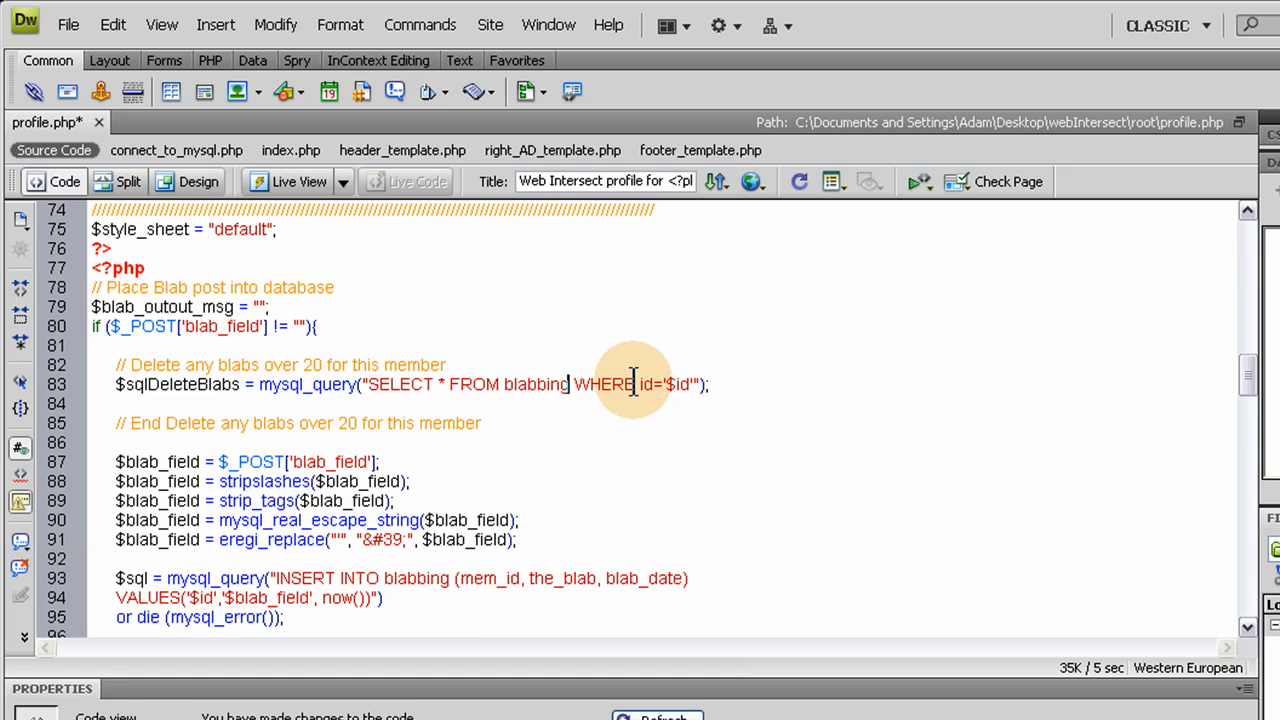
pyautogui.scroll(-3)
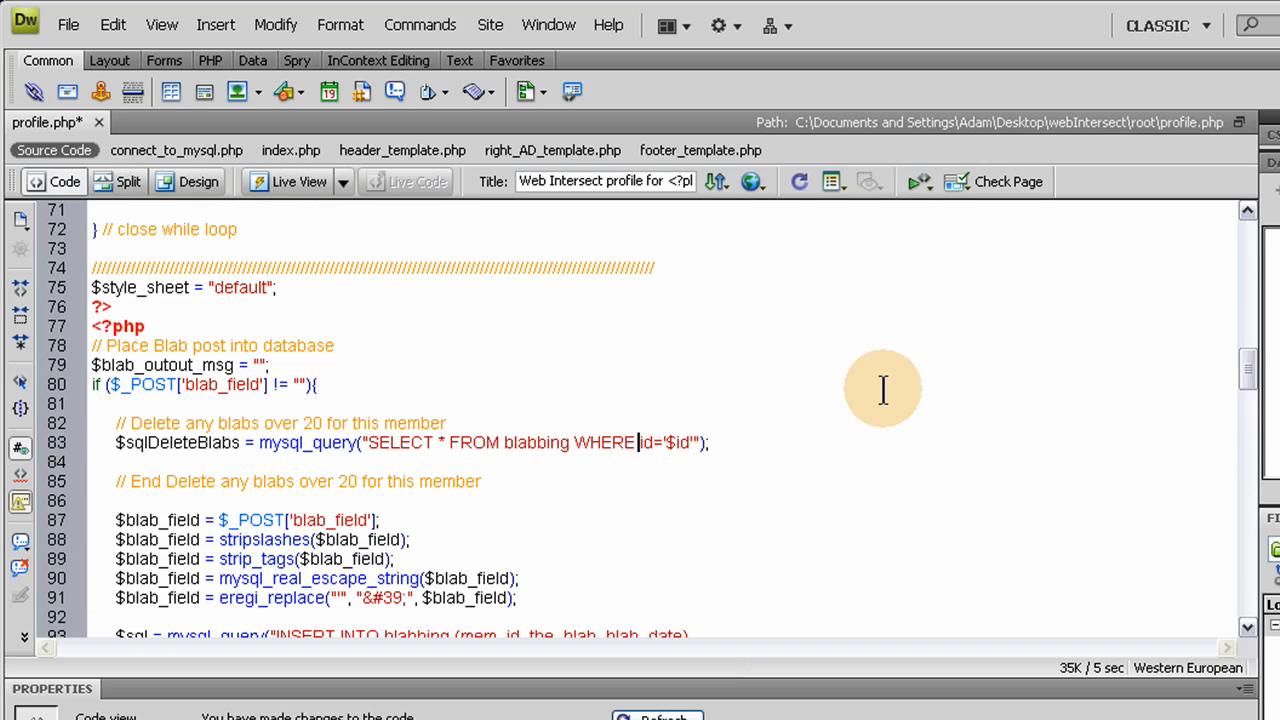
pyautogui.write('mem_')
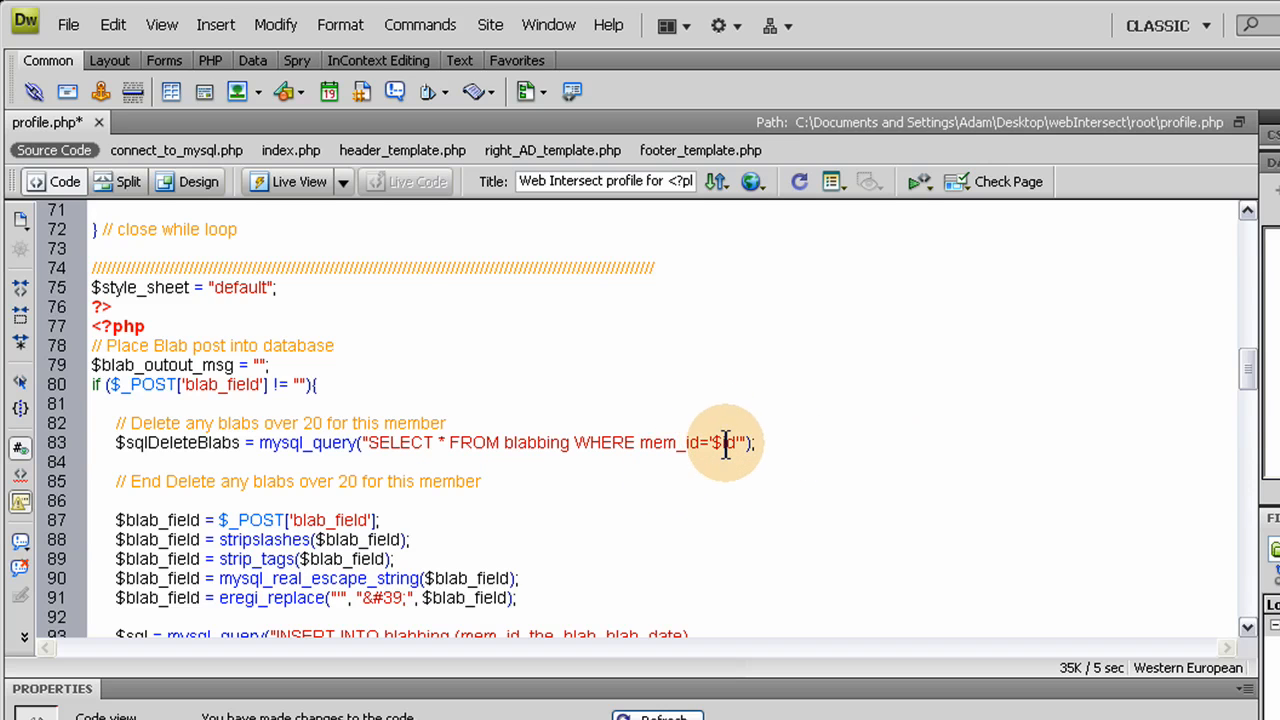
pyautogui.moveTo(884, 396)
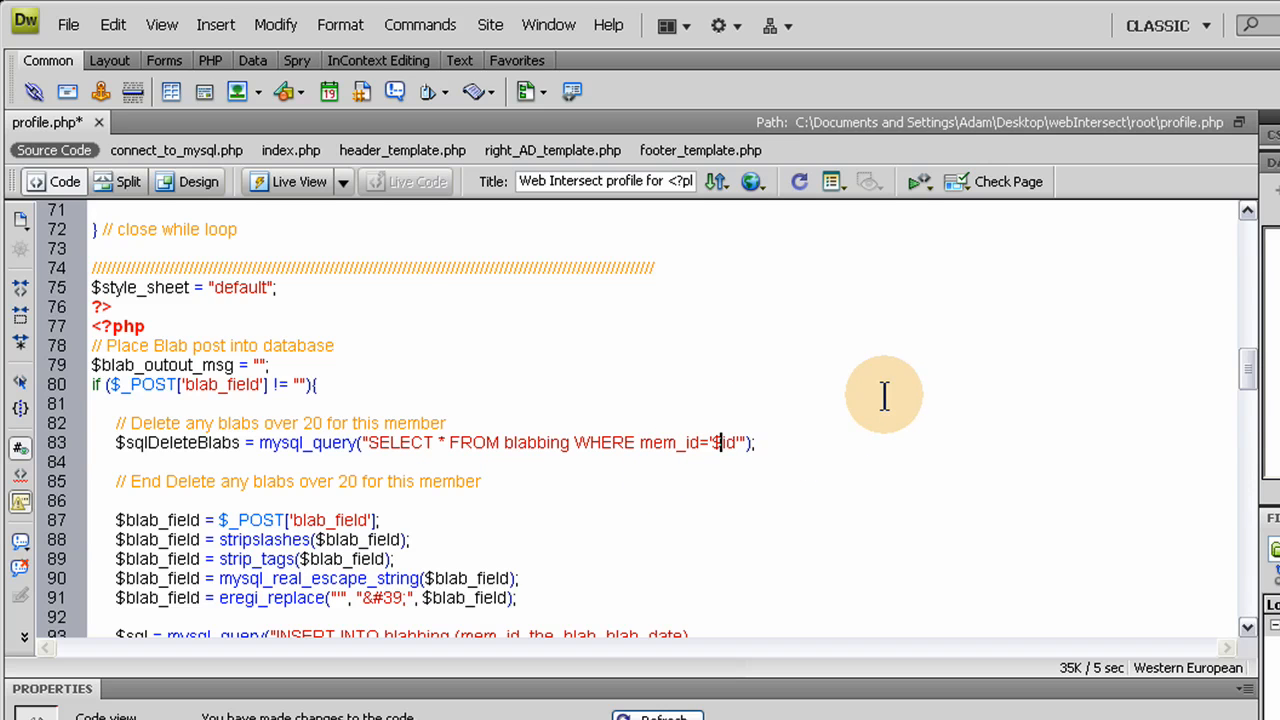
pyautogui.moveTo(724, 444)
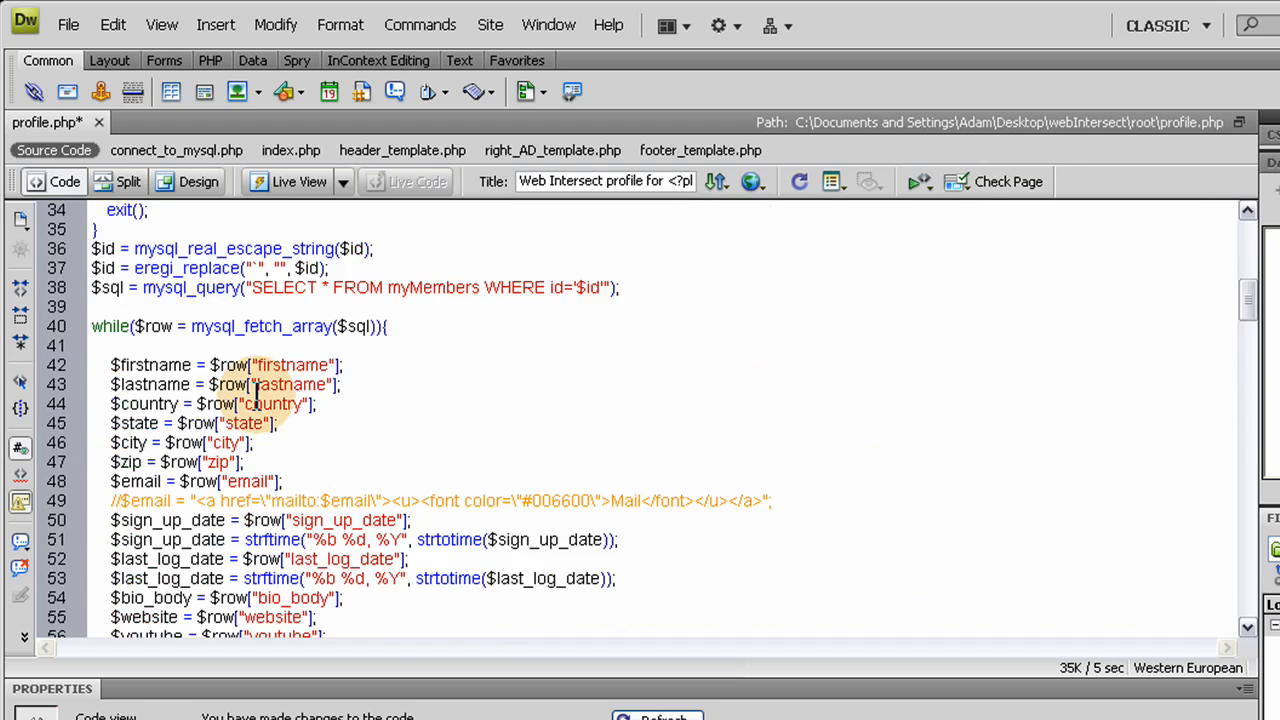
pyautogui.scroll(-3)
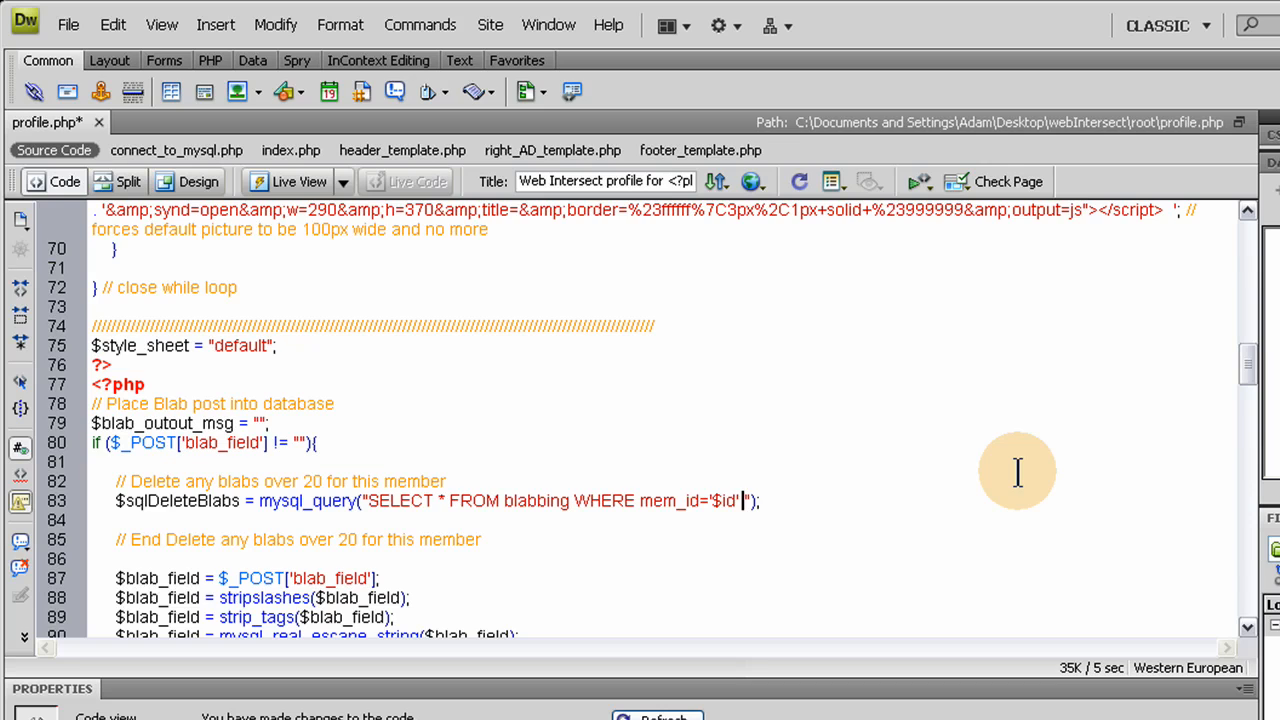
# - Append ORDER BY blab_date DESC and a LIMIT clause (20, then 50) to the query
pyautogui.write('C')
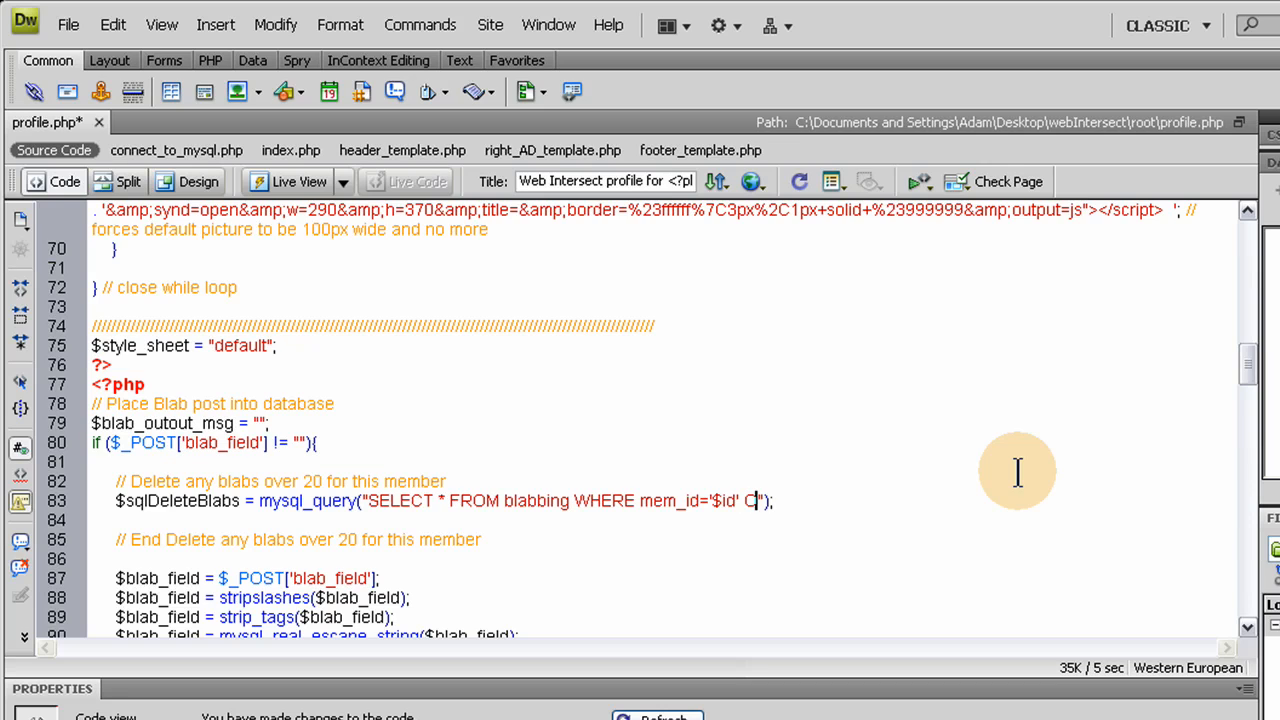
pyautogui.write('ORDER')
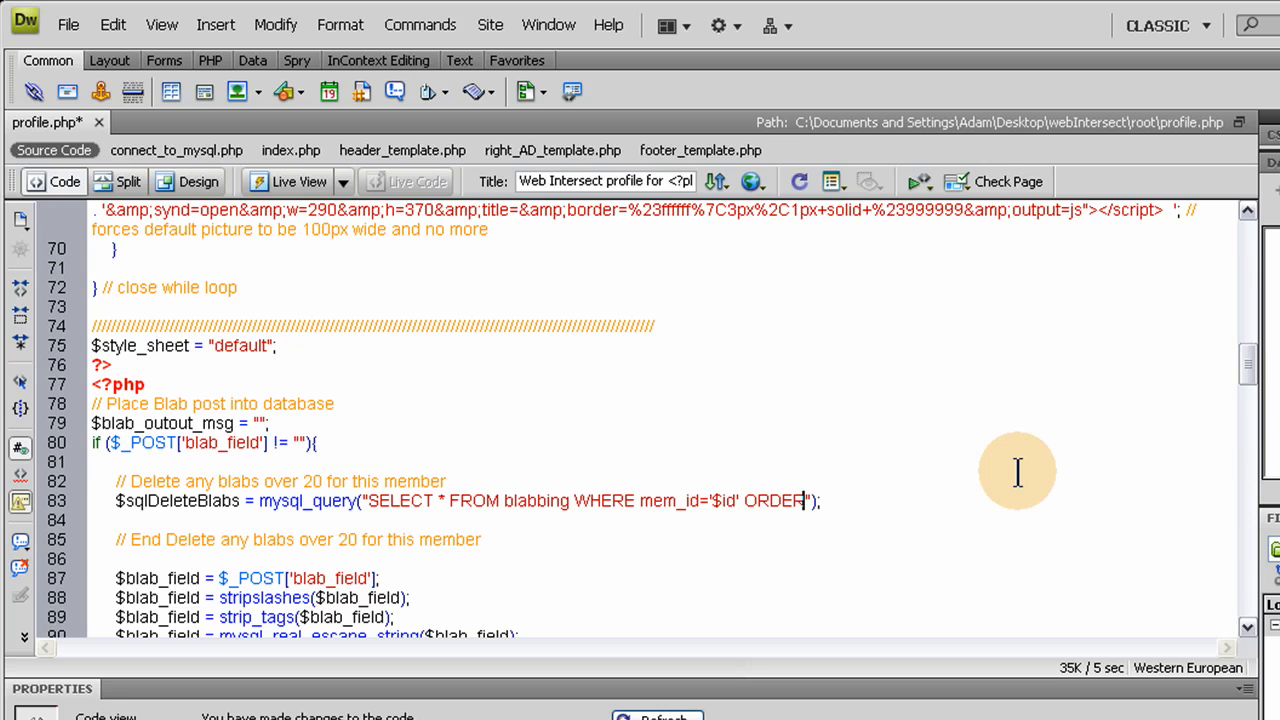
pyautogui.write('BY')
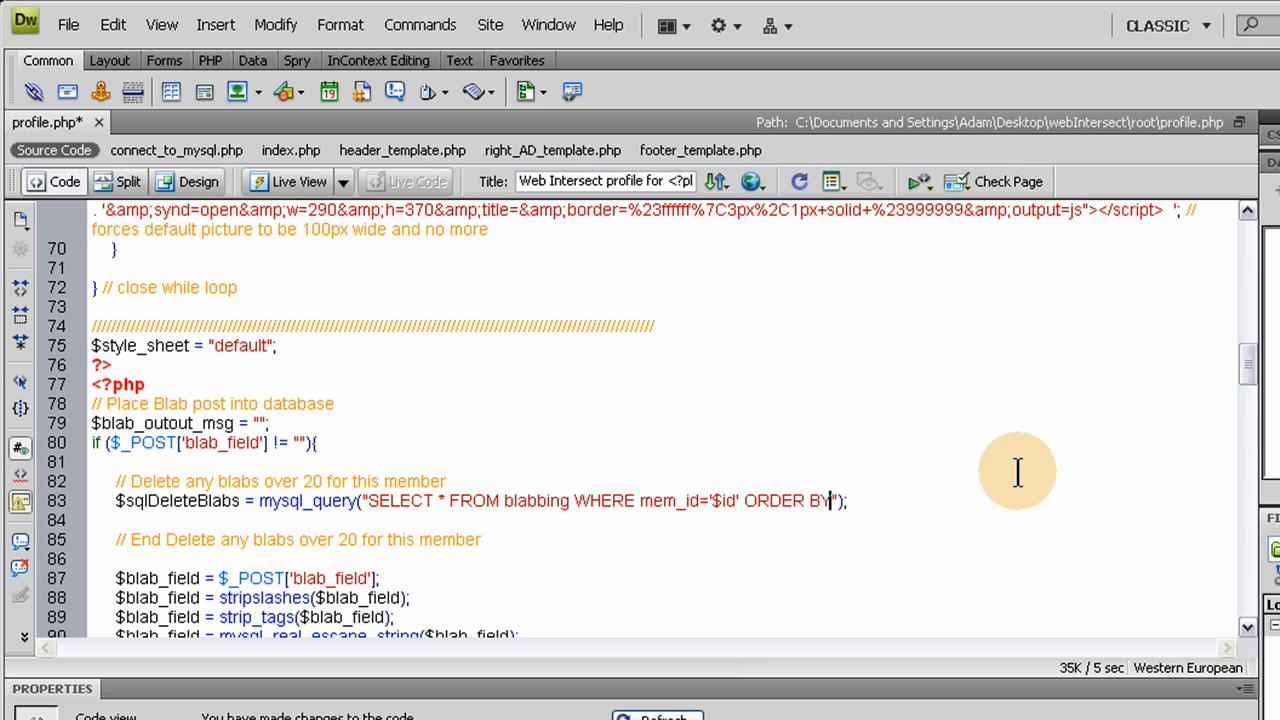
pyautogui.write('b')
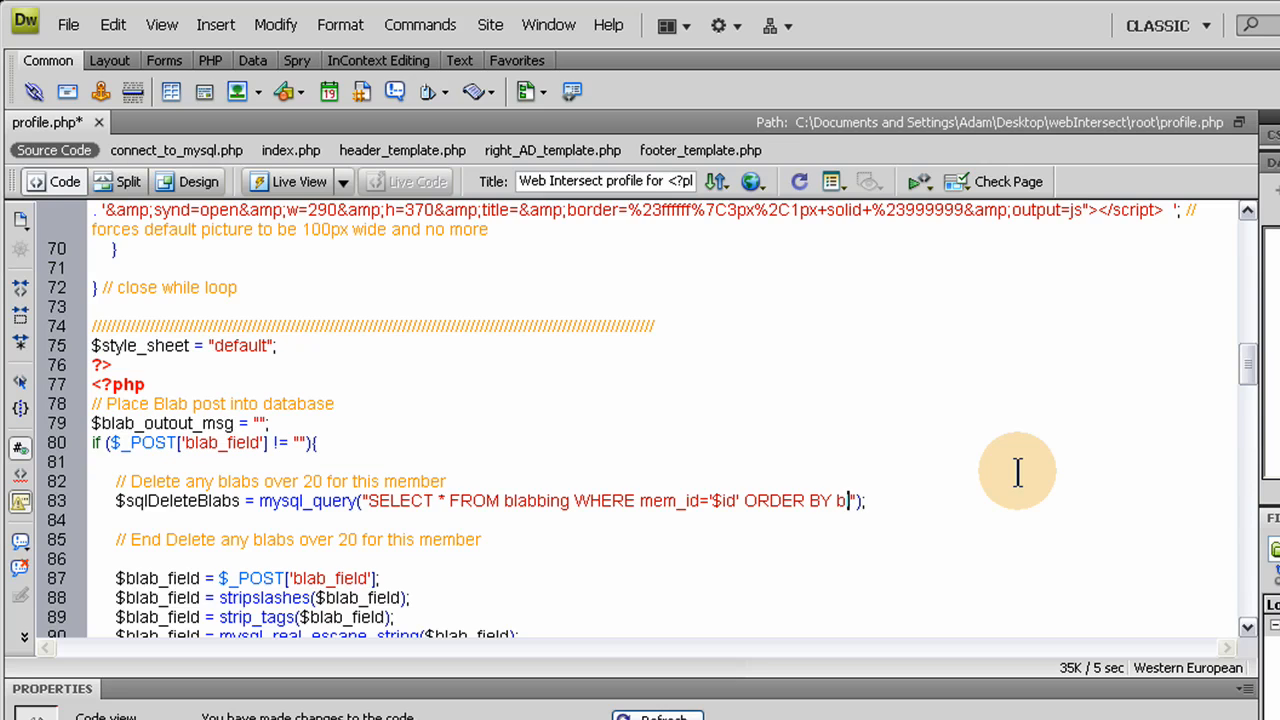
pyautogui.write('lab_date DESC')
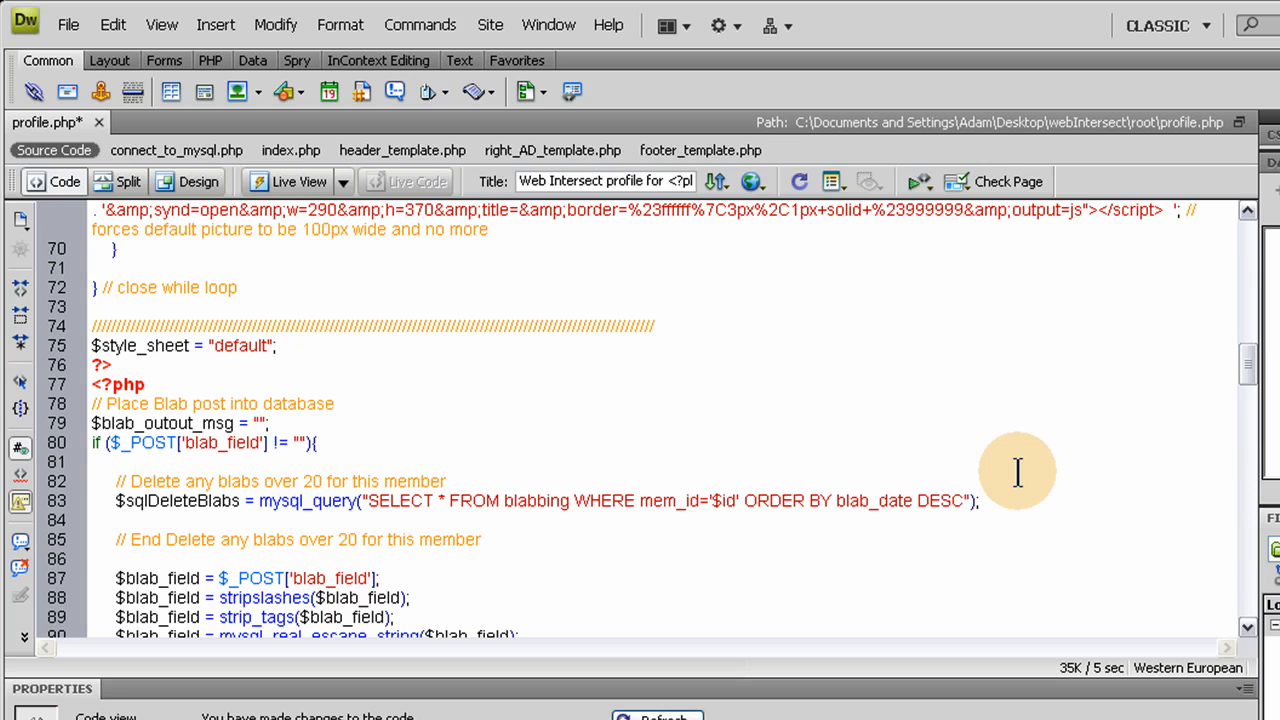
pyautogui.write('LIMIT')
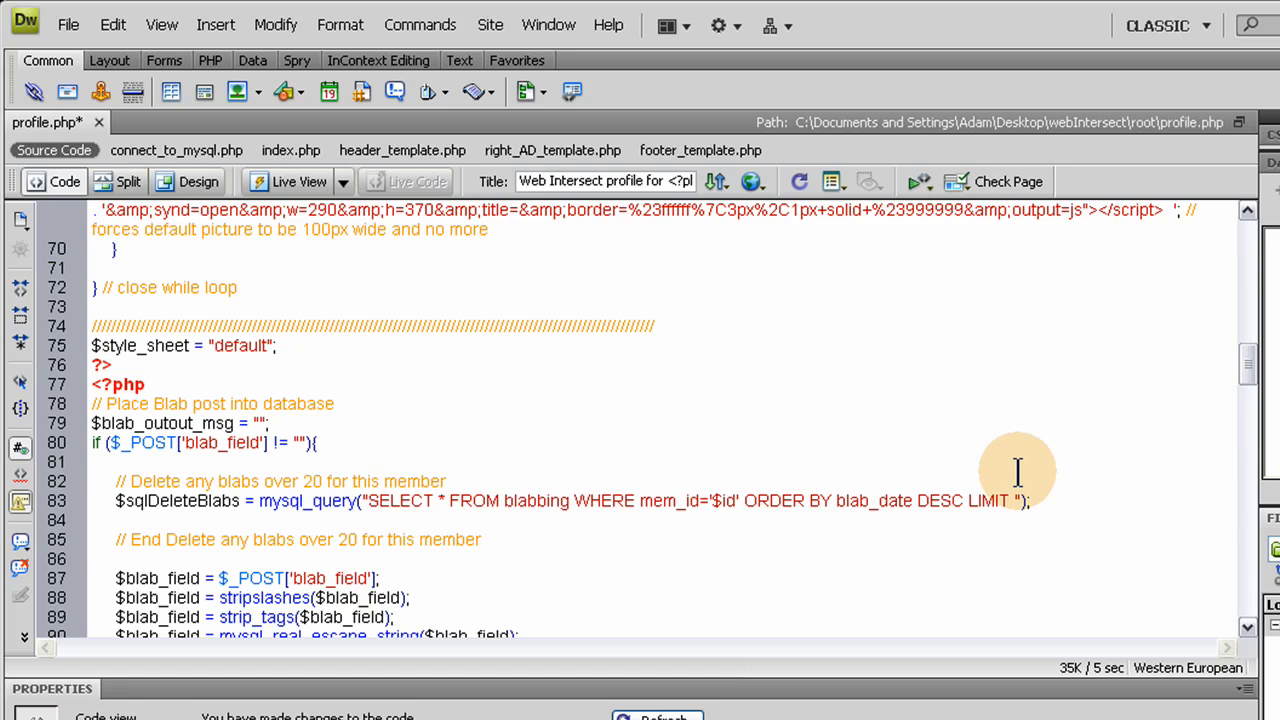
pyautogui.write('0')
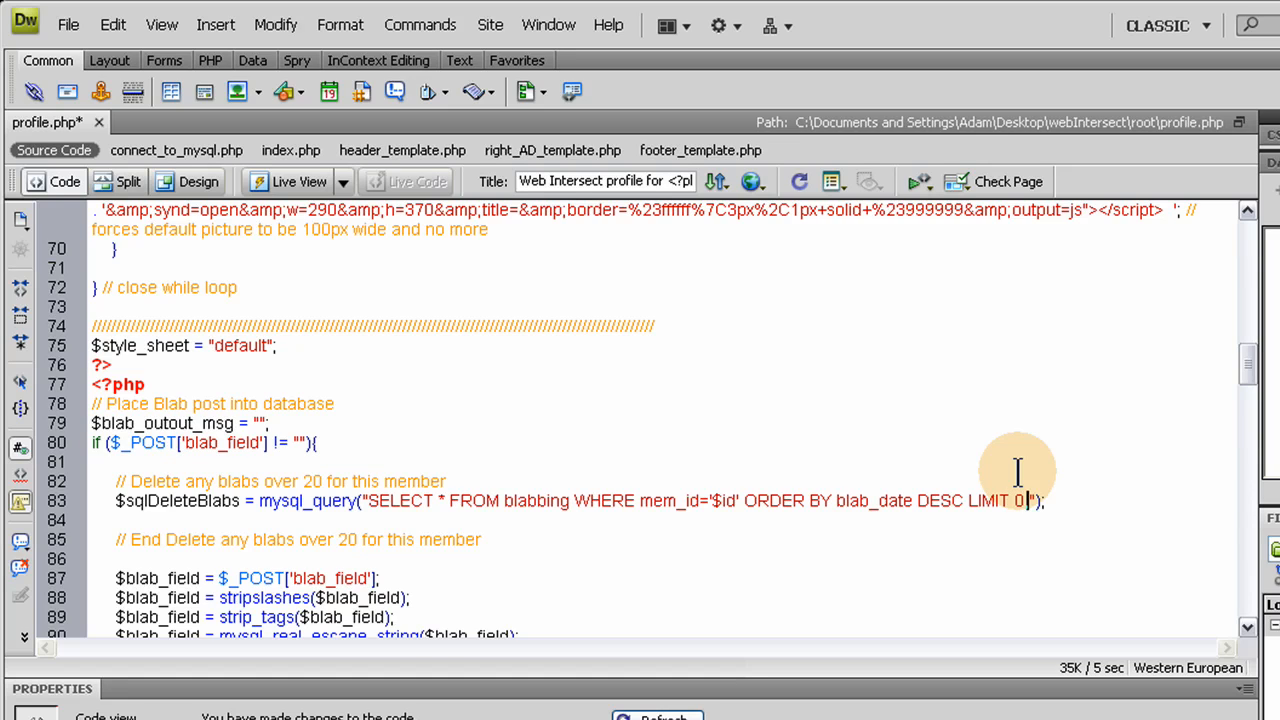
pyautogui.write(',20')
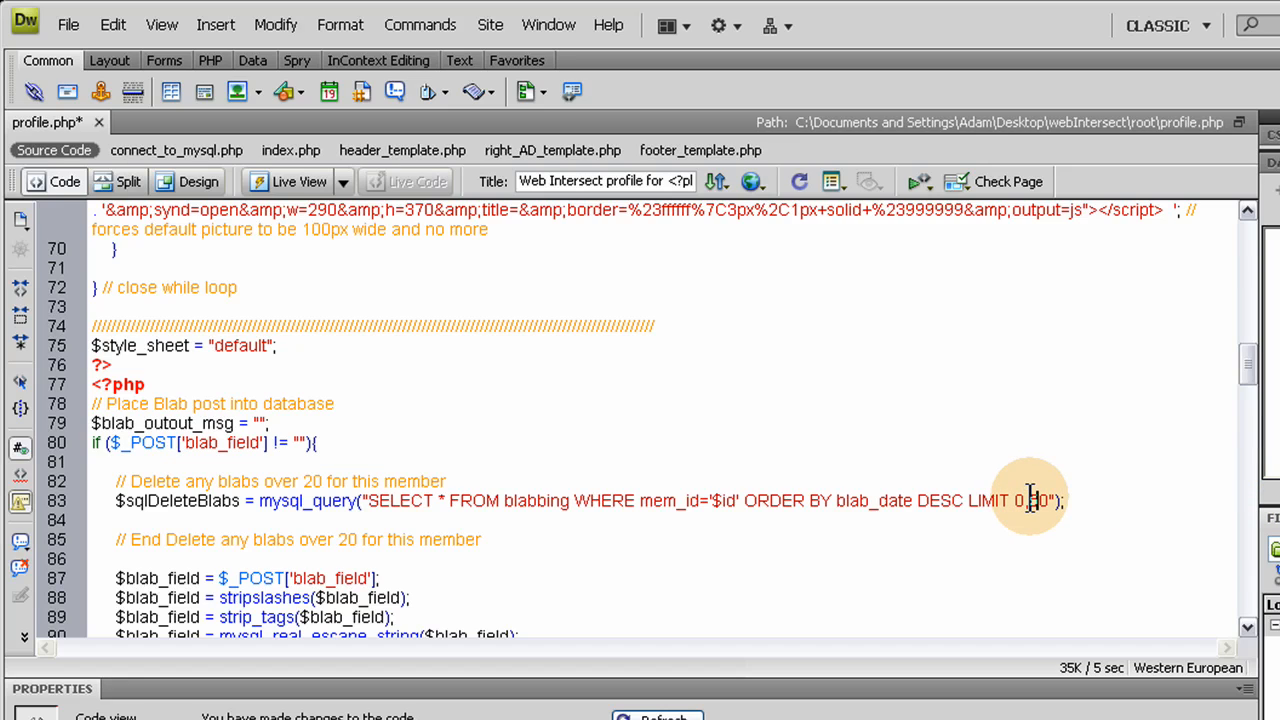
pyautogui.write('50')
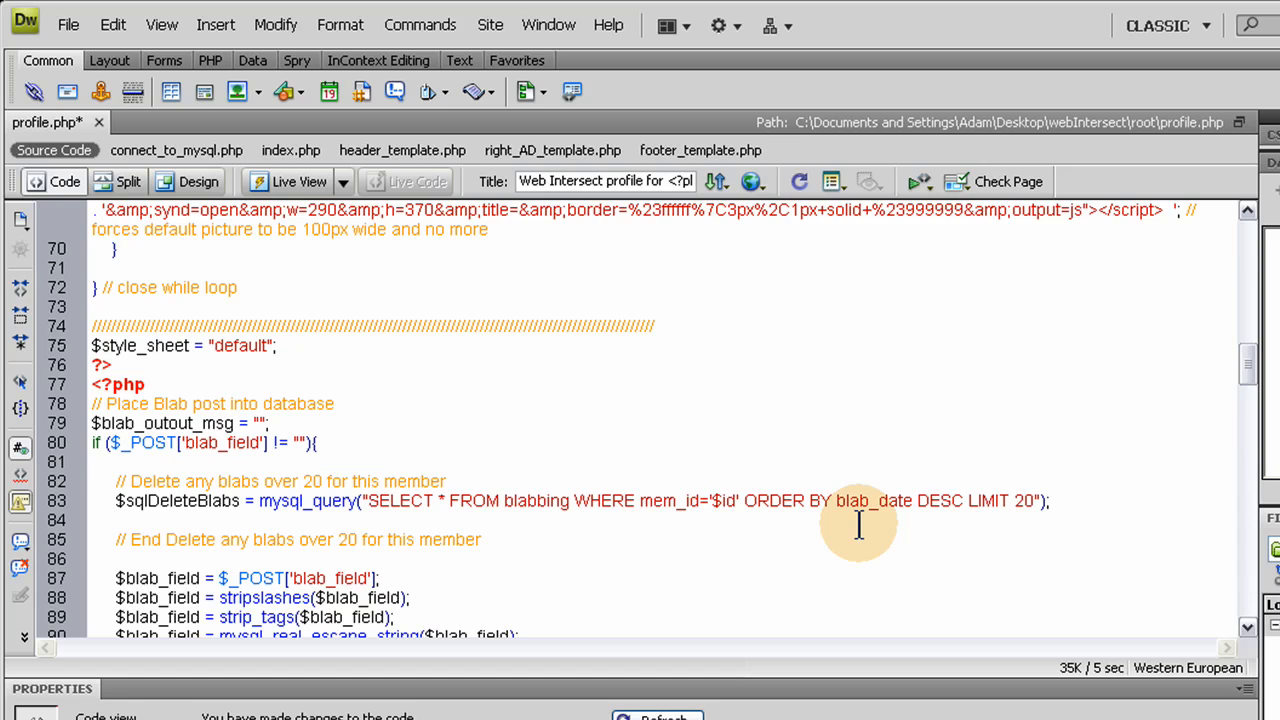
pyautogui.moveTo(490, 524)
pyautogui.write('$')
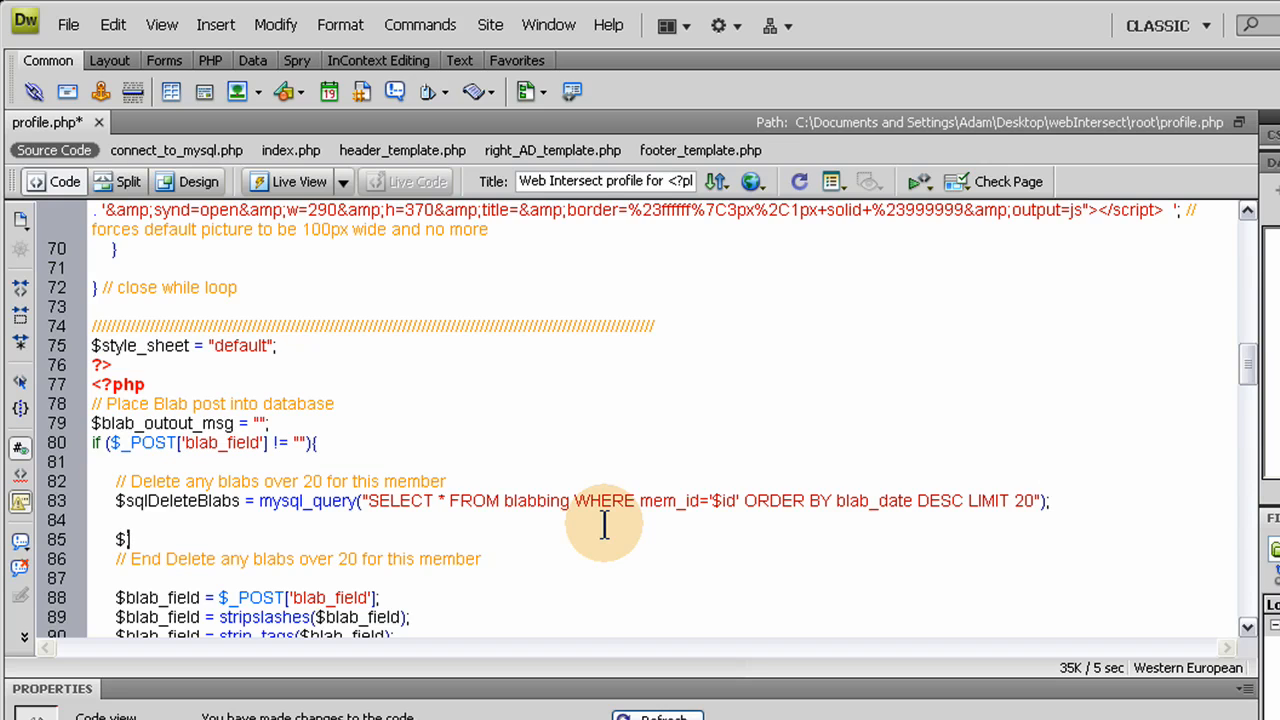
# - Add the counter line $bi = 1; below the $sqlDeleteBlabs query
pyautogui.write('t')
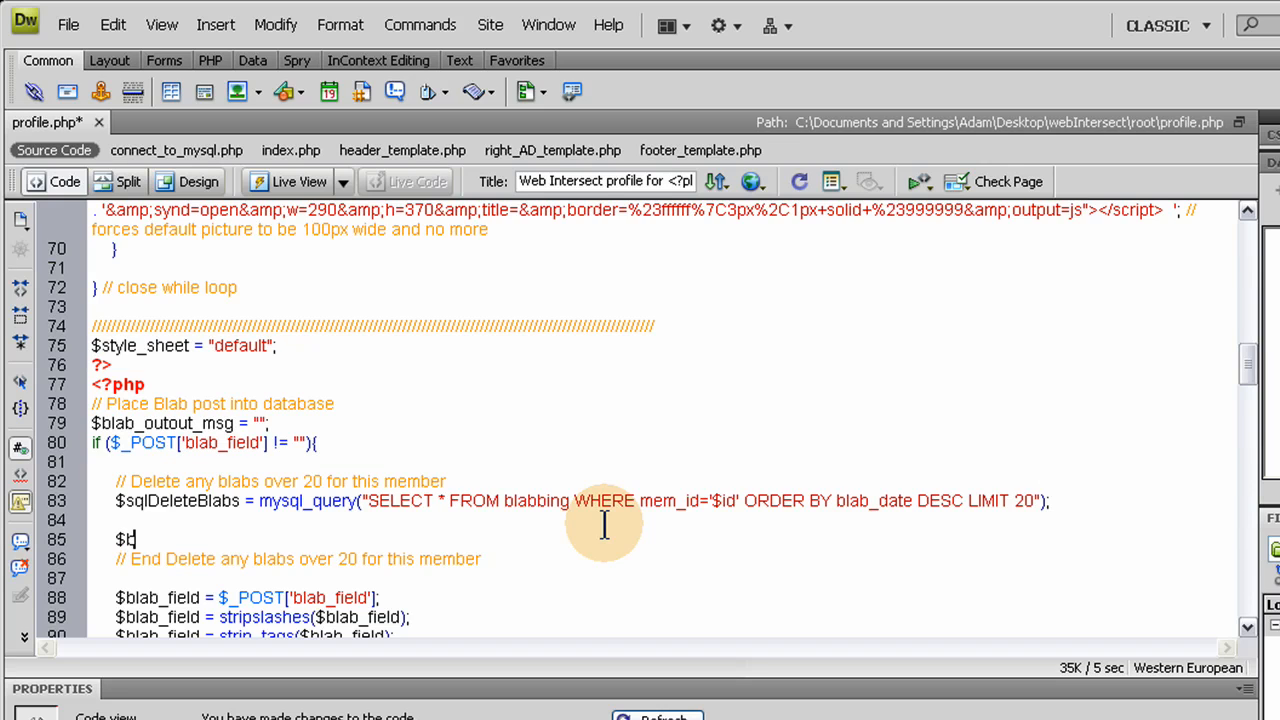
pyautogui.write('b')
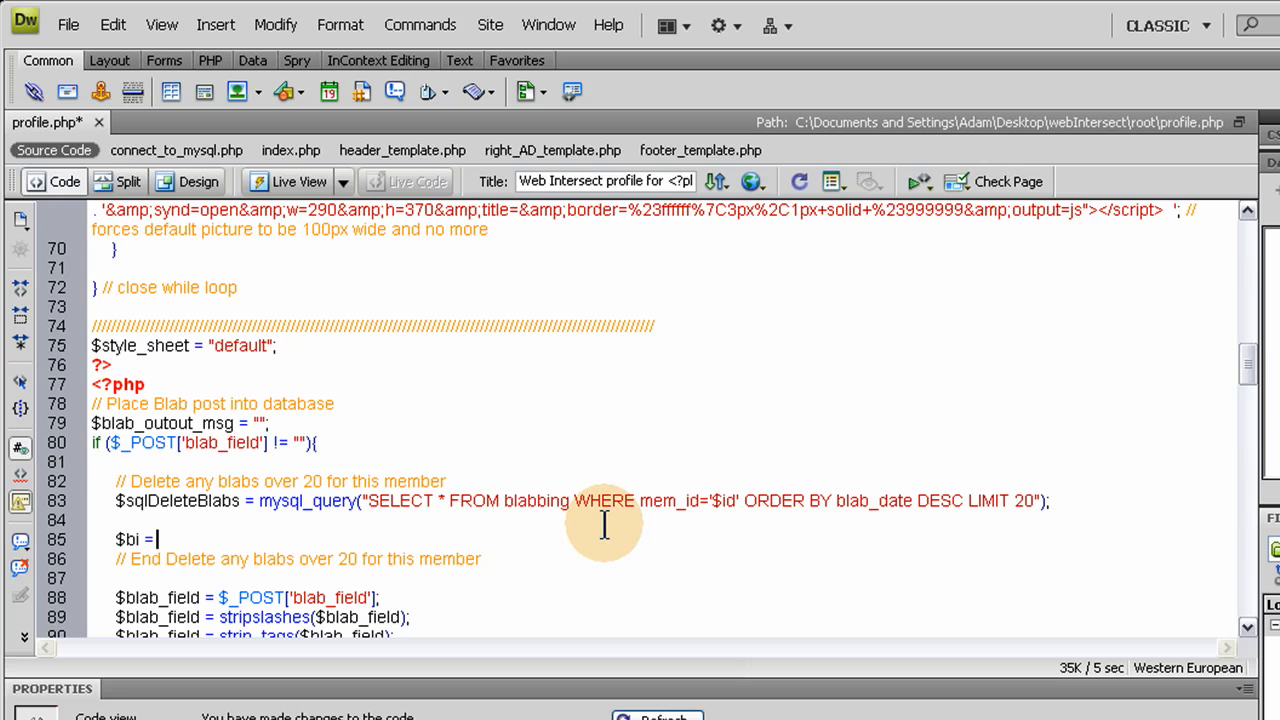
pyautogui.write('1;')
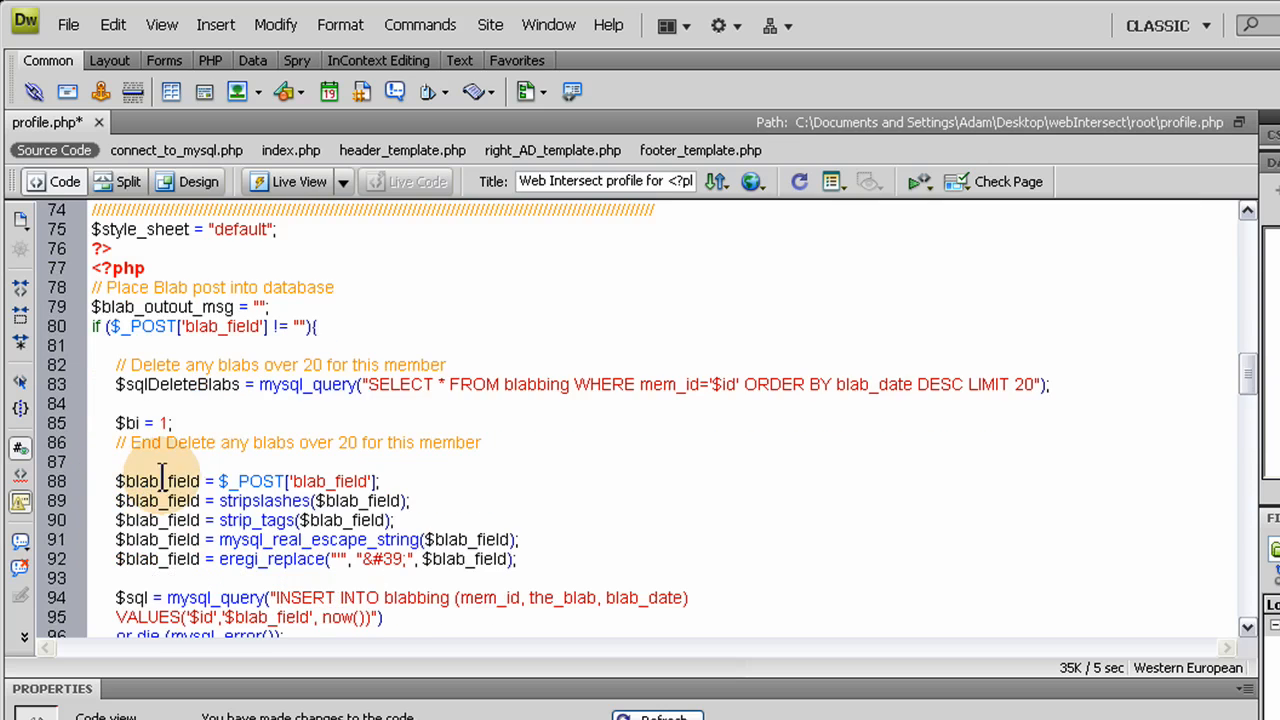
pyautogui.moveTo(258, 424)
pyautogui.write('5')
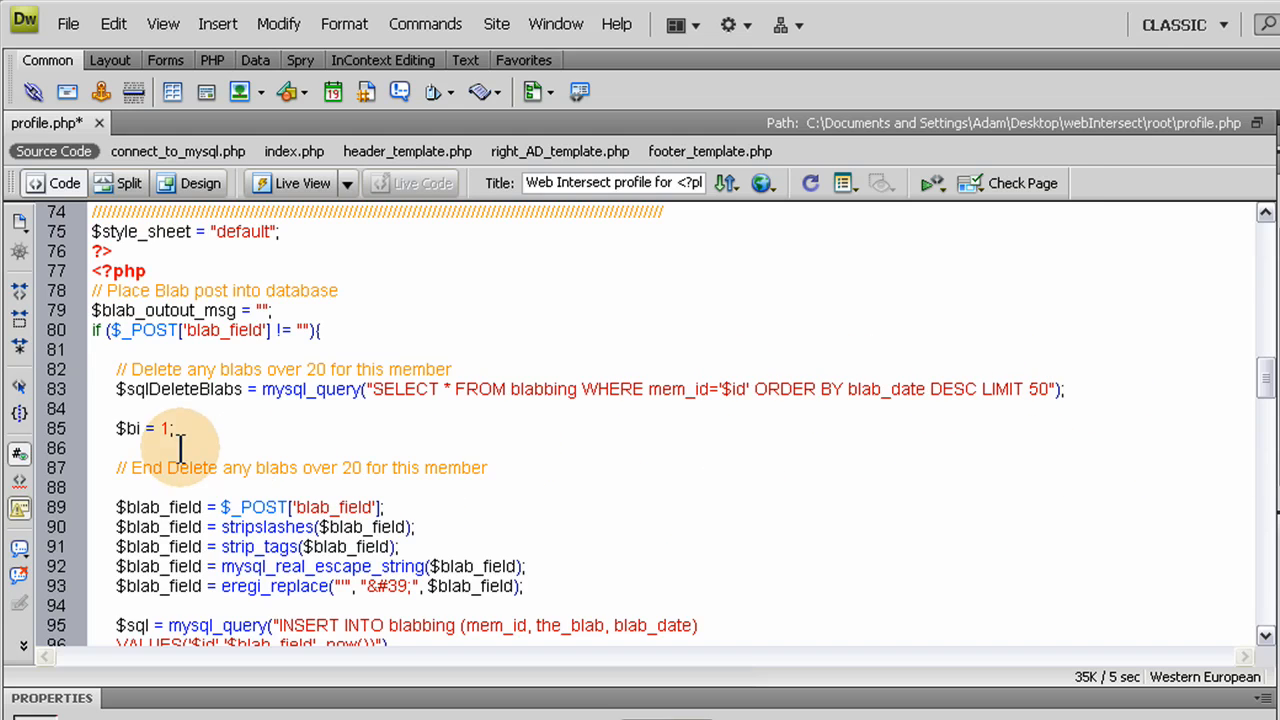
# - Write while ($row = mysql_fetch_array($sqlDeleteBlabs)) { } with an empty body after $bi = 1;
pyautogui.press('enter')
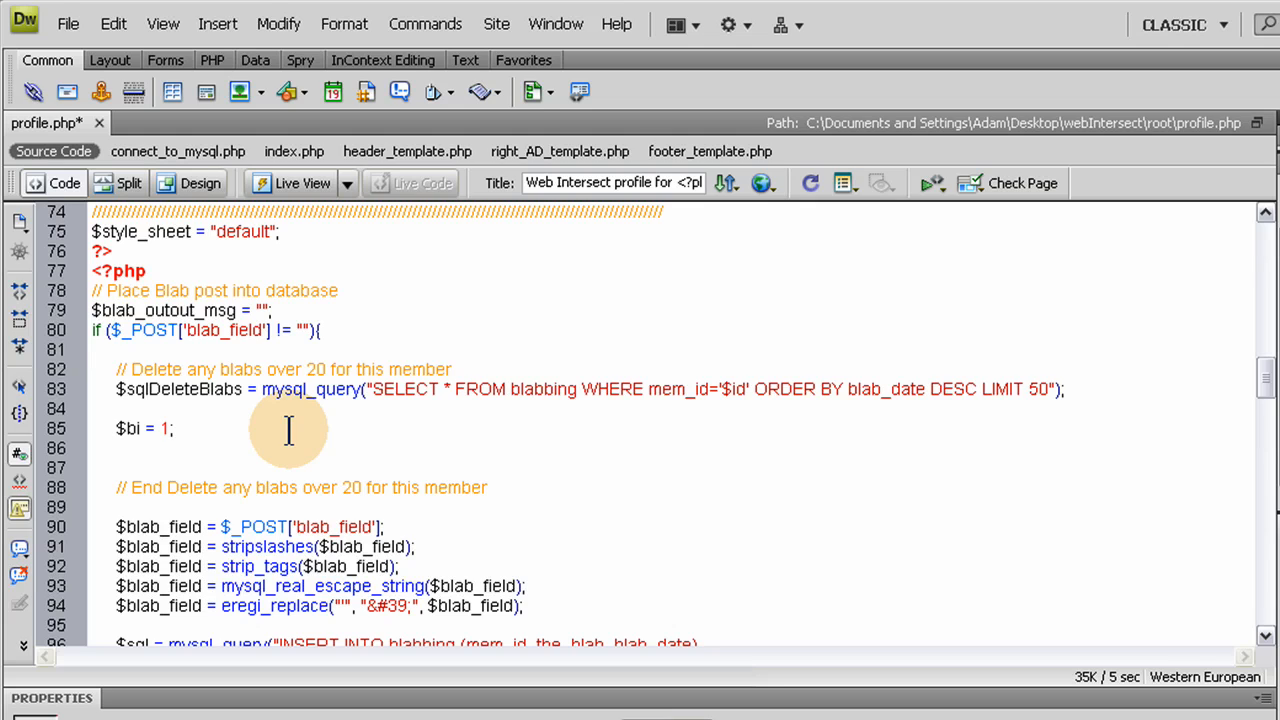
pyautogui.write('while')
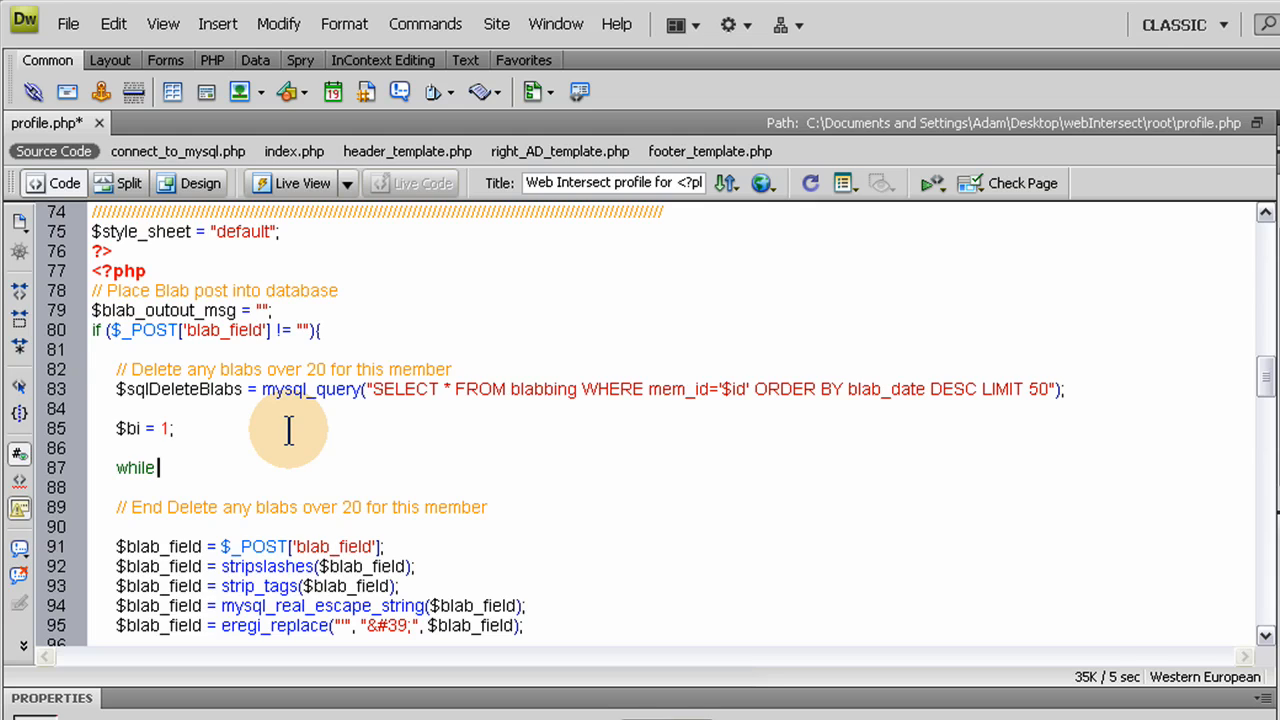
pyautogui.write('(')
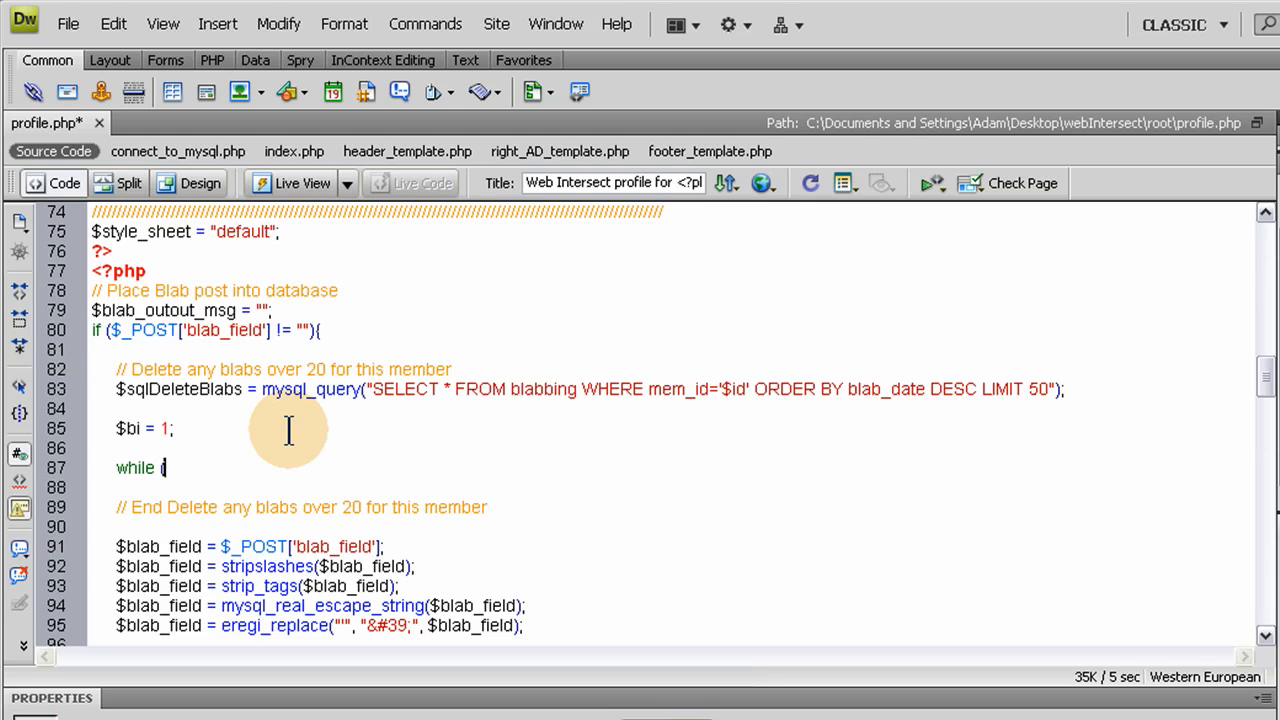
pyautogui.write('$')
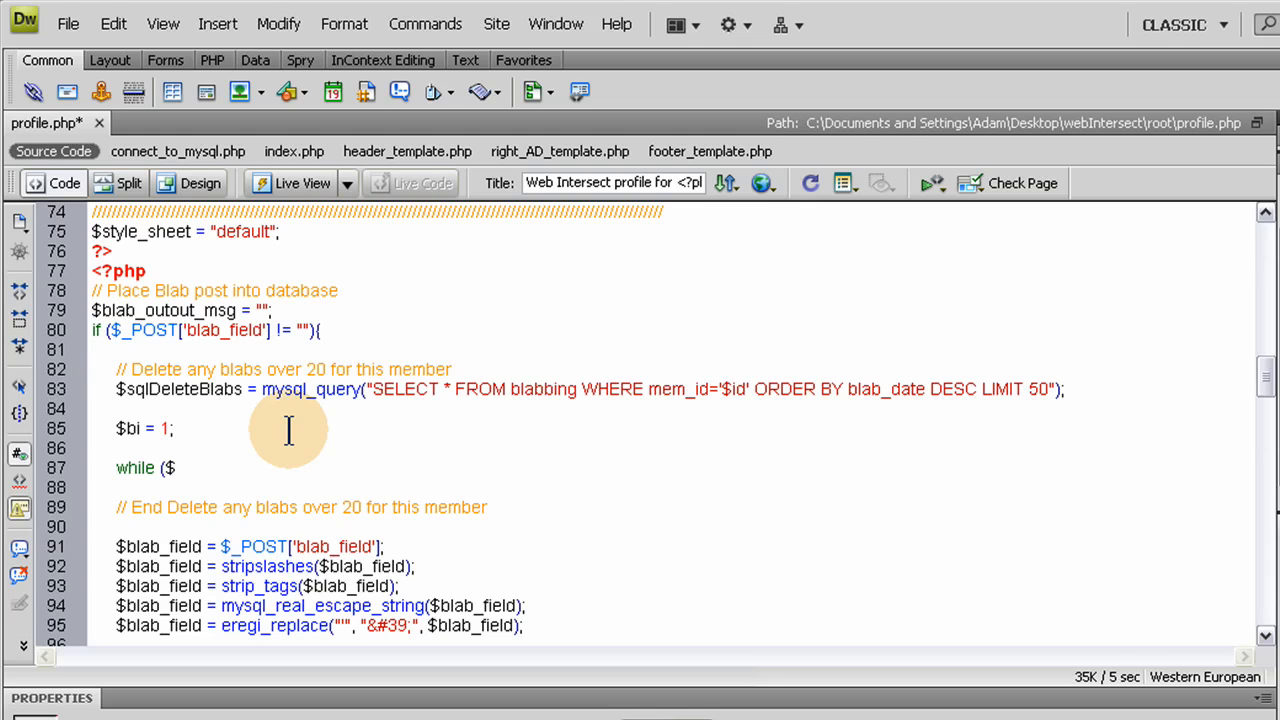
pyautogui.write('row')
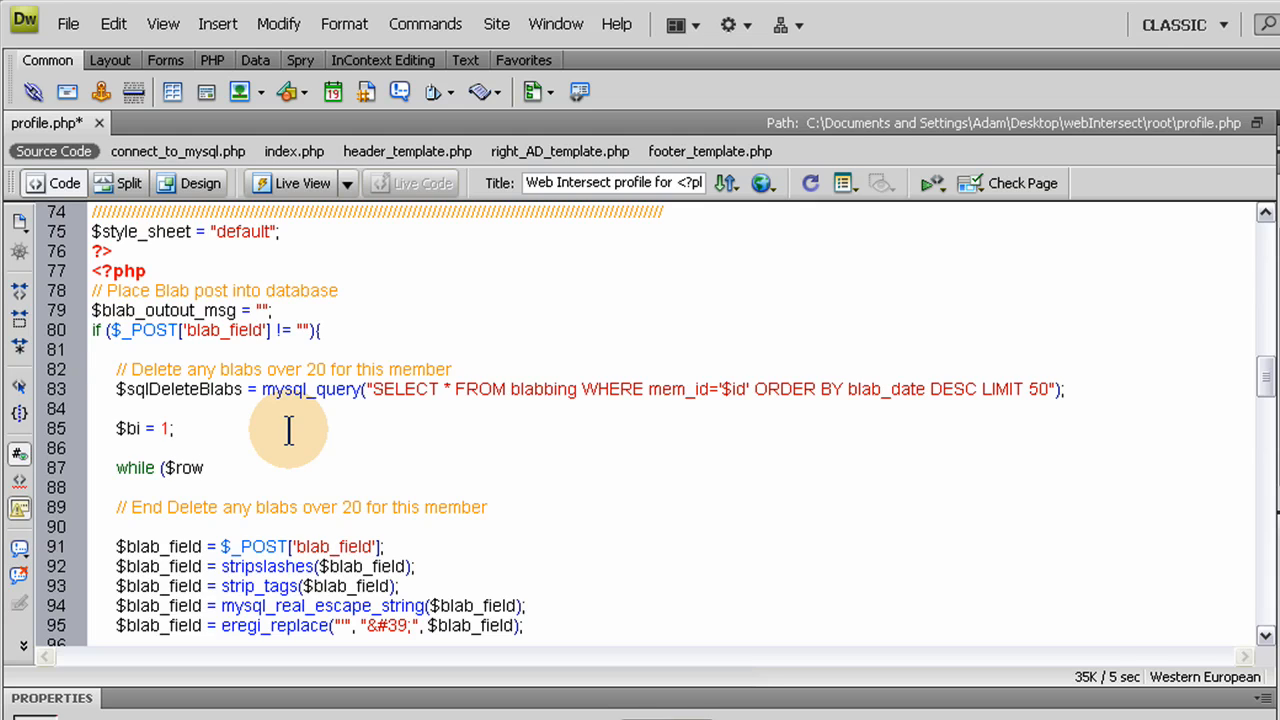
pyautogui.write('=')
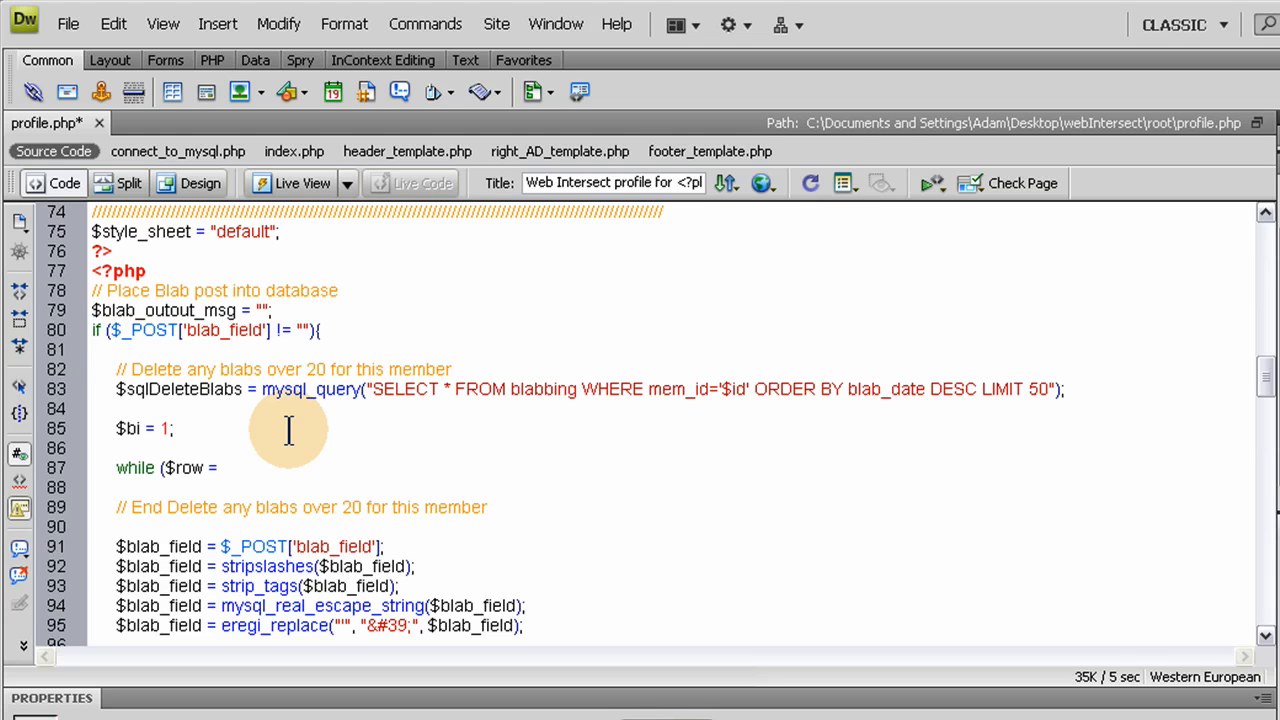
pyautogui.write('m')
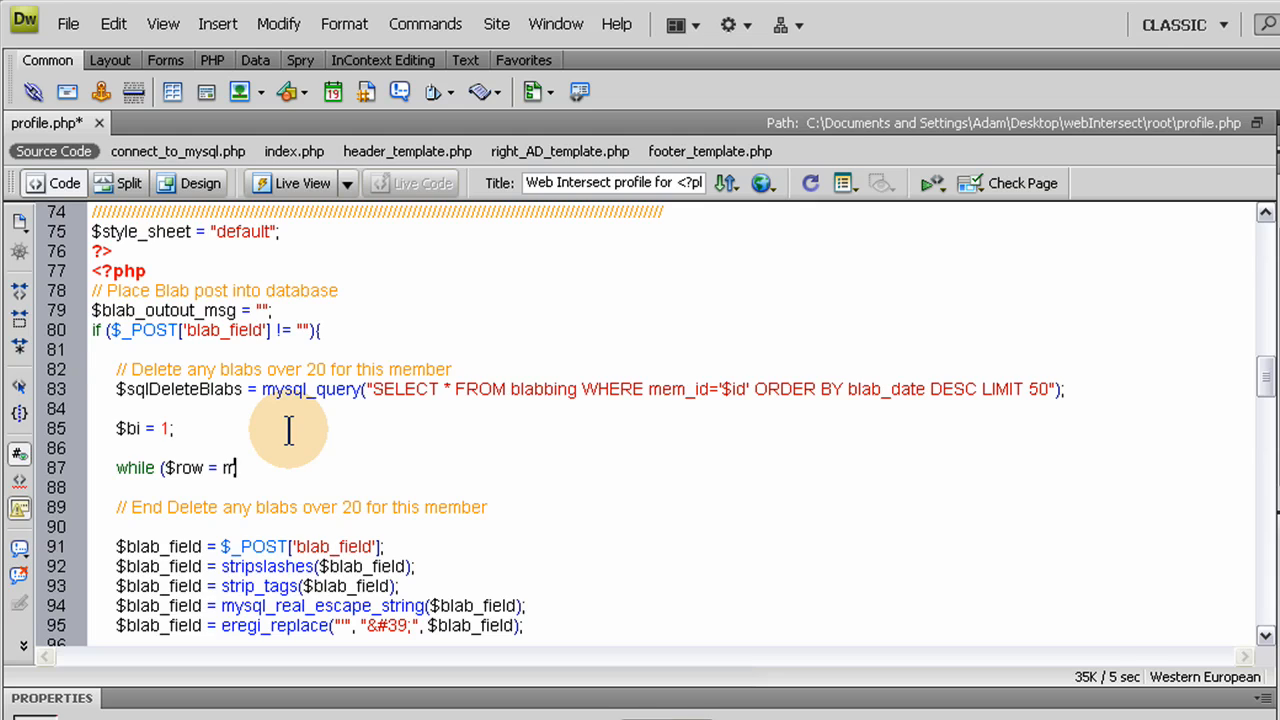
pyautogui.write('ysql_')
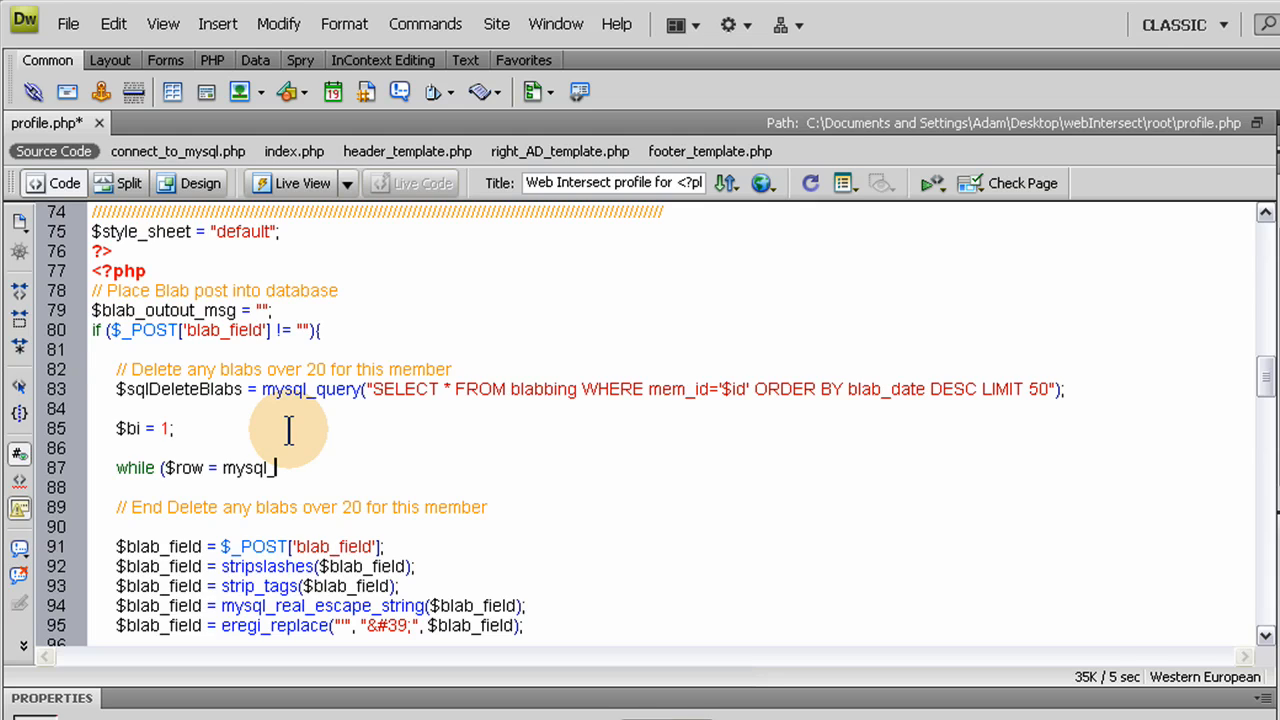
pyautogui.write('fetch_')
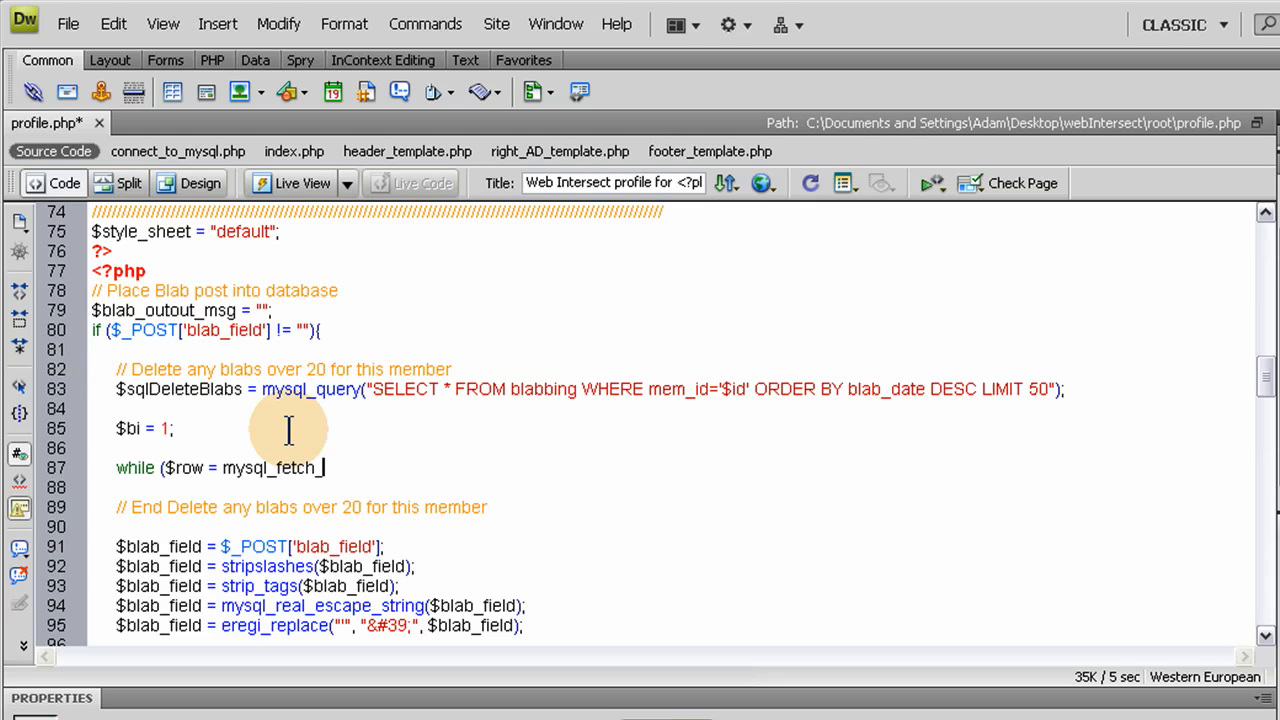
pyautogui.write('array')
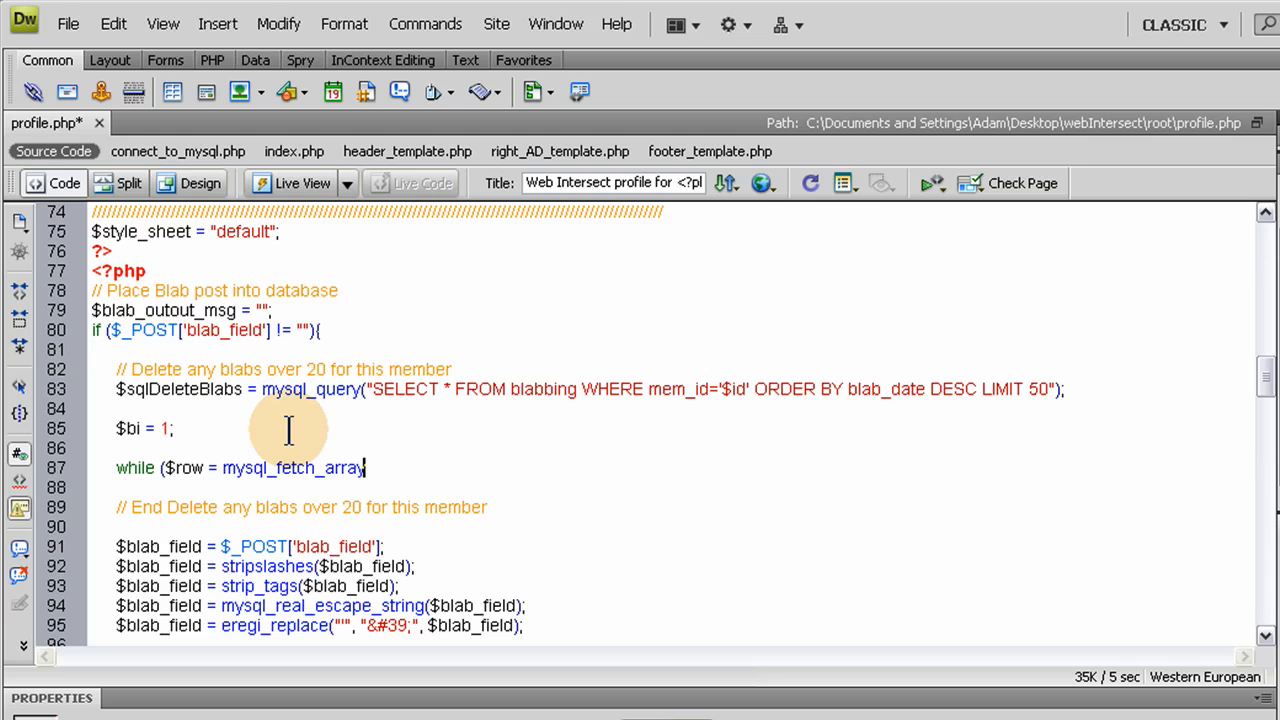
pyautogui.write('(')
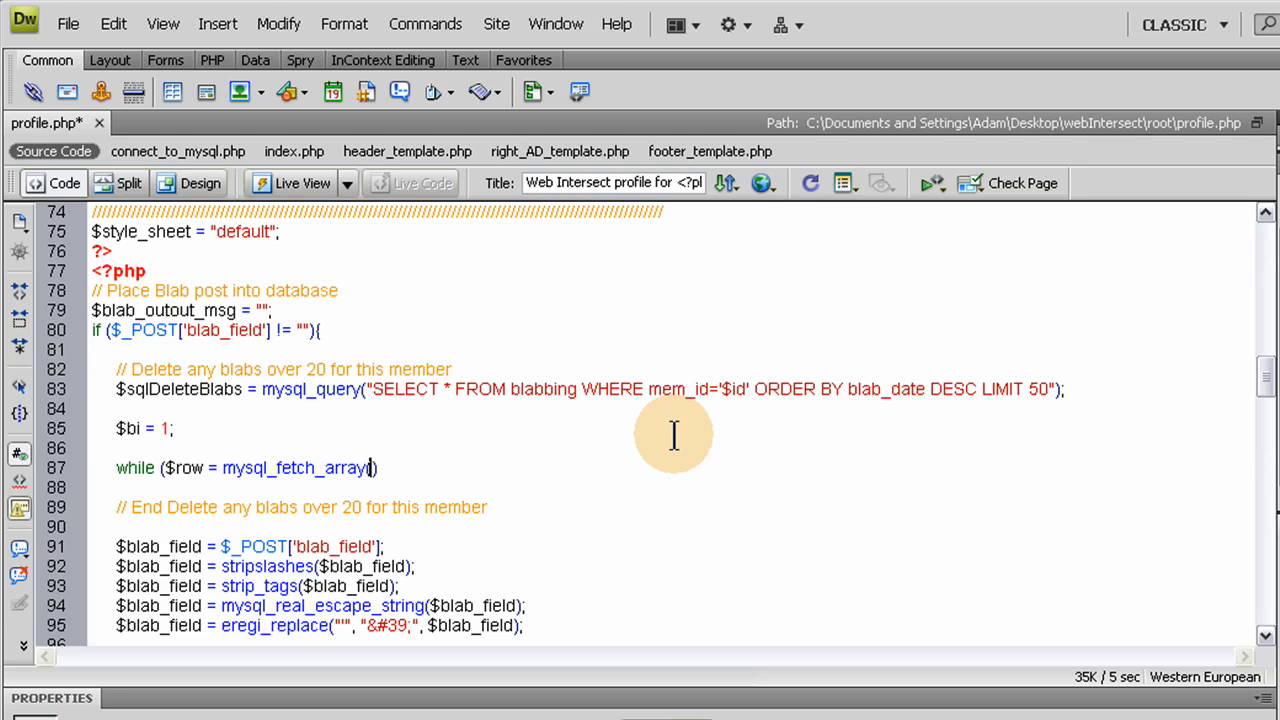
pyautogui.write('$sqlDeleteBlabs')
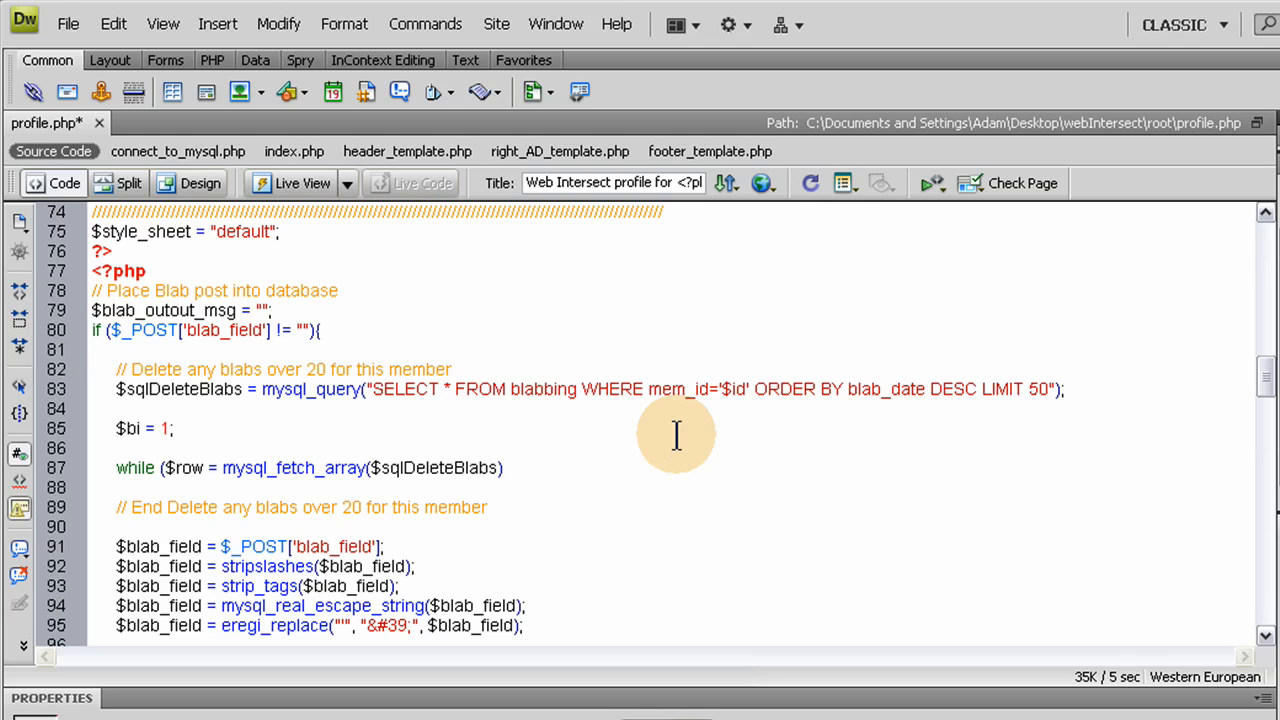
pyautogui.write(') {')
pyautogui.write('}')
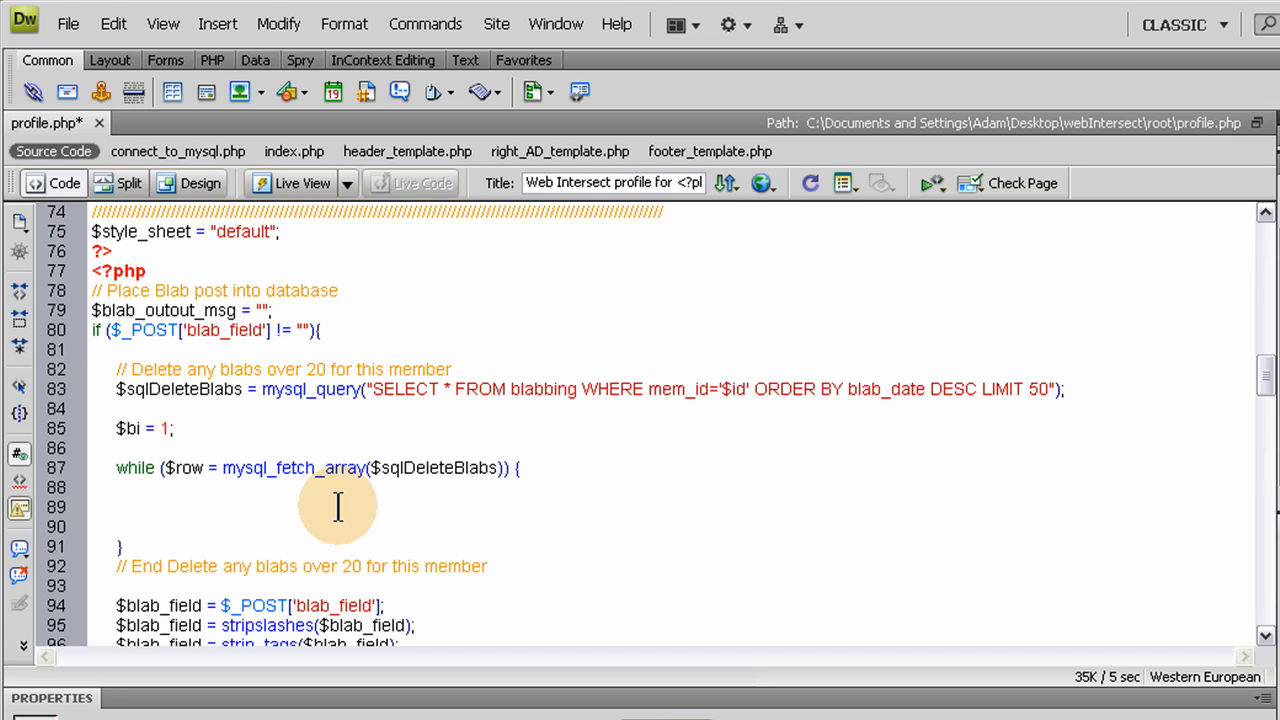
# - Make $blad_id = $row["id"]; the first statement of the while loop body
pyautogui.click(136, 508)
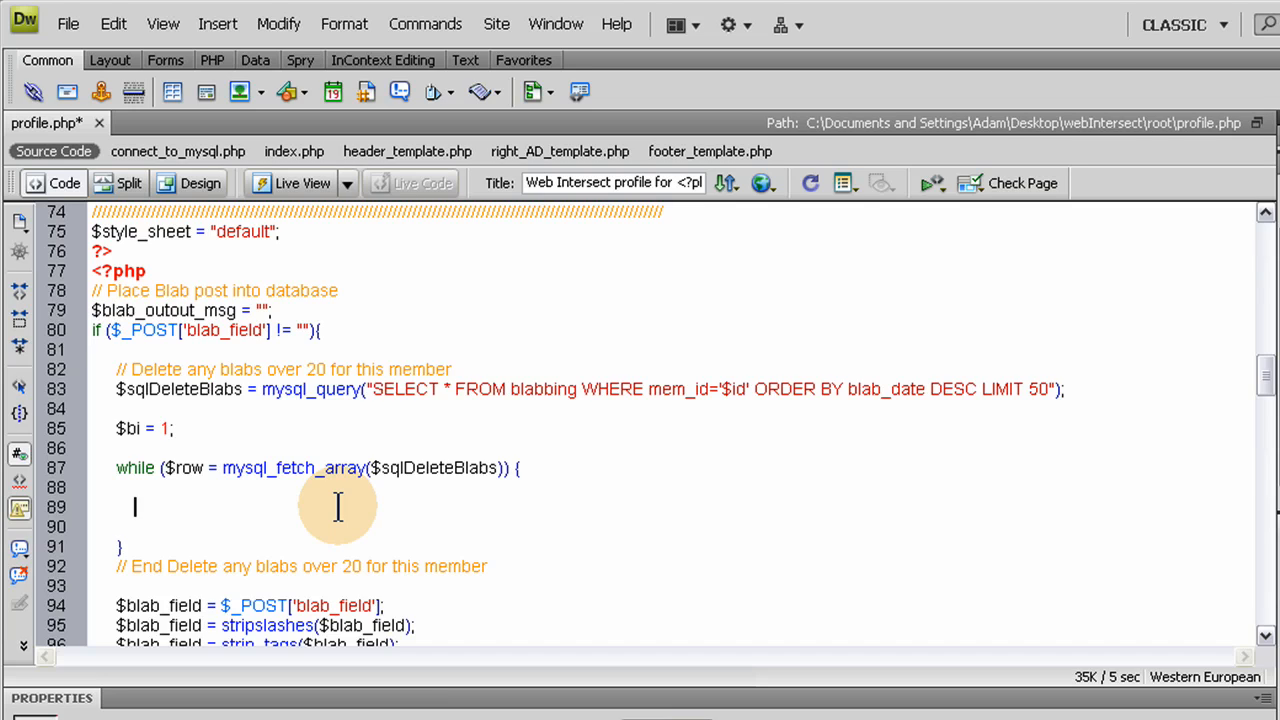
pyautogui.write('$')
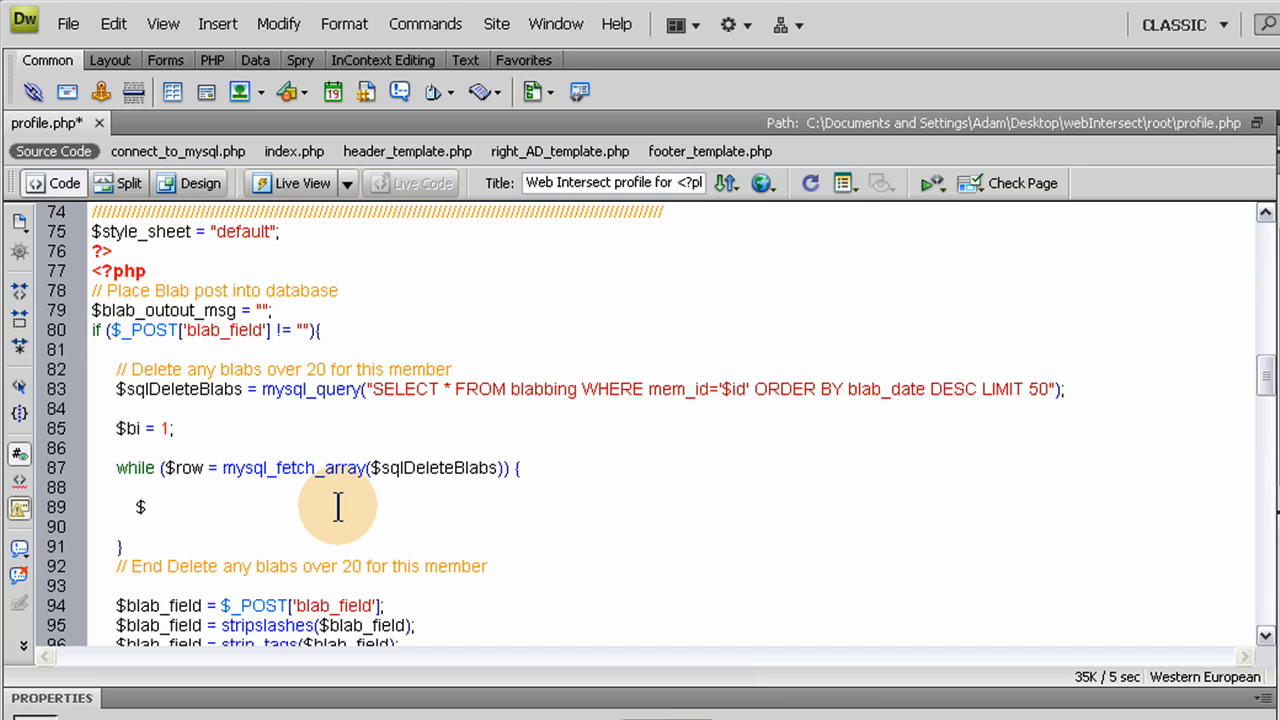
pyautogui.write('blad')
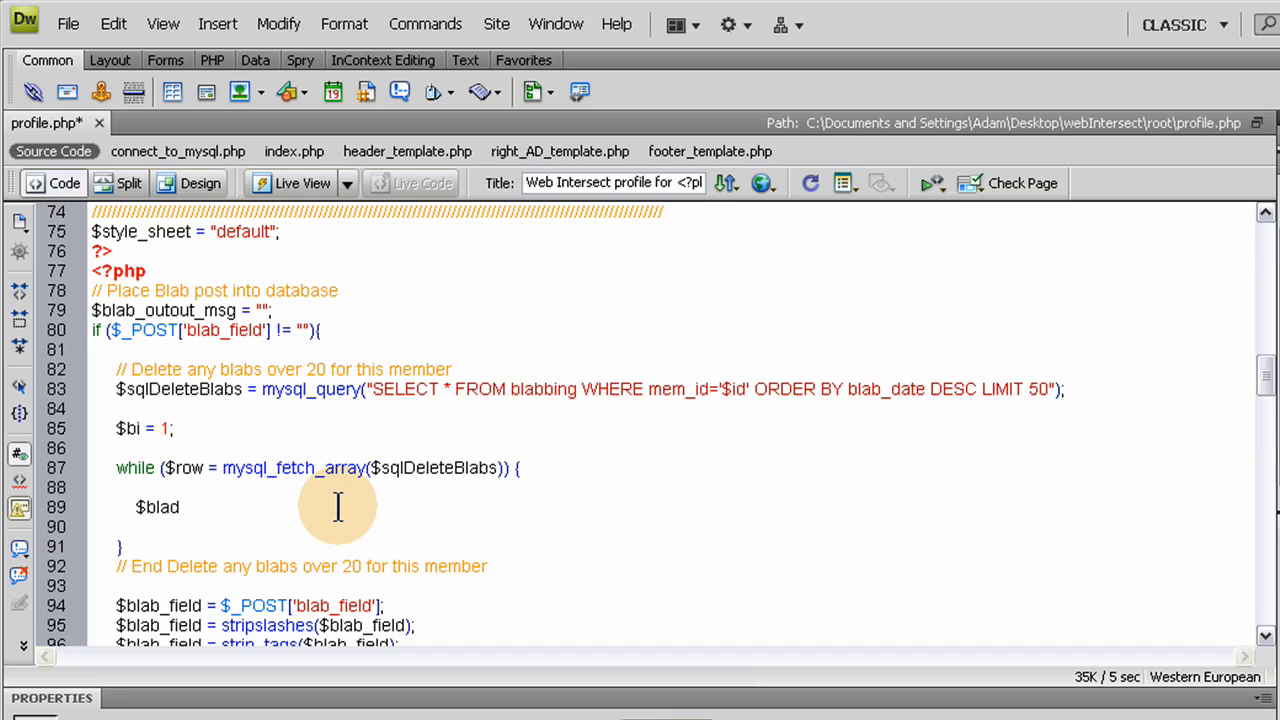
pyautogui.write('_')
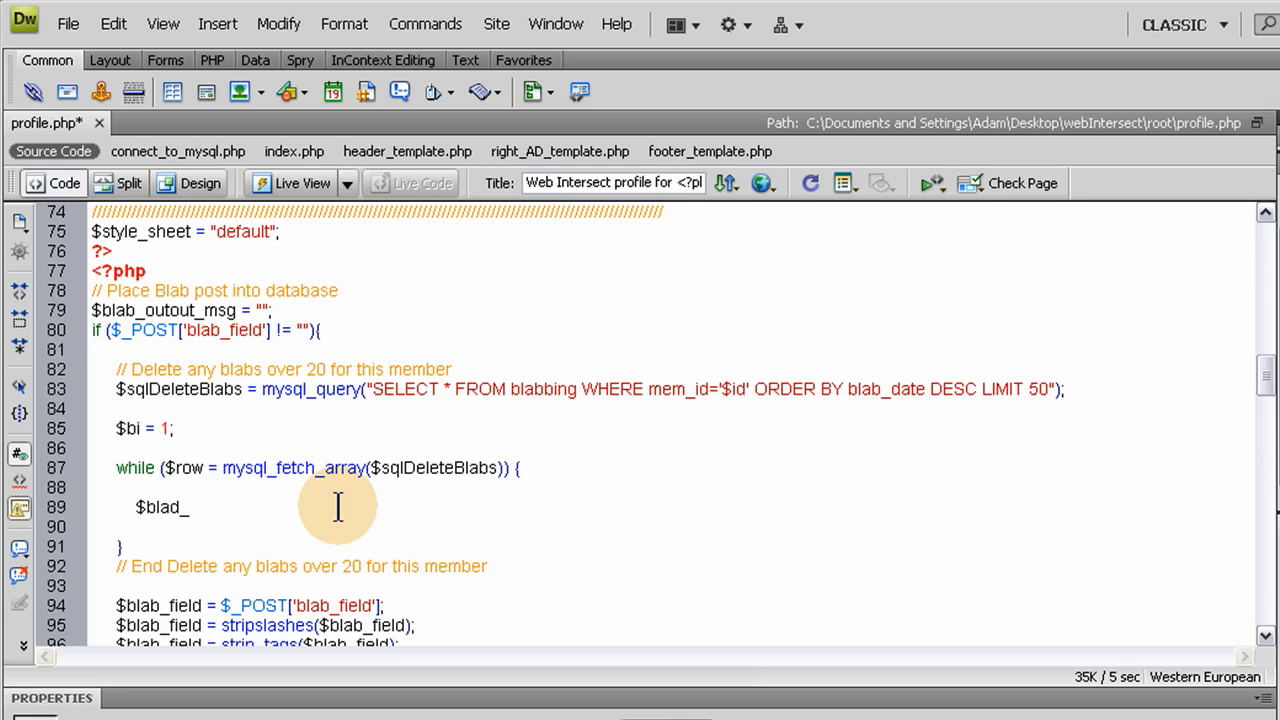
pyautogui.write('id')
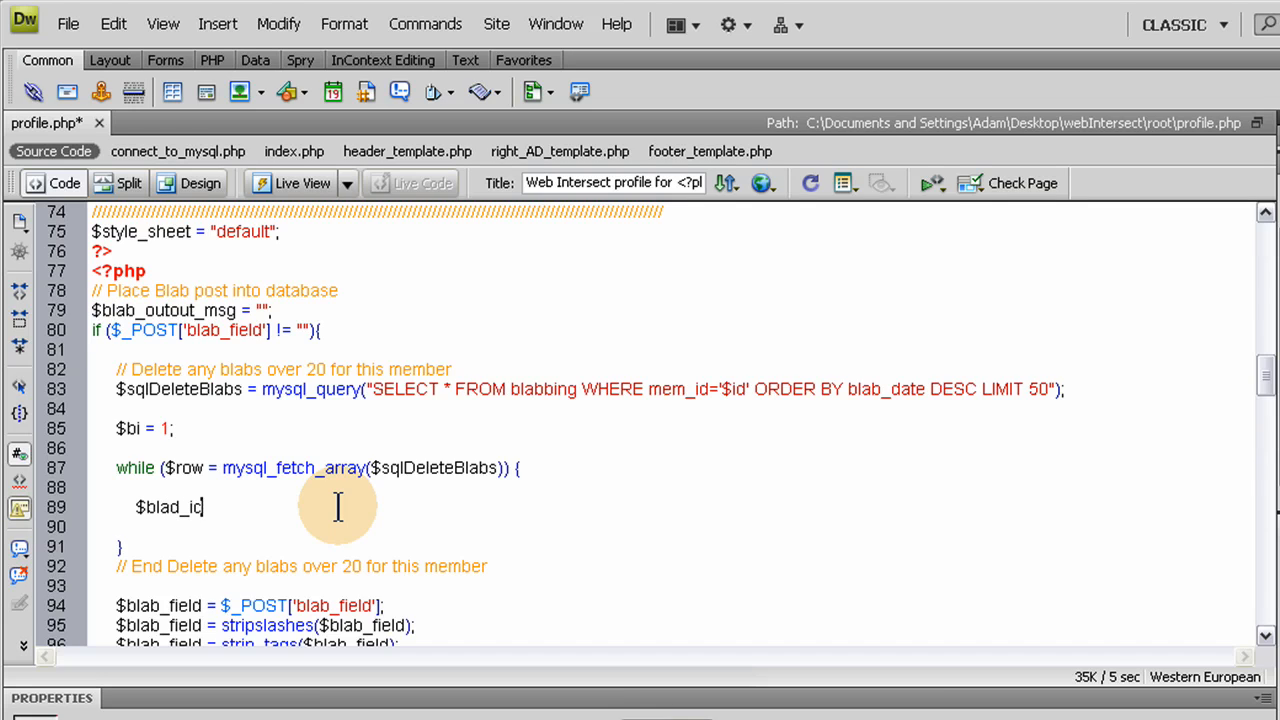
pyautogui.write('=')
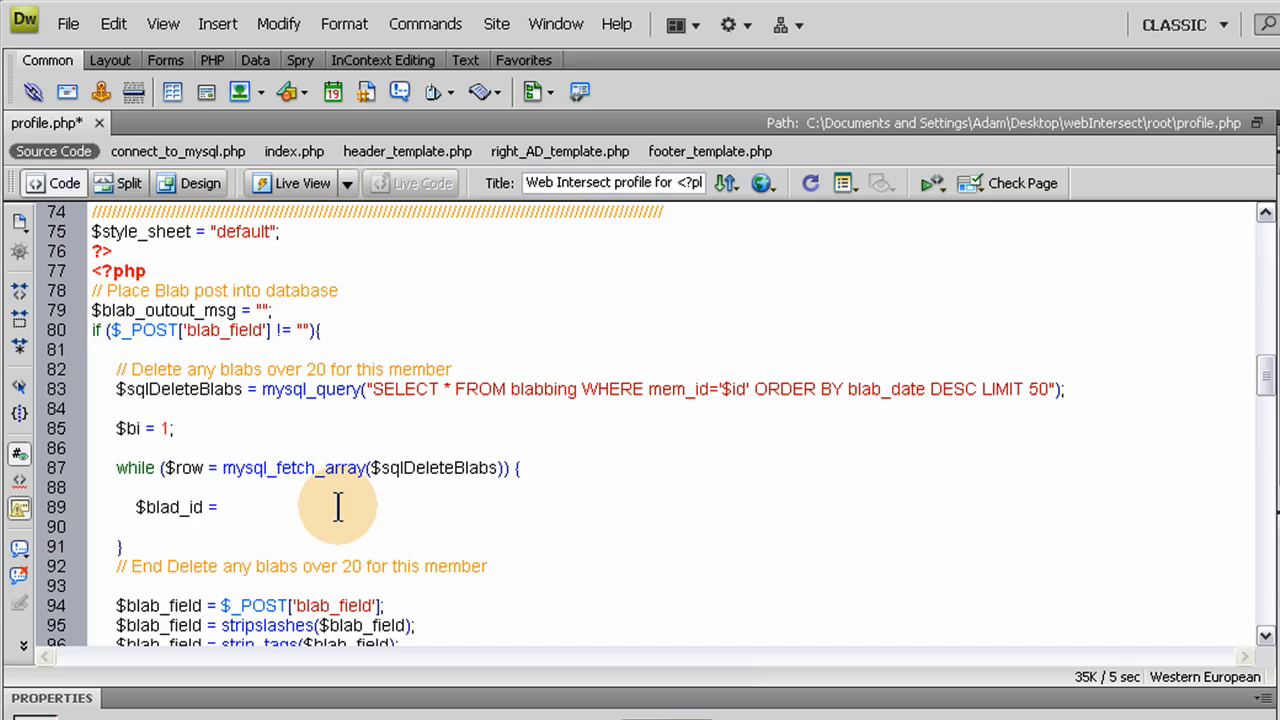
pyautogui.write('$')
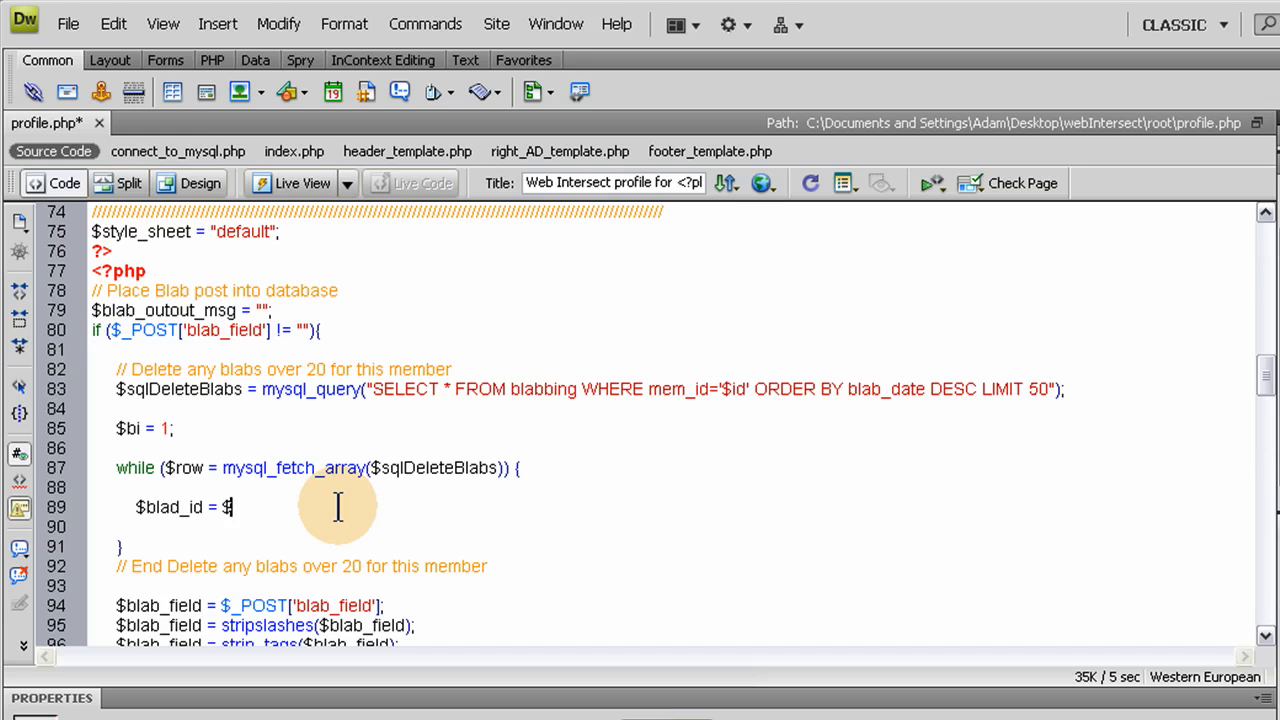
pyautogui.write('row')
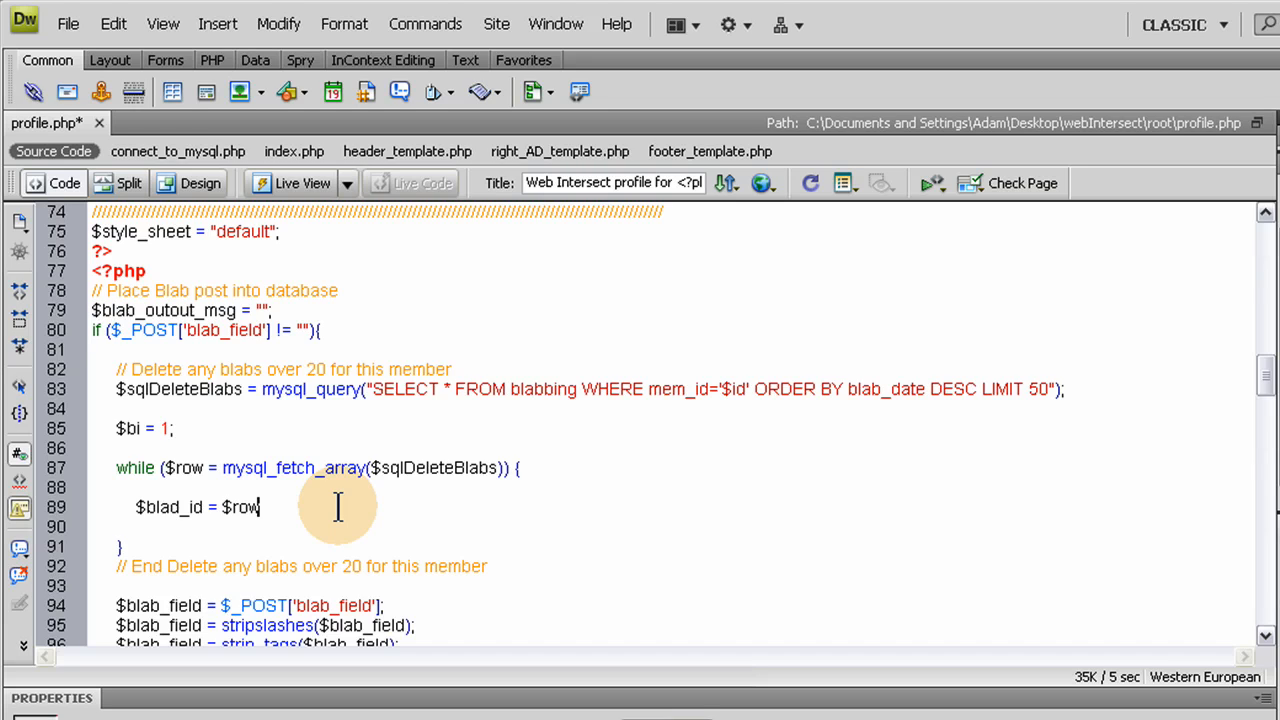
pyautogui.write('[];')
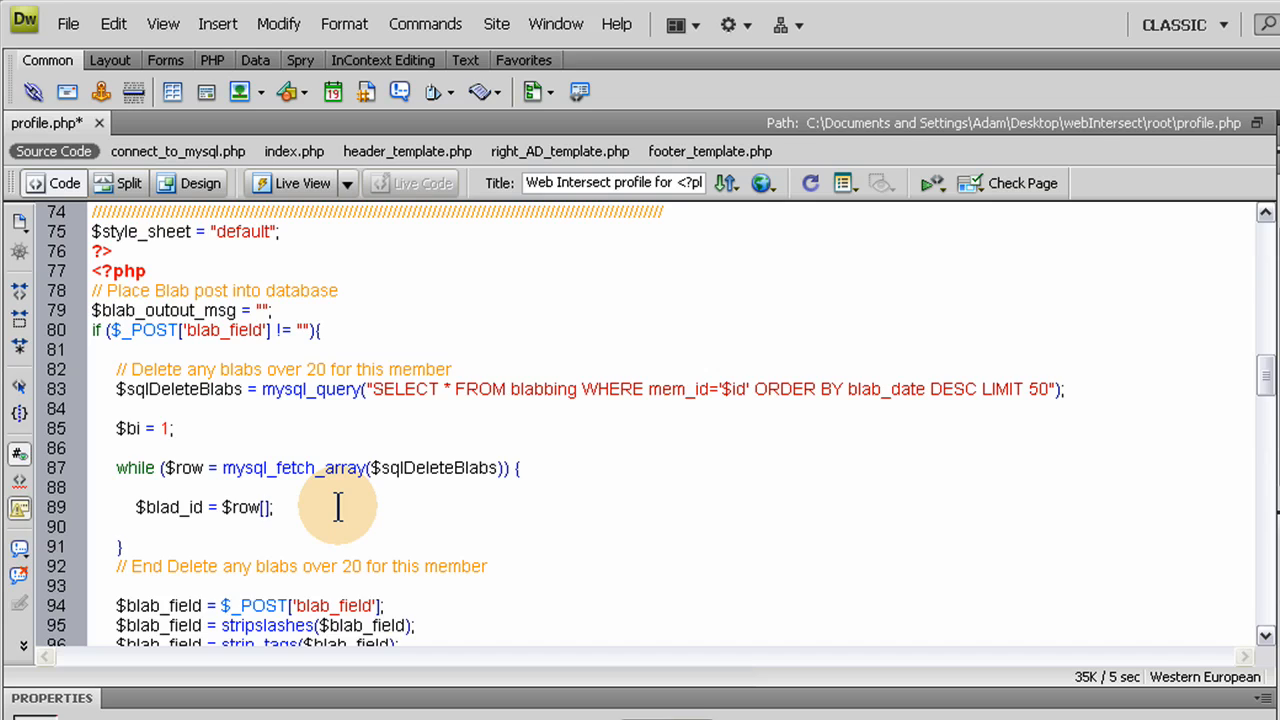
pyautogui.write("'")
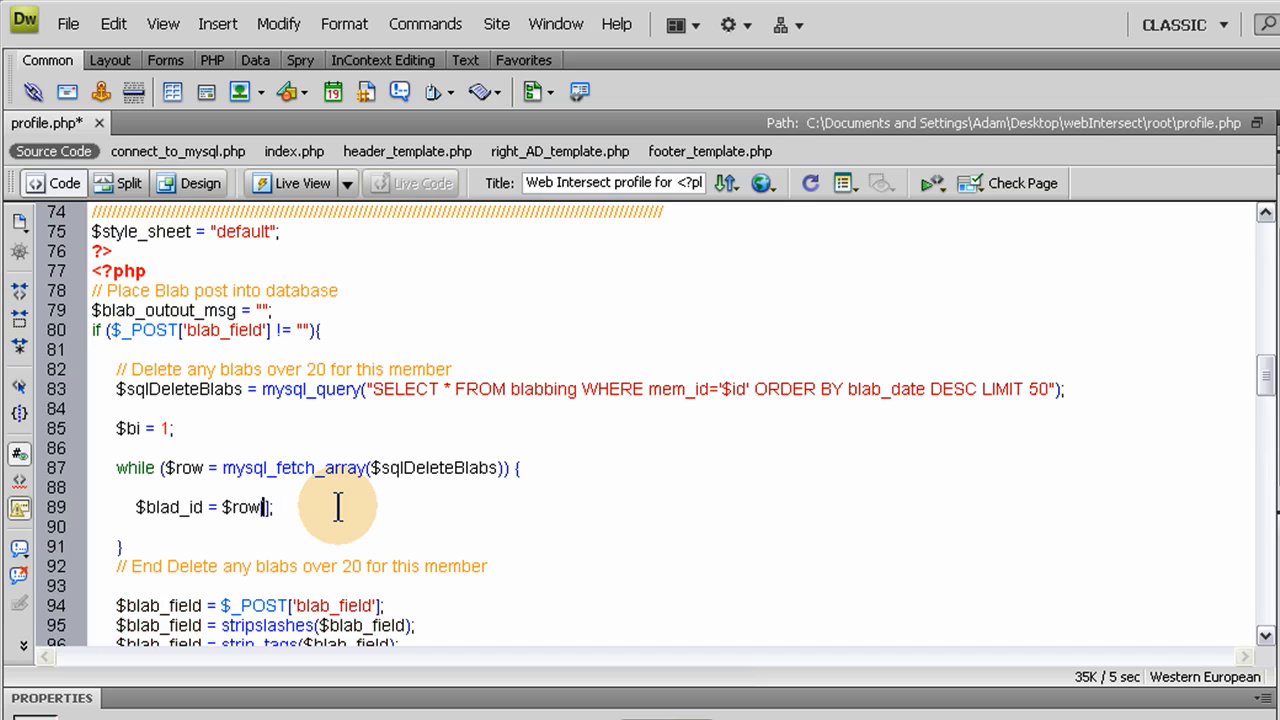
pyautogui.write("['']")
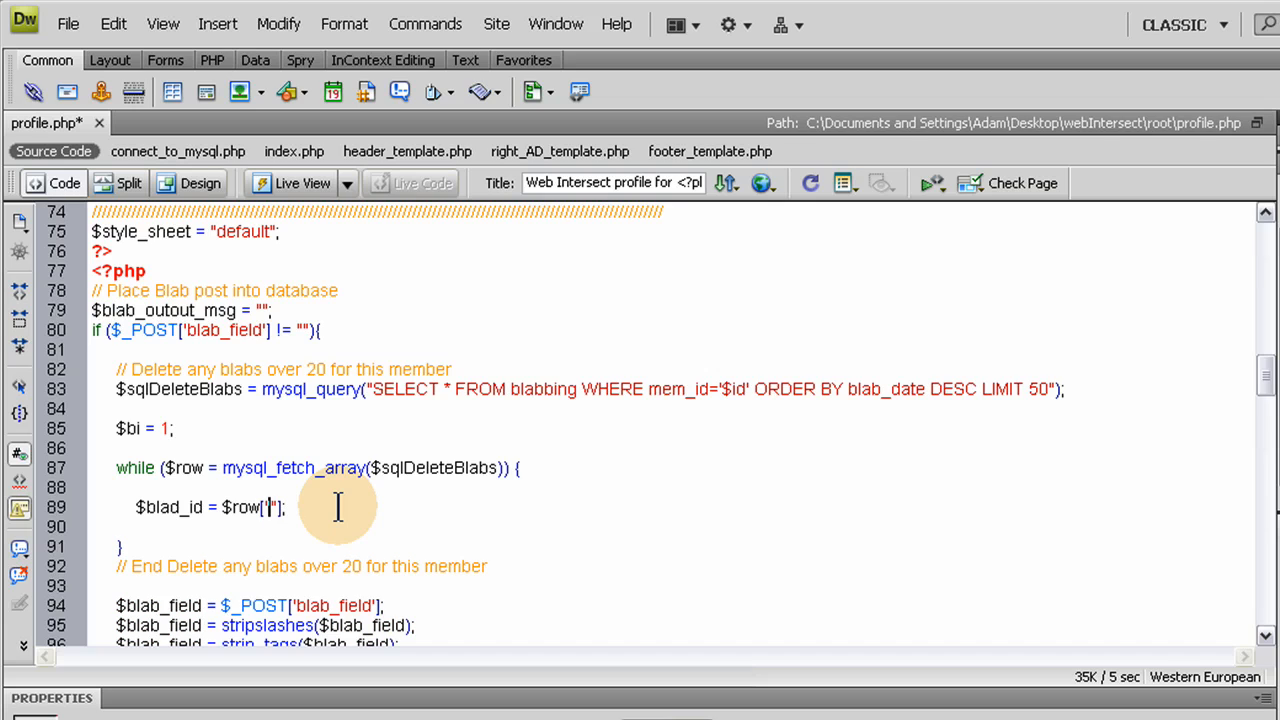
pyautogui.write('id')
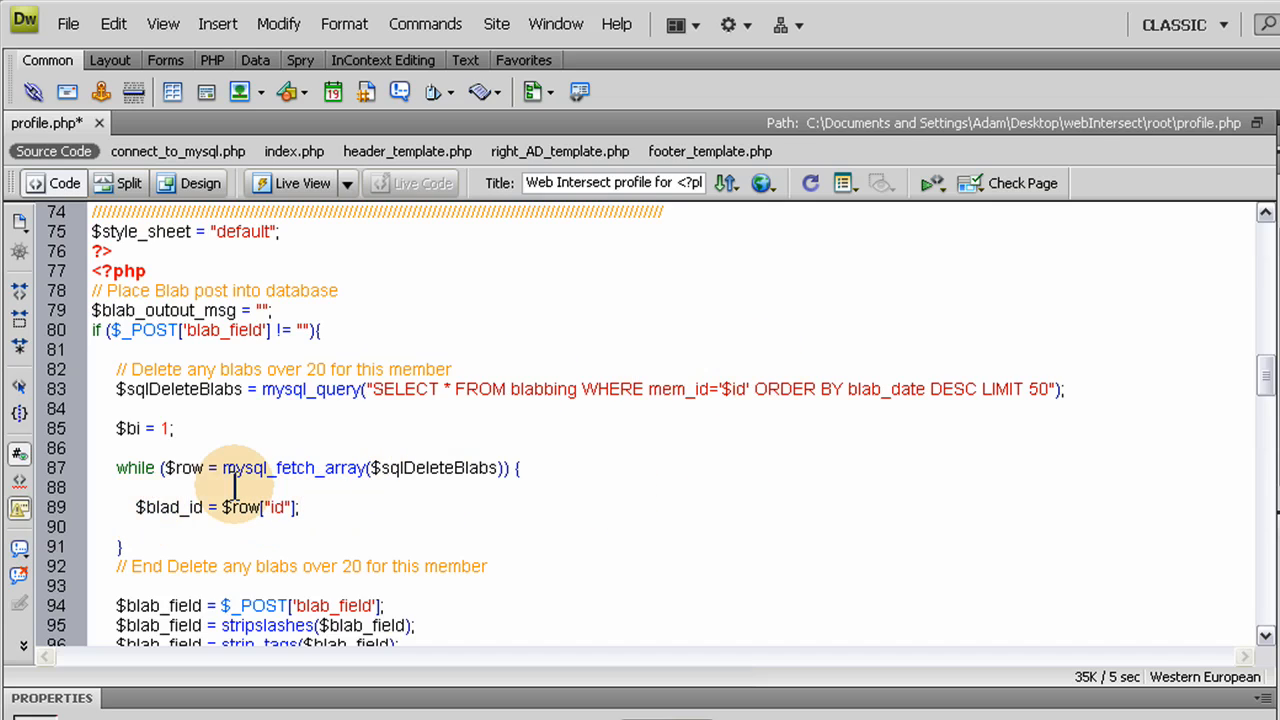
pyautogui.click(140, 508)
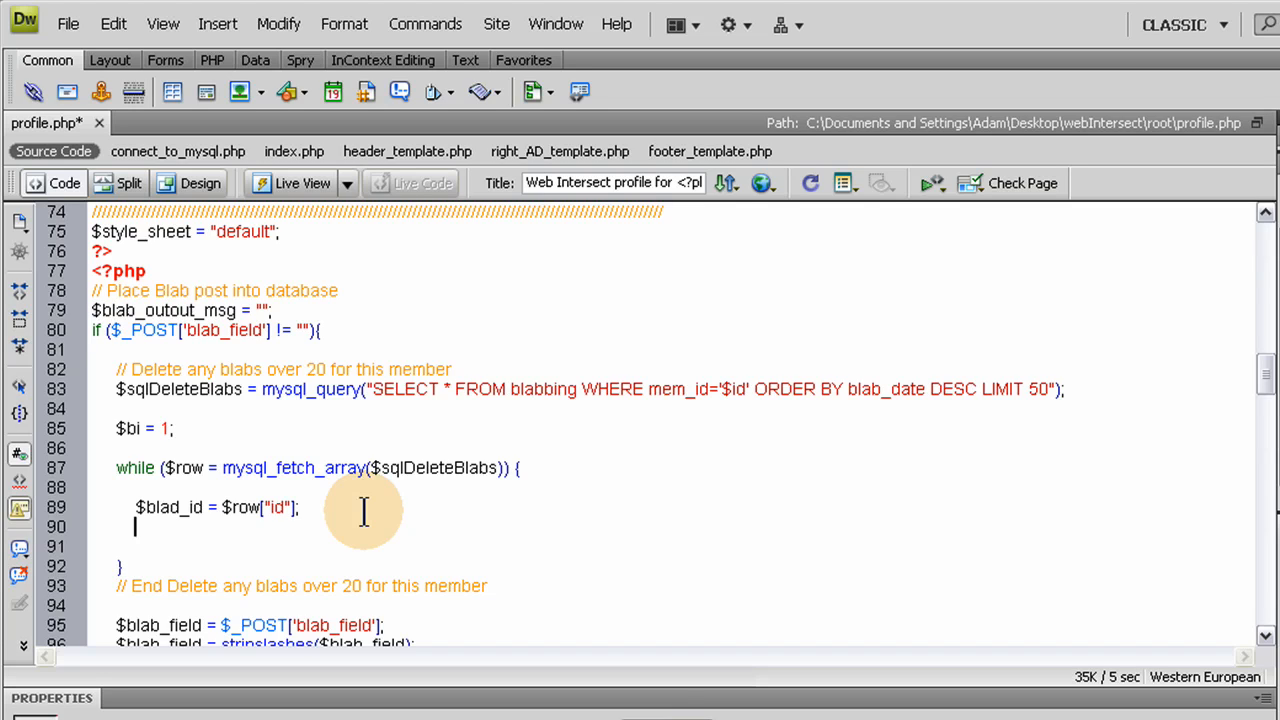
# - Add an empty if () { } block under $blad_id and begin a $ line below it
pyautogui.write('if')
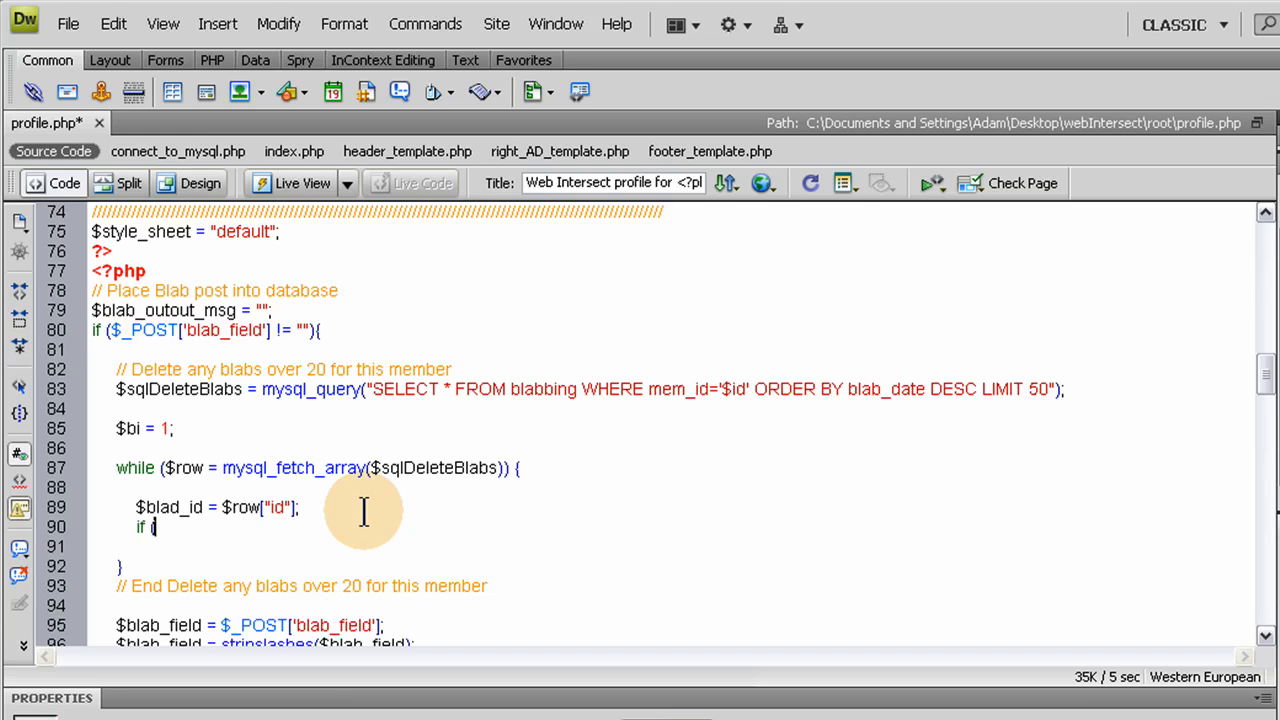
pyautogui.write('()')
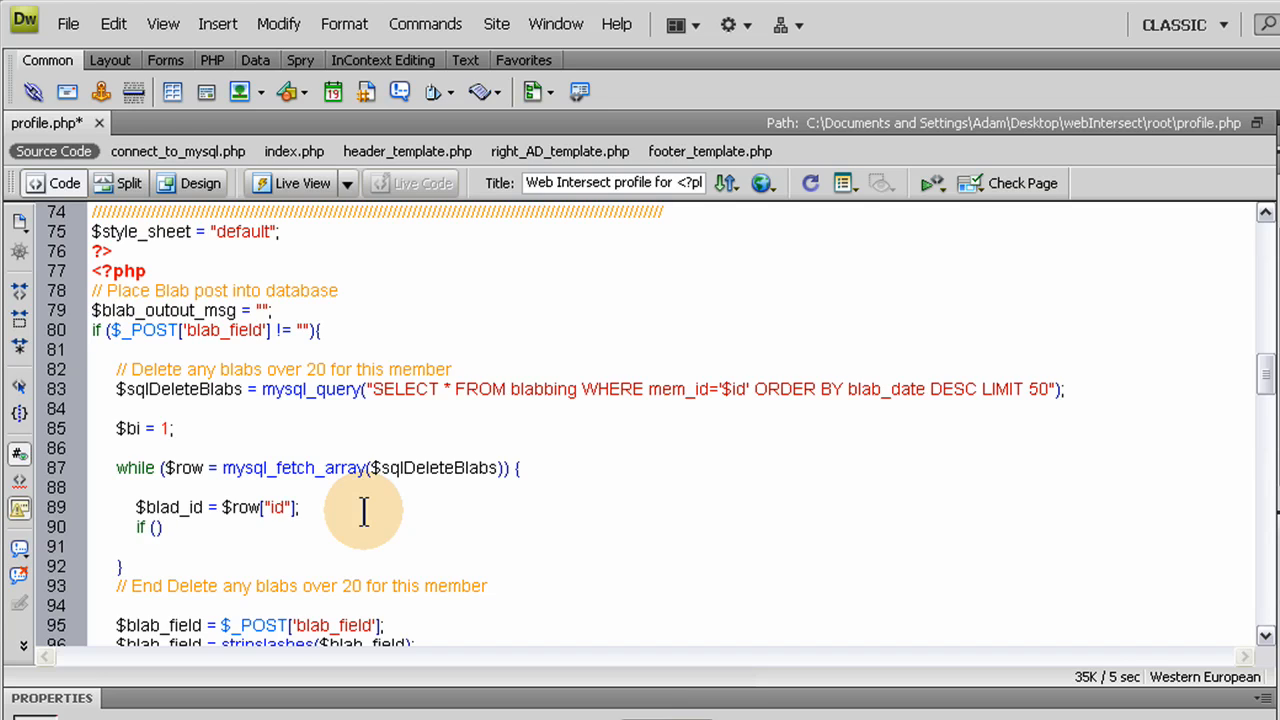
pyautogui.write('{')
pyautogui.write('}')
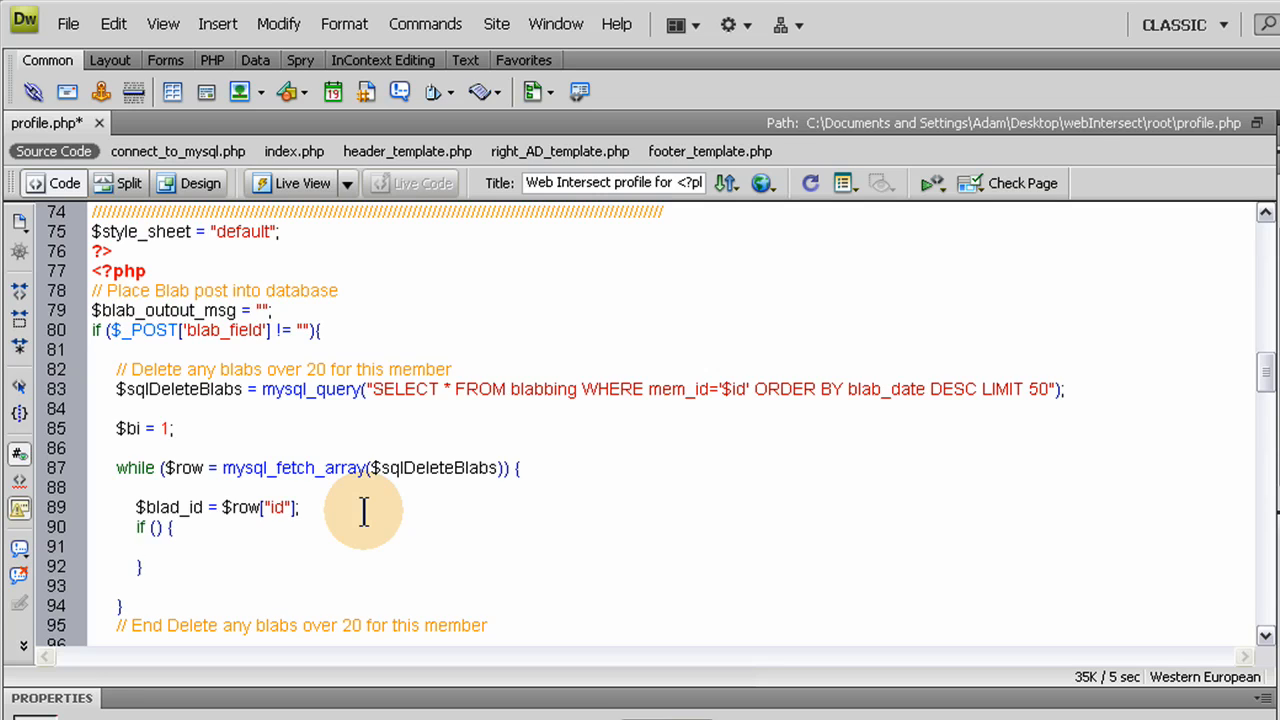
pyautogui.click(150, 548)
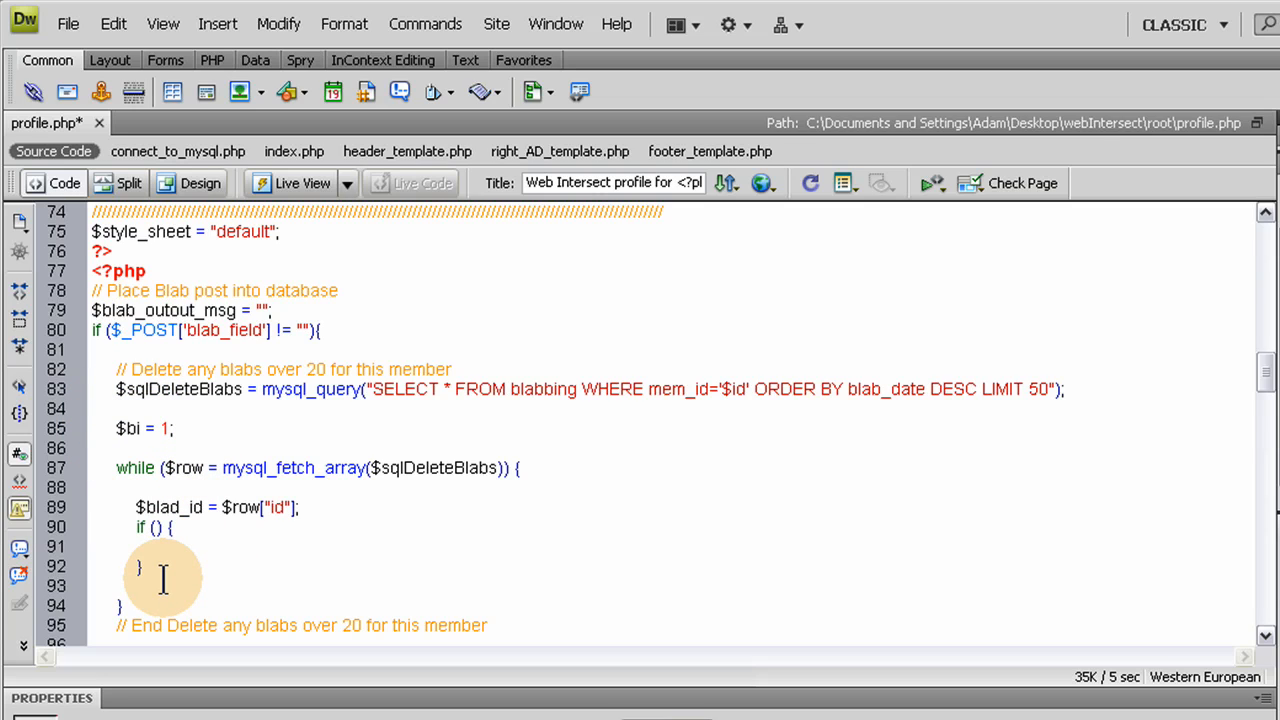
pyautogui.write('$')
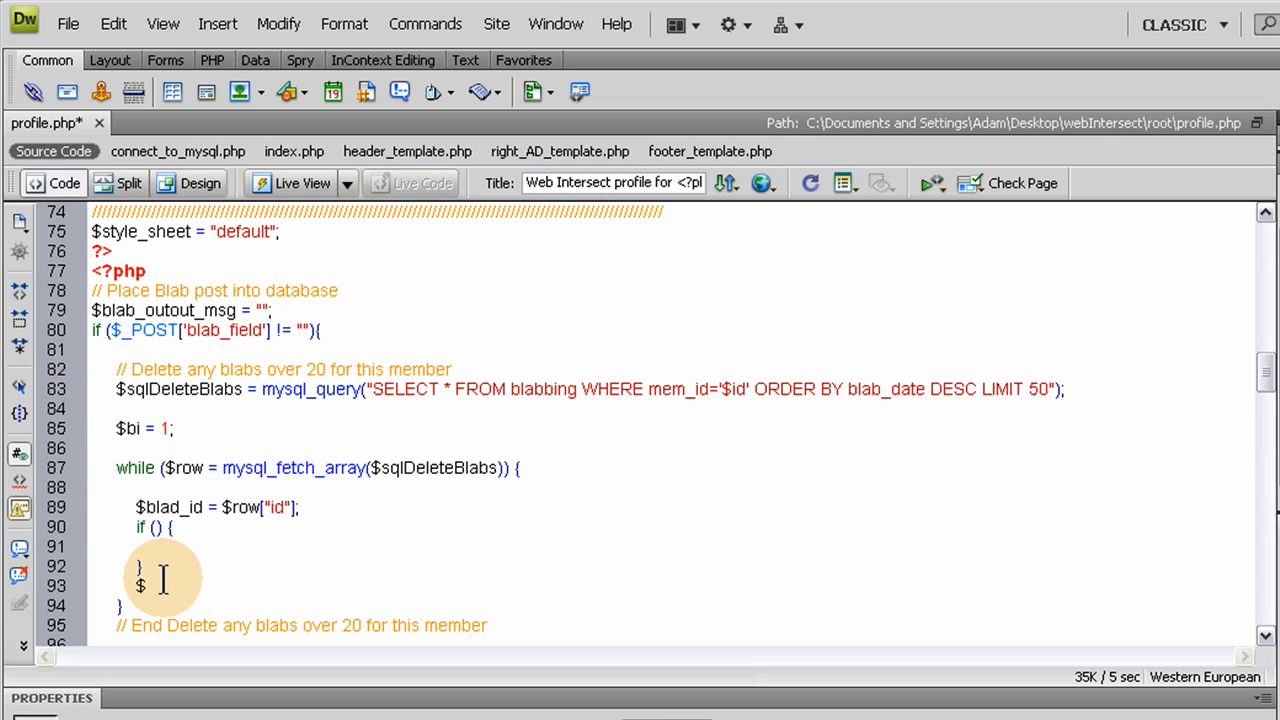